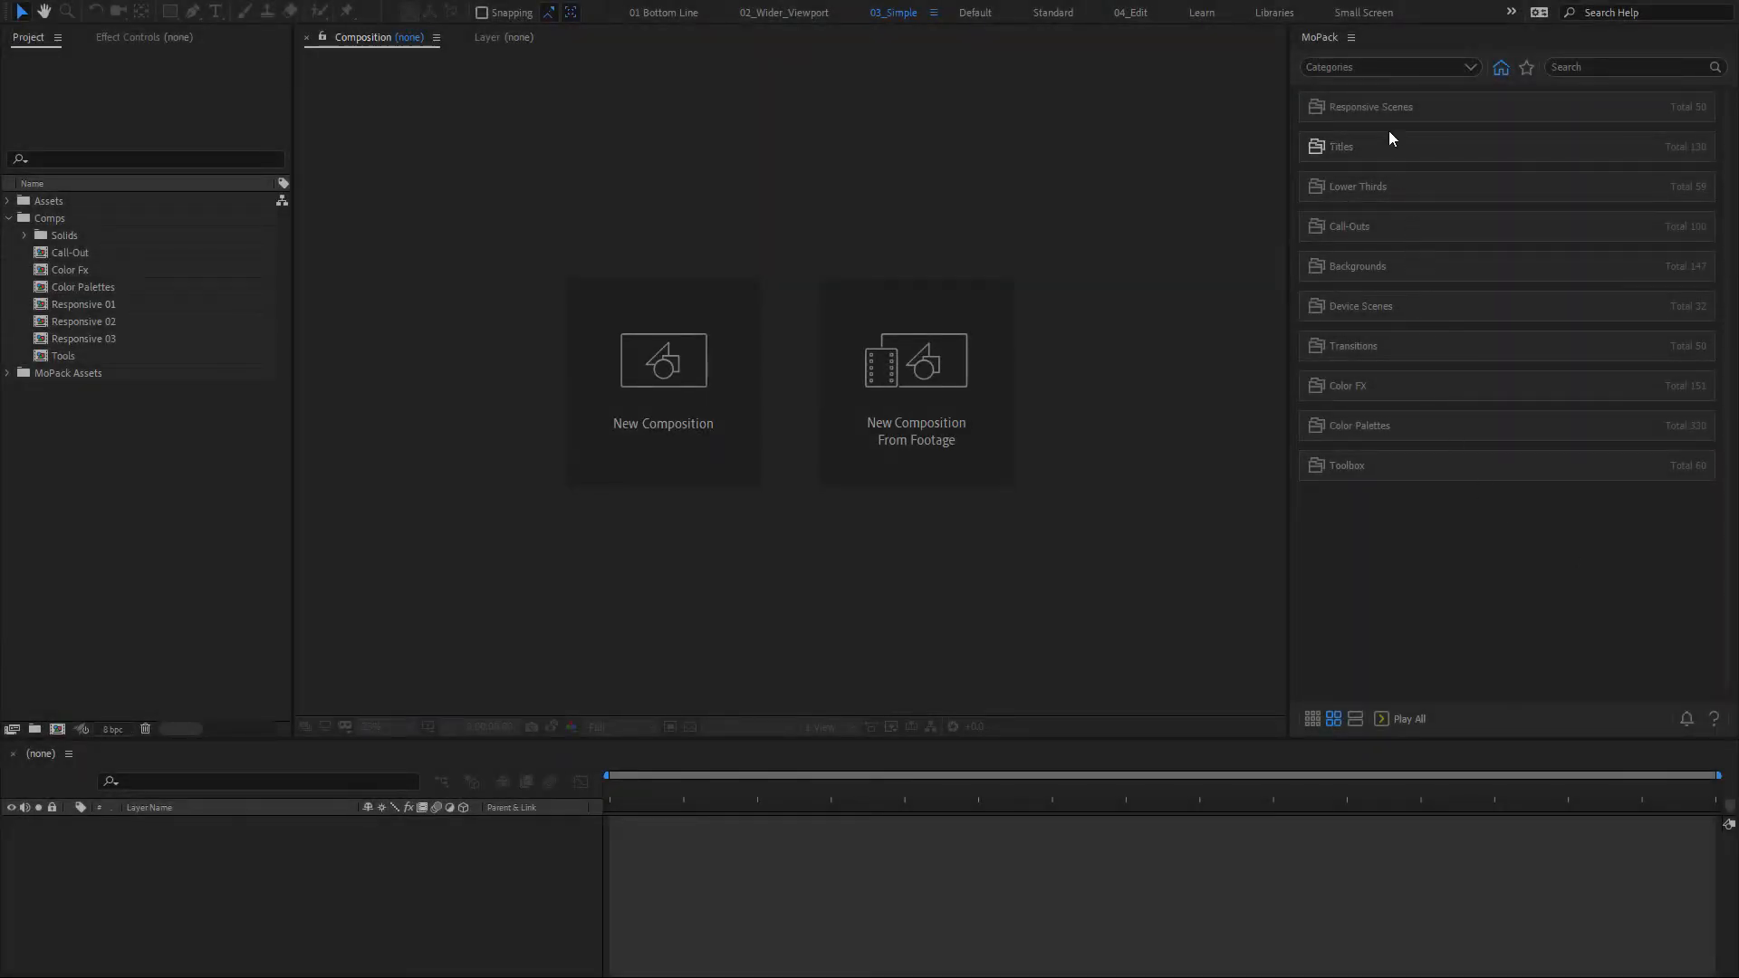
# Browse MoPack's Responsive Scenes > Promotion templates and select the Responsive 01 composition
pyautogui.click(1370, 105)
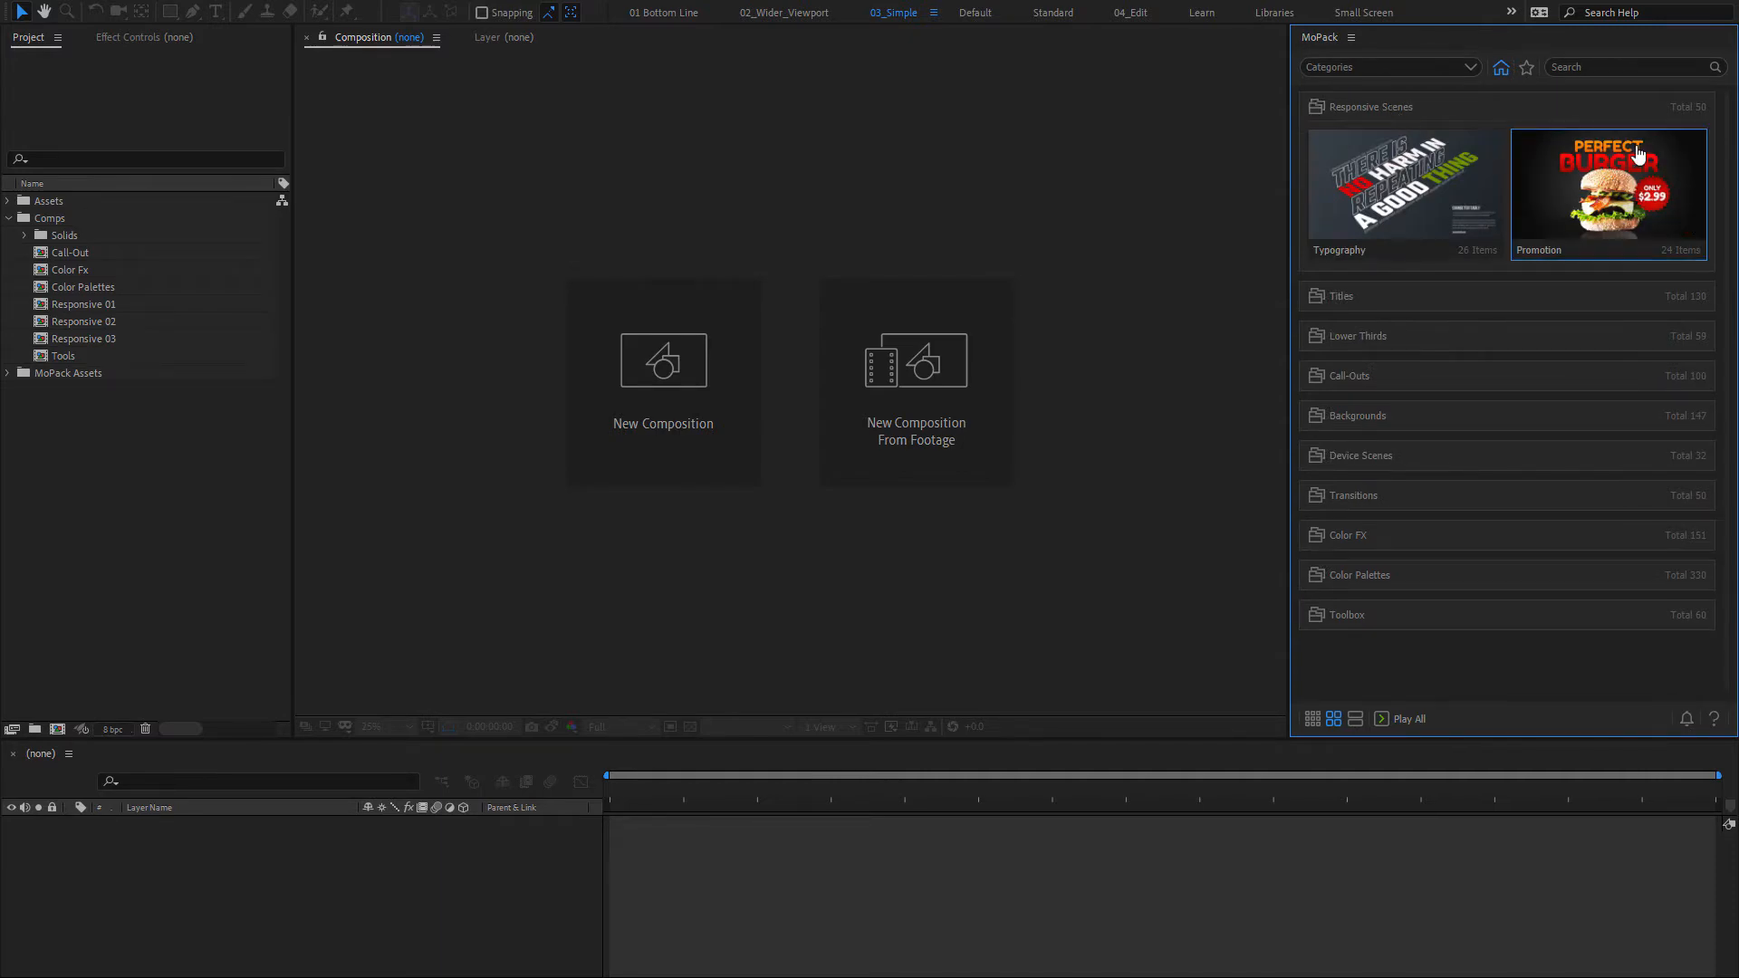
pyautogui.click(1609, 185)
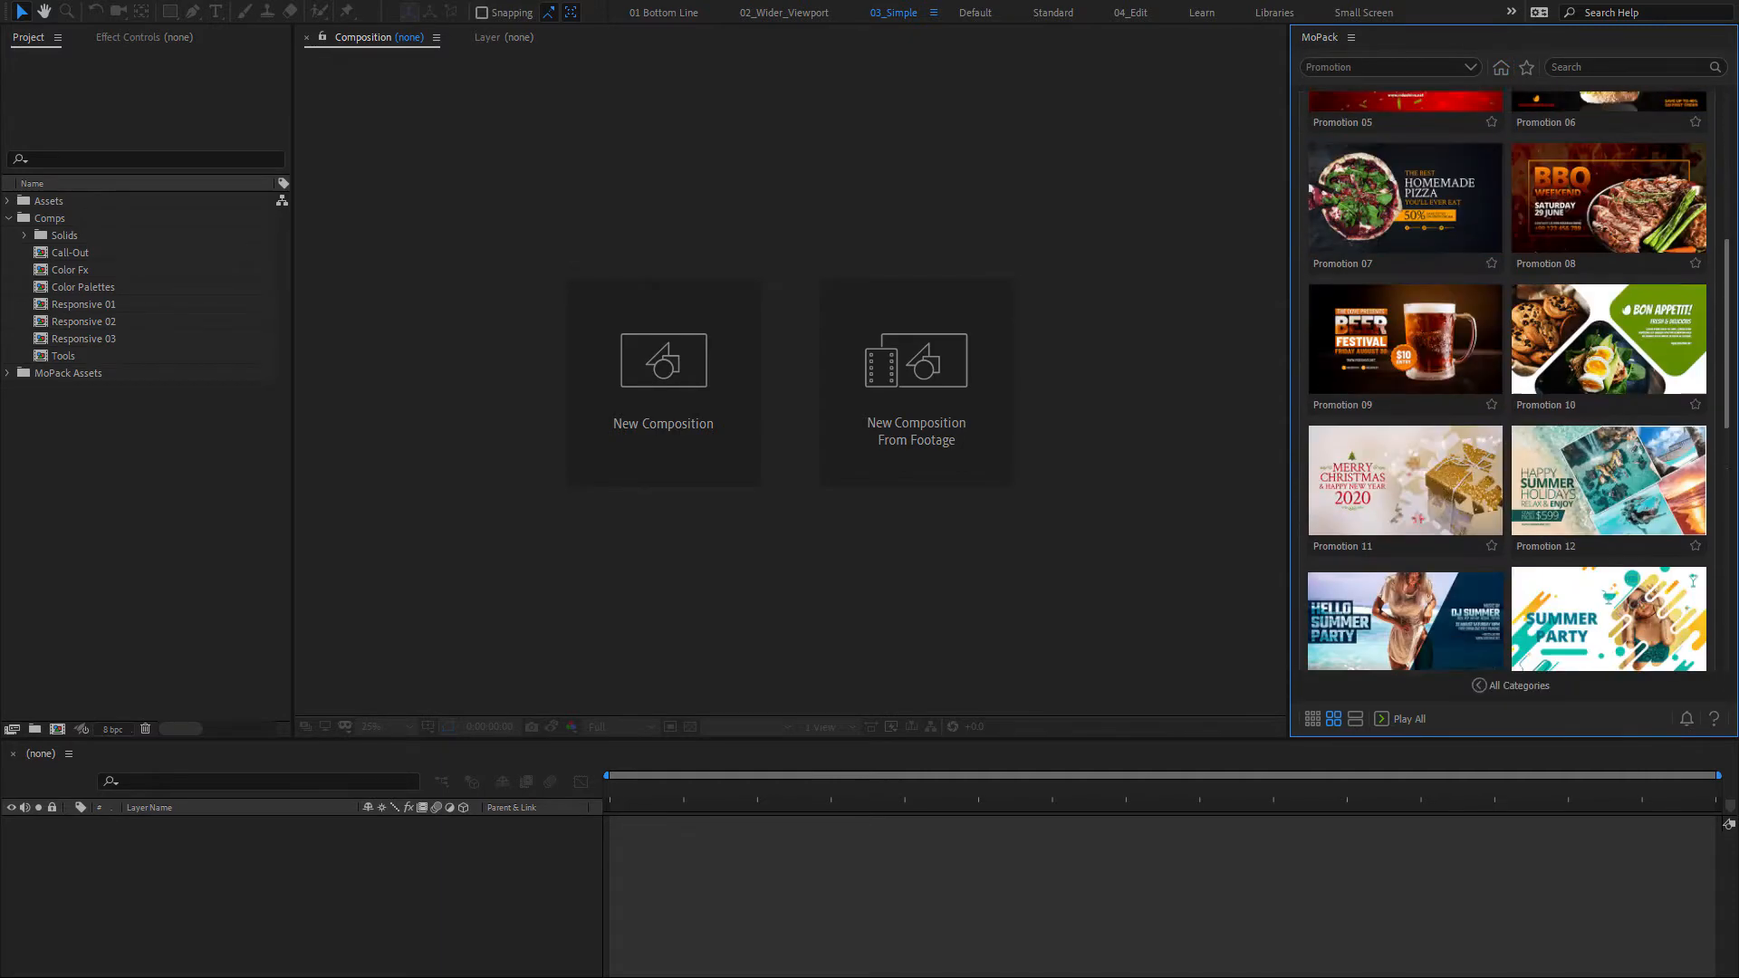
pyautogui.scroll(-3)
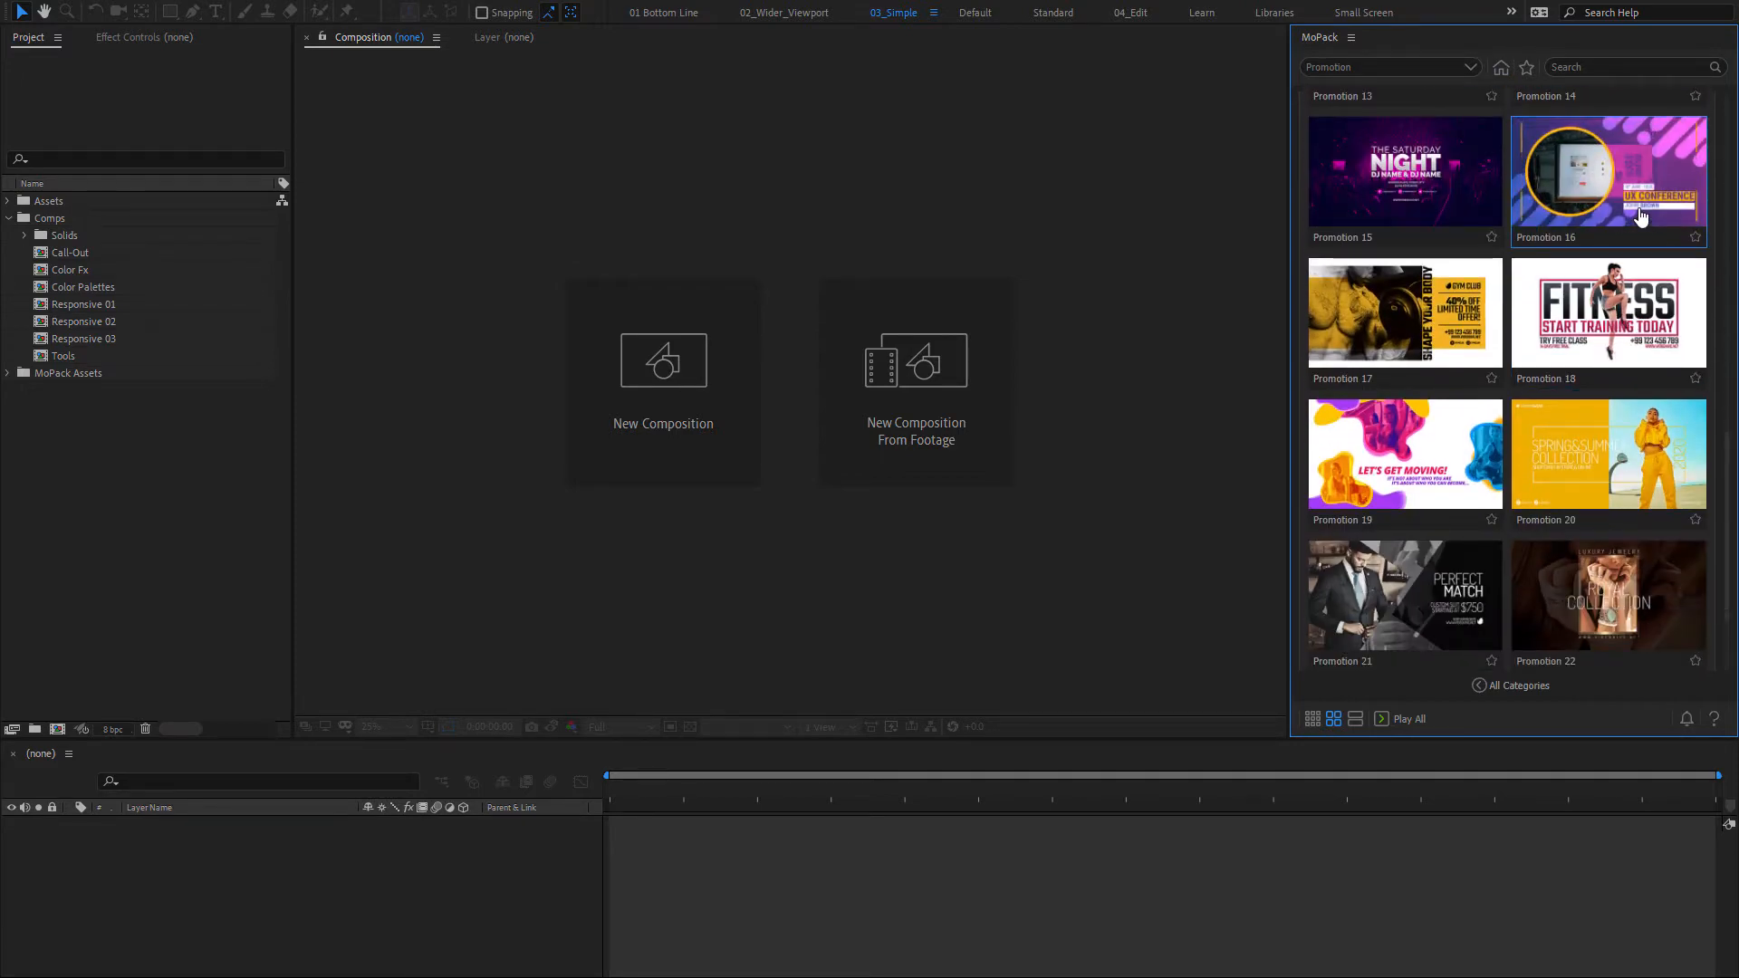
pyautogui.click(83, 305)
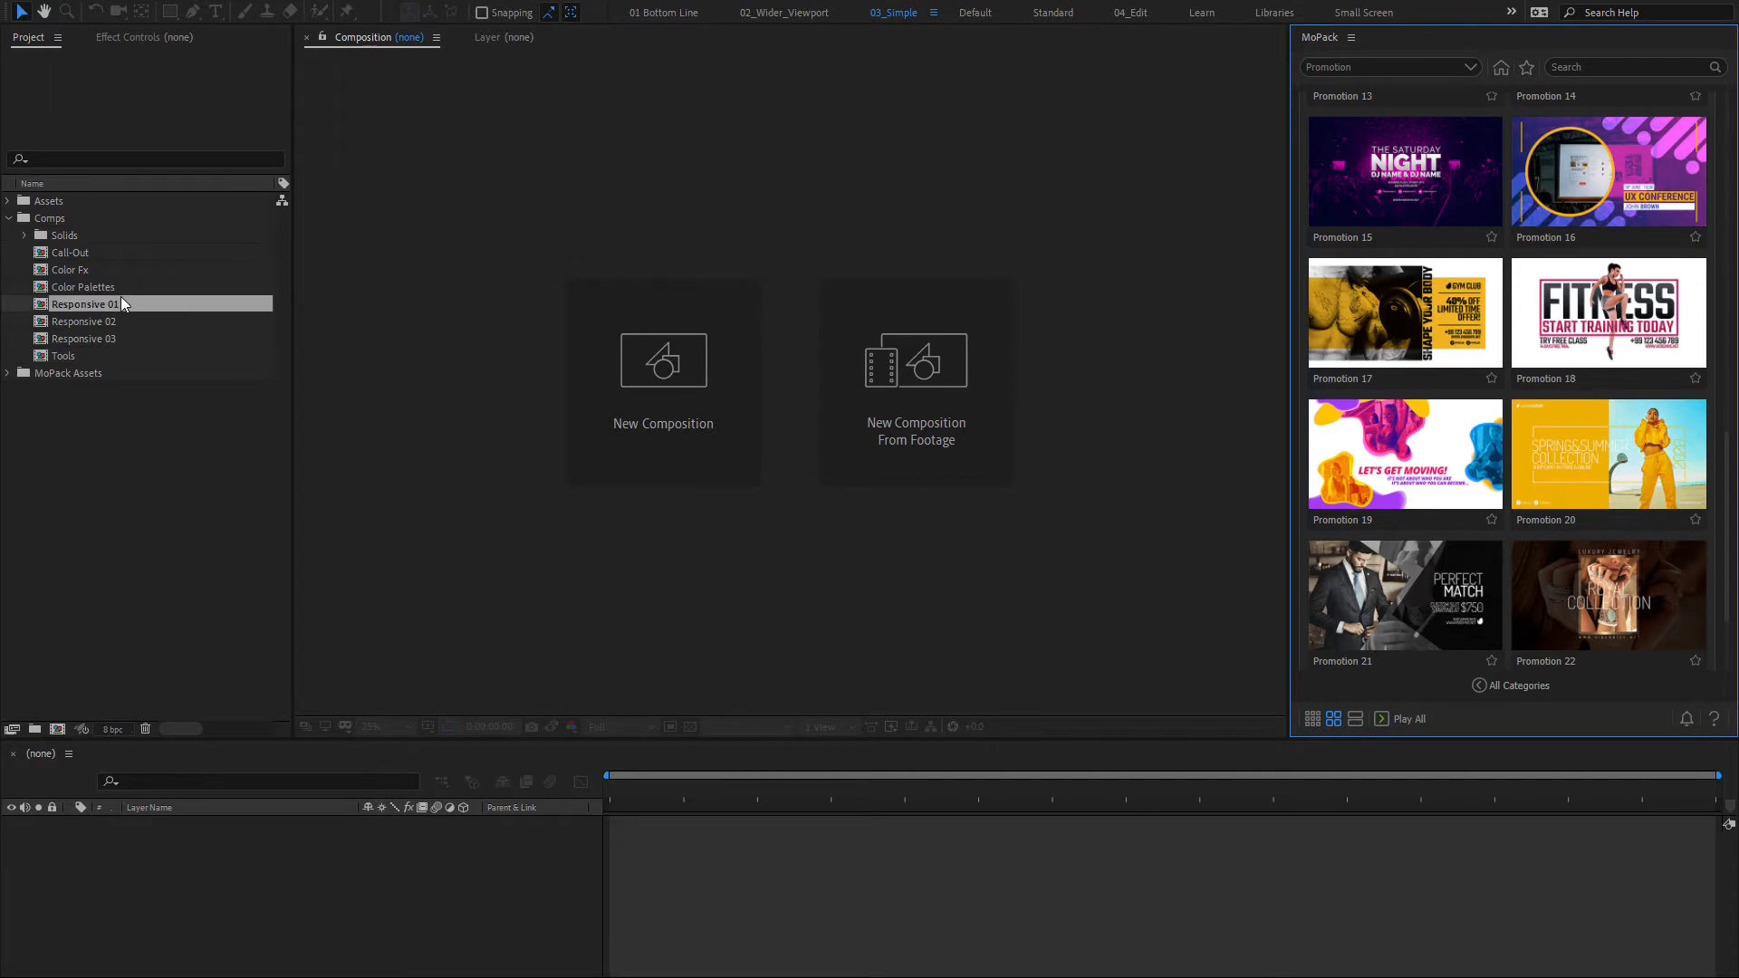
# Place the Promotion 16 UX Conference scene into Responsive 01, then into Responsive 02
pyautogui.doubleClick(83, 304)
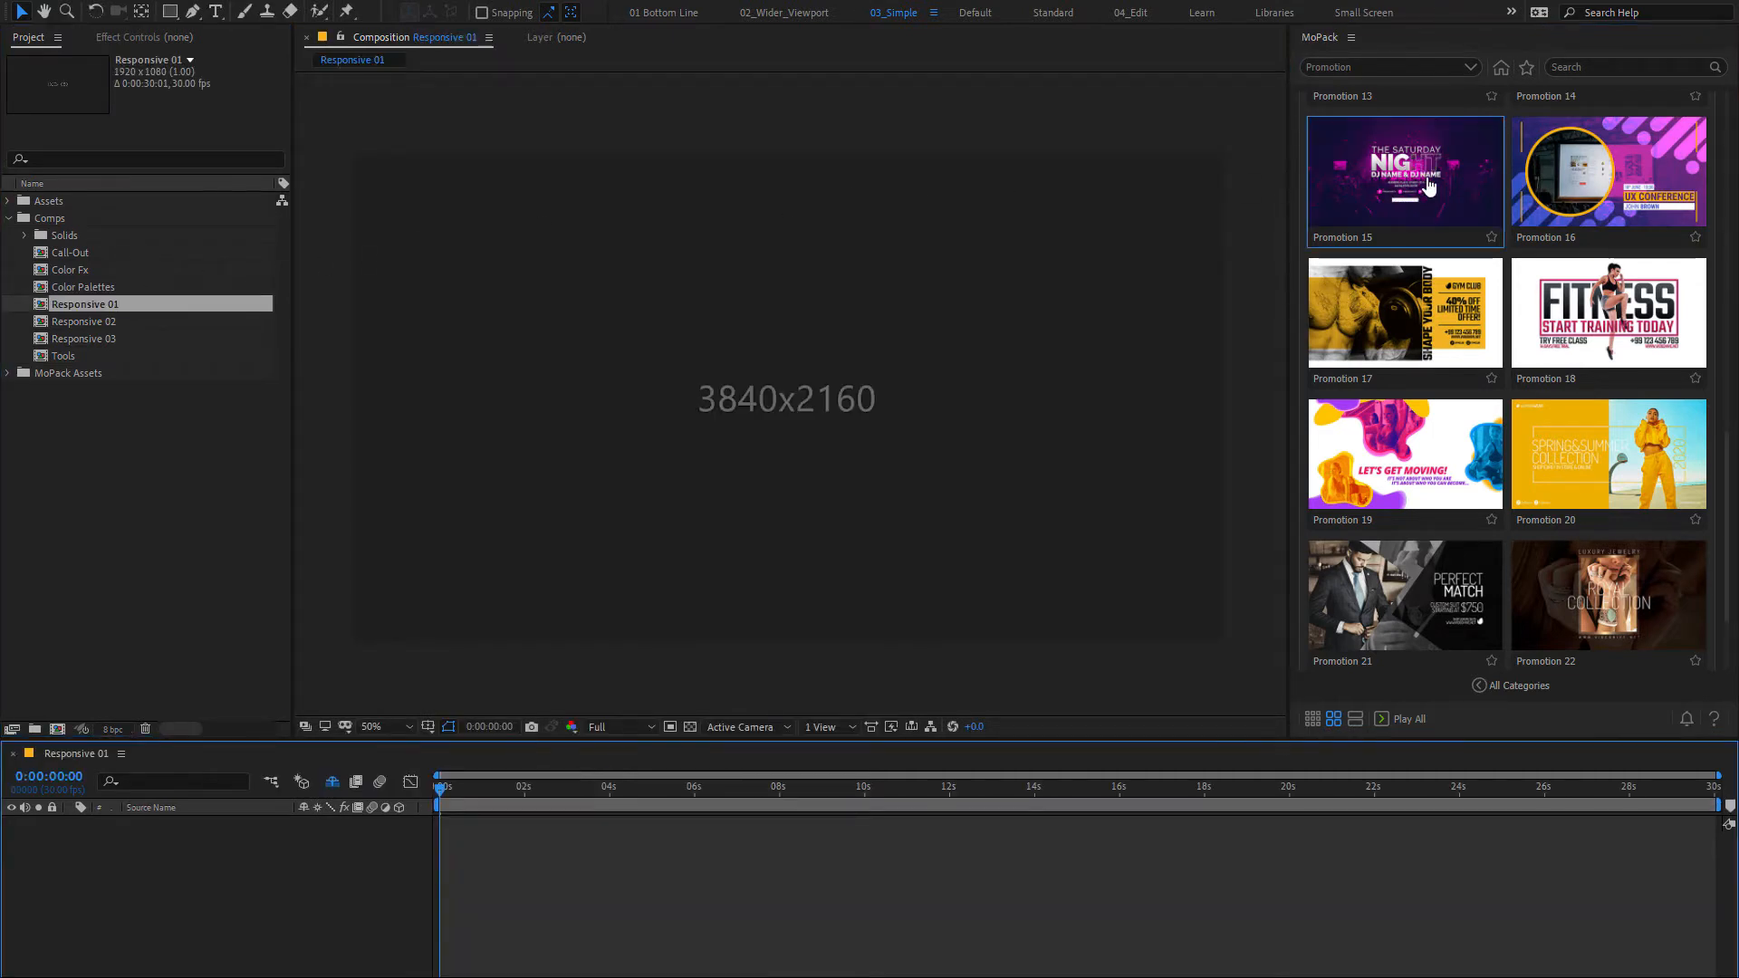
pyautogui.click(1608, 170)
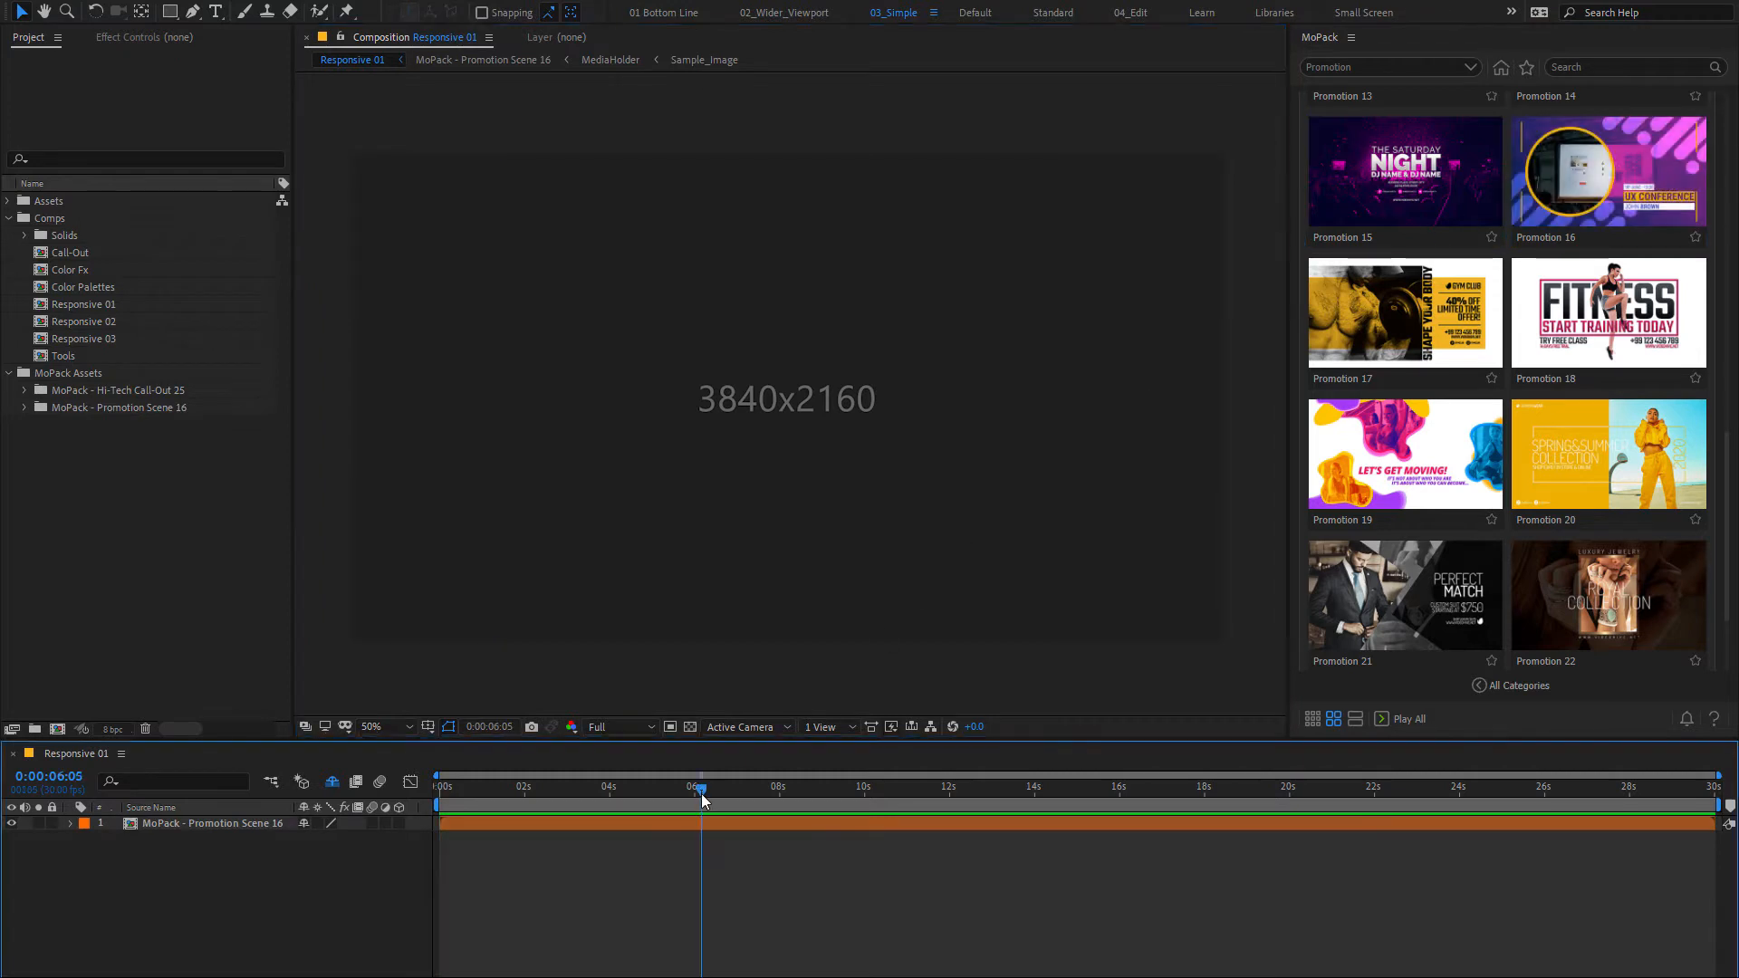
pyautogui.click(701, 786)
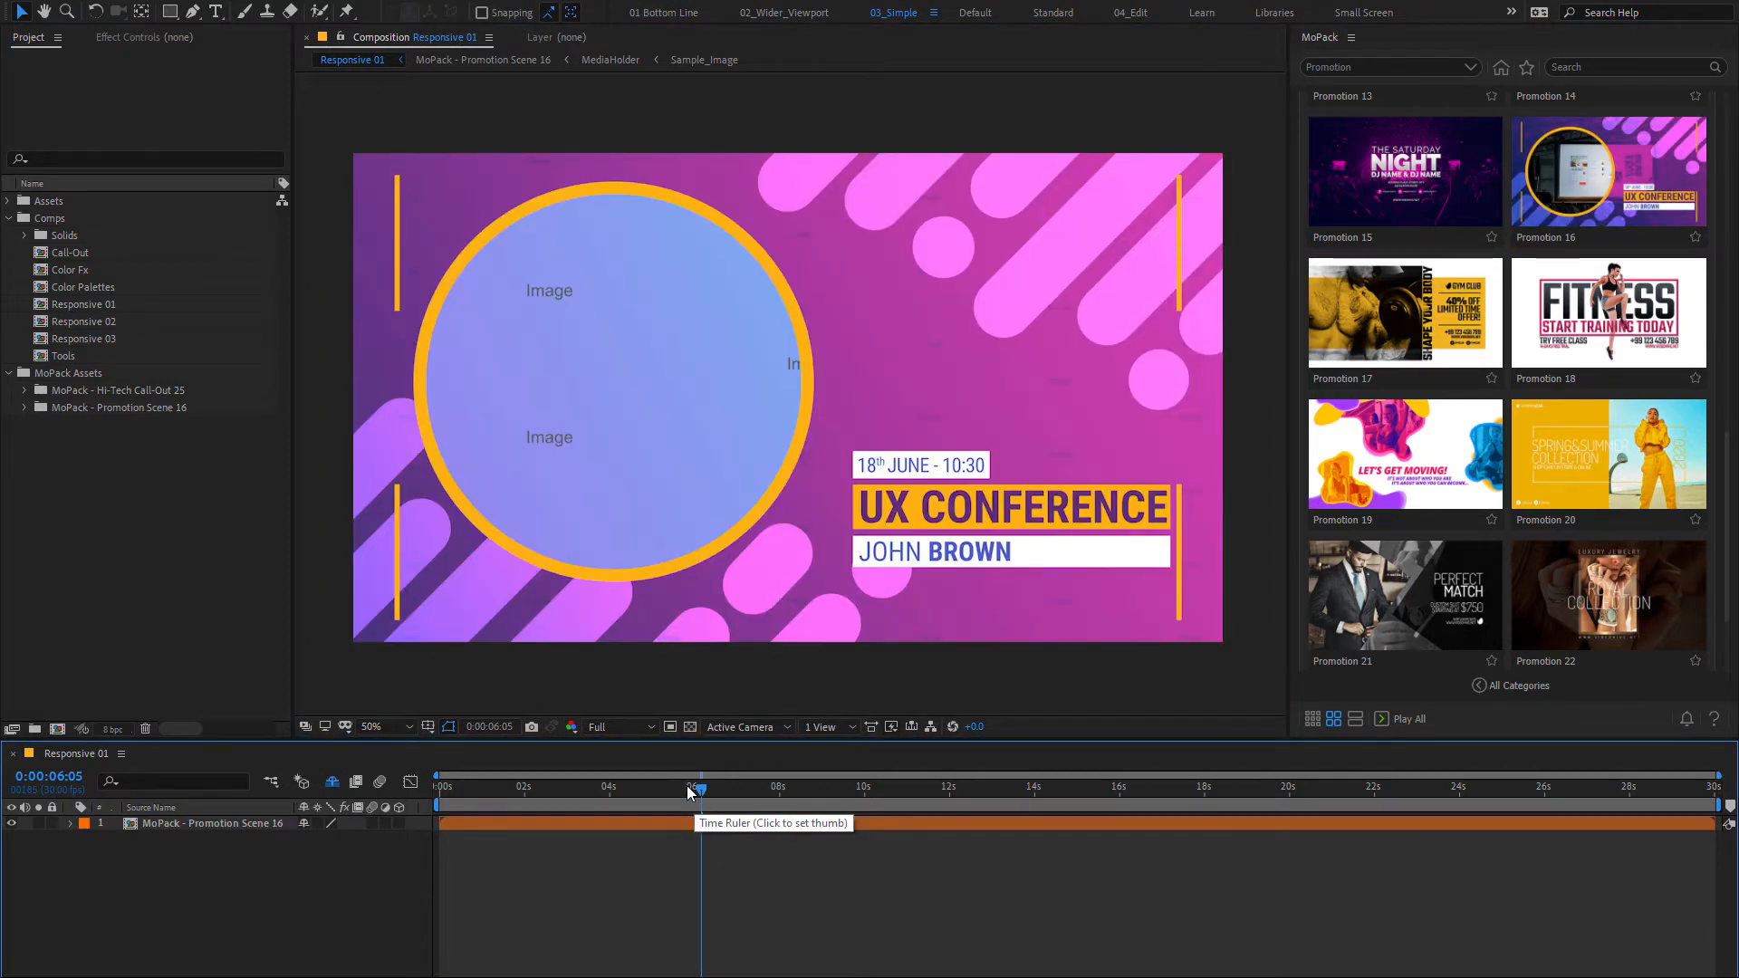
pyautogui.doubleClick(84, 322)
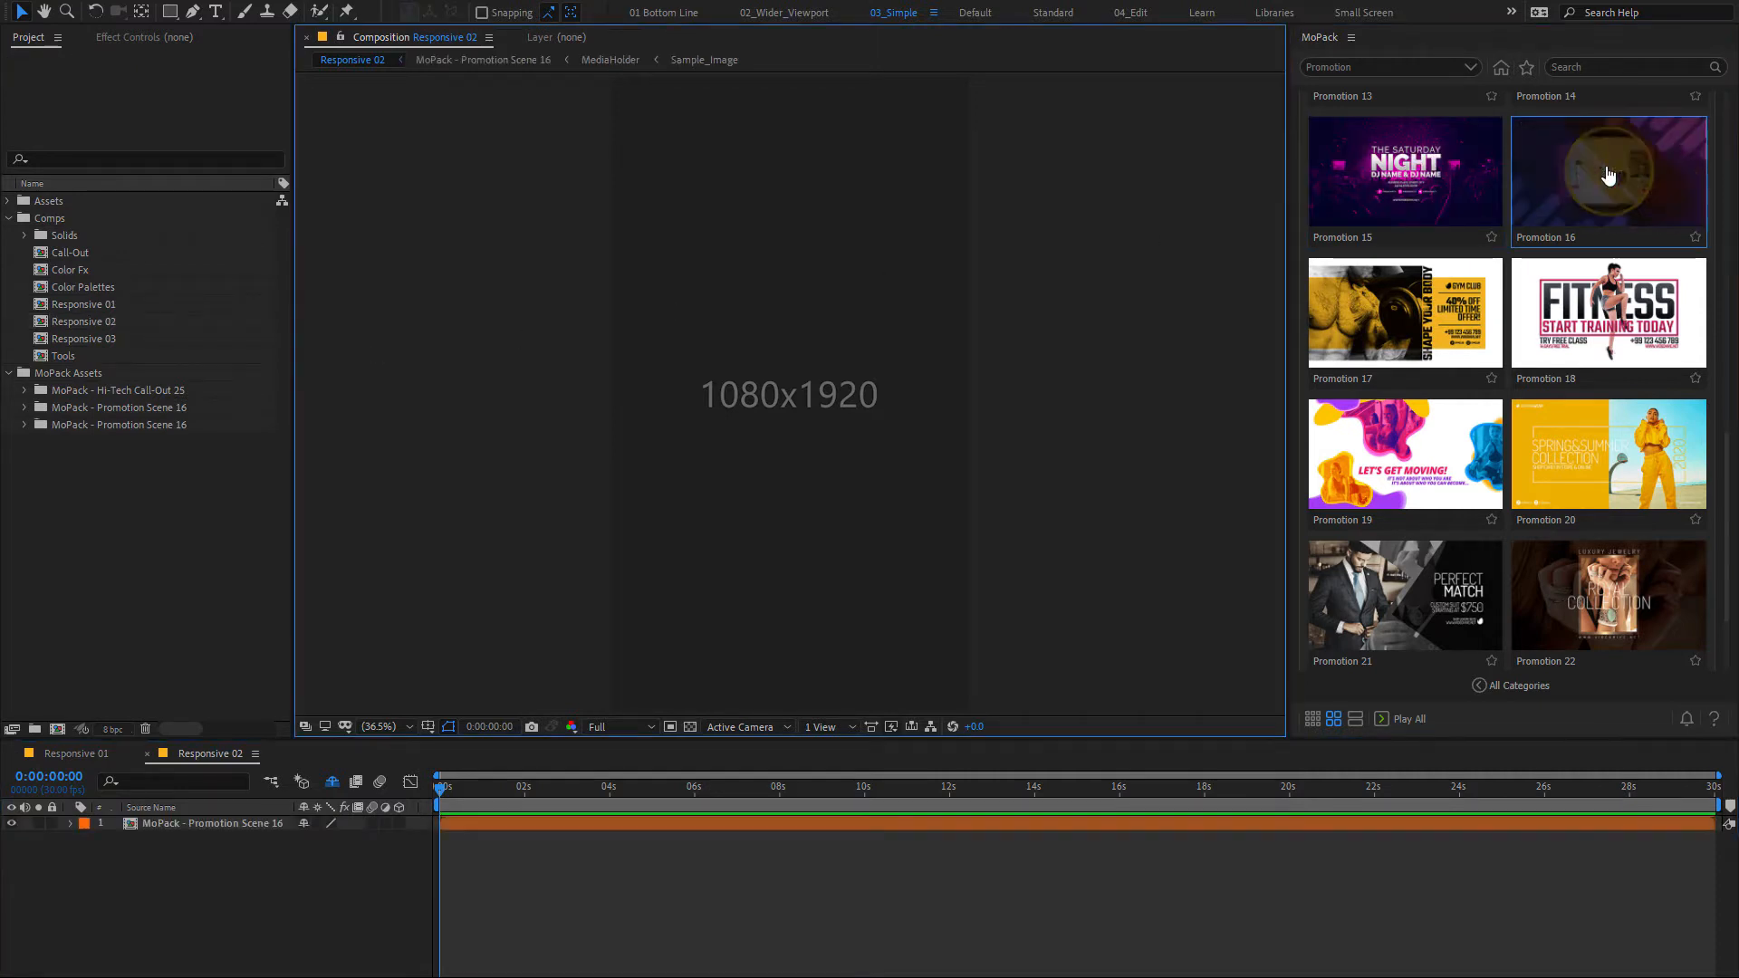
pyautogui.click(700, 789)
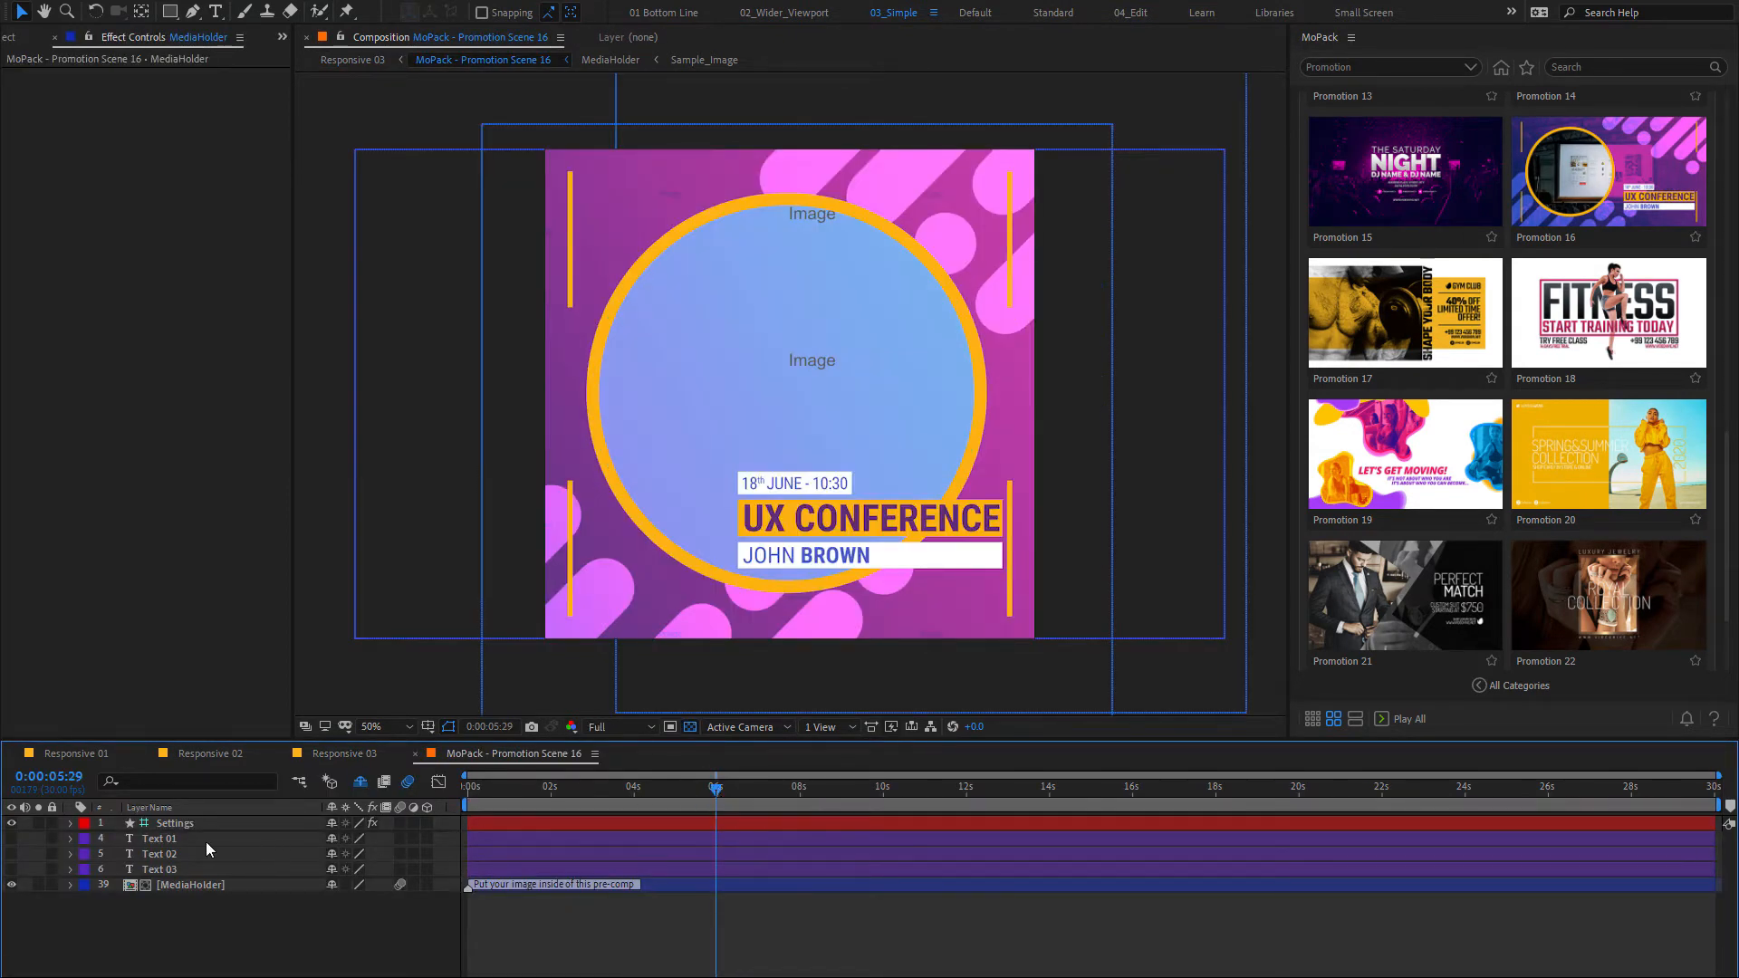
# Select the Settings and Text 02 layers and retype the heading as 'WEB A'
pyautogui.click(173, 823)
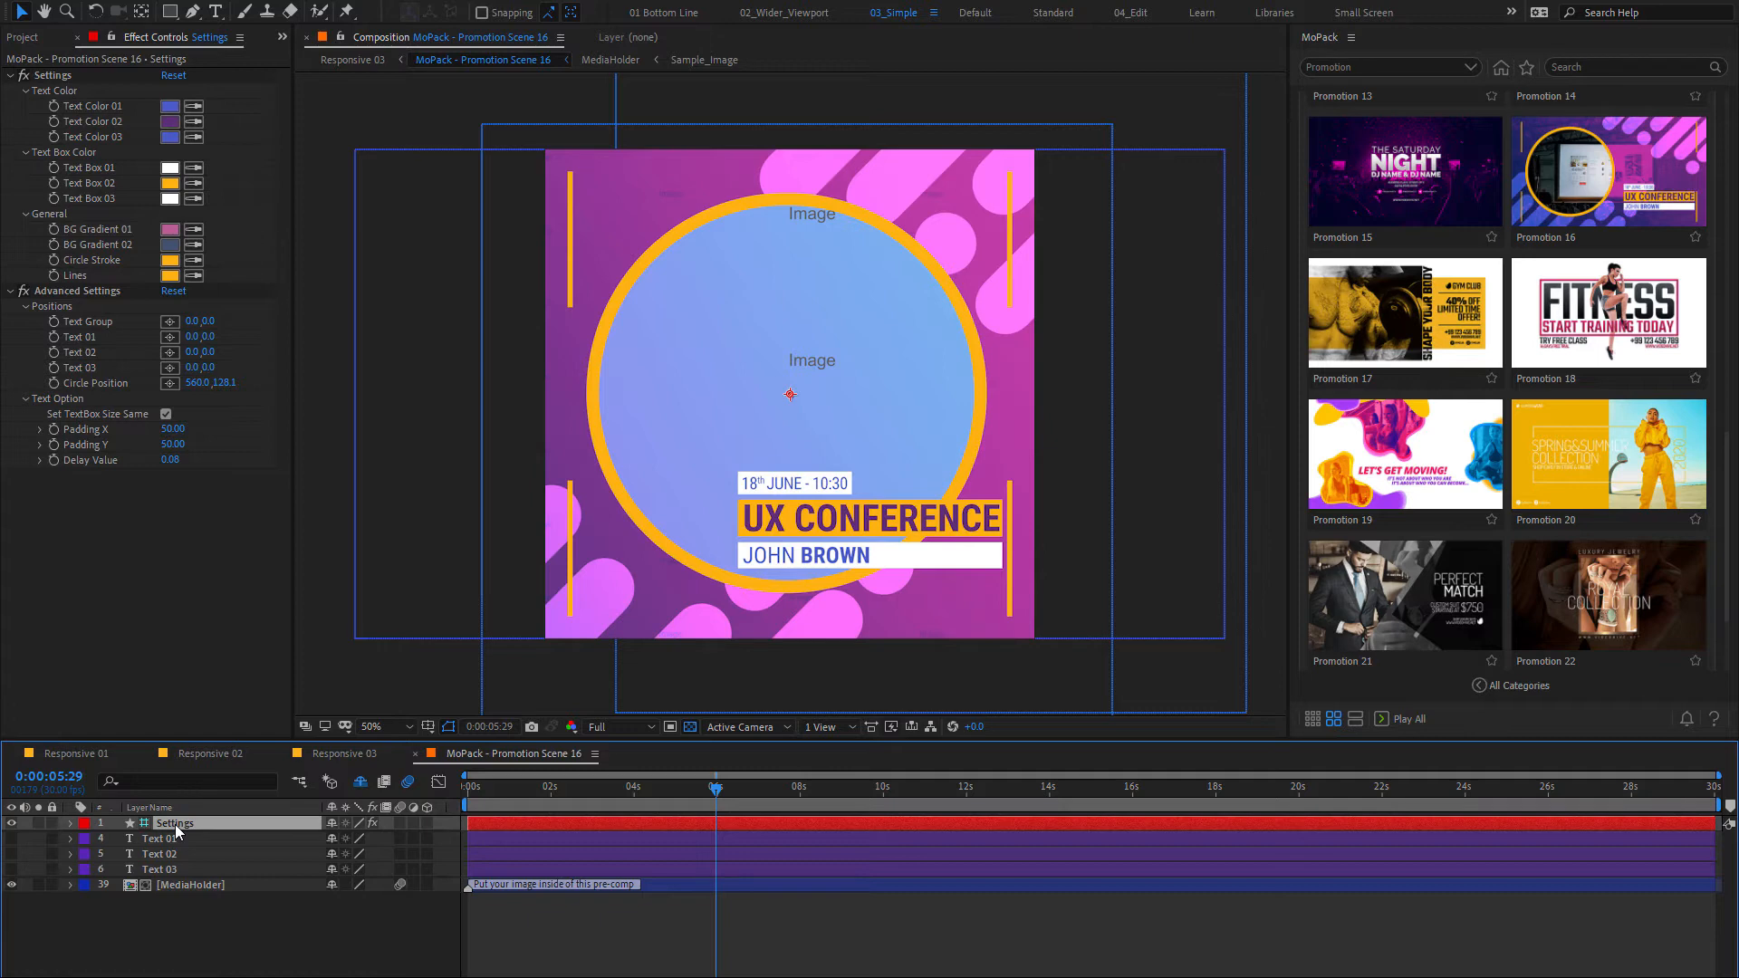
pyautogui.click(159, 853)
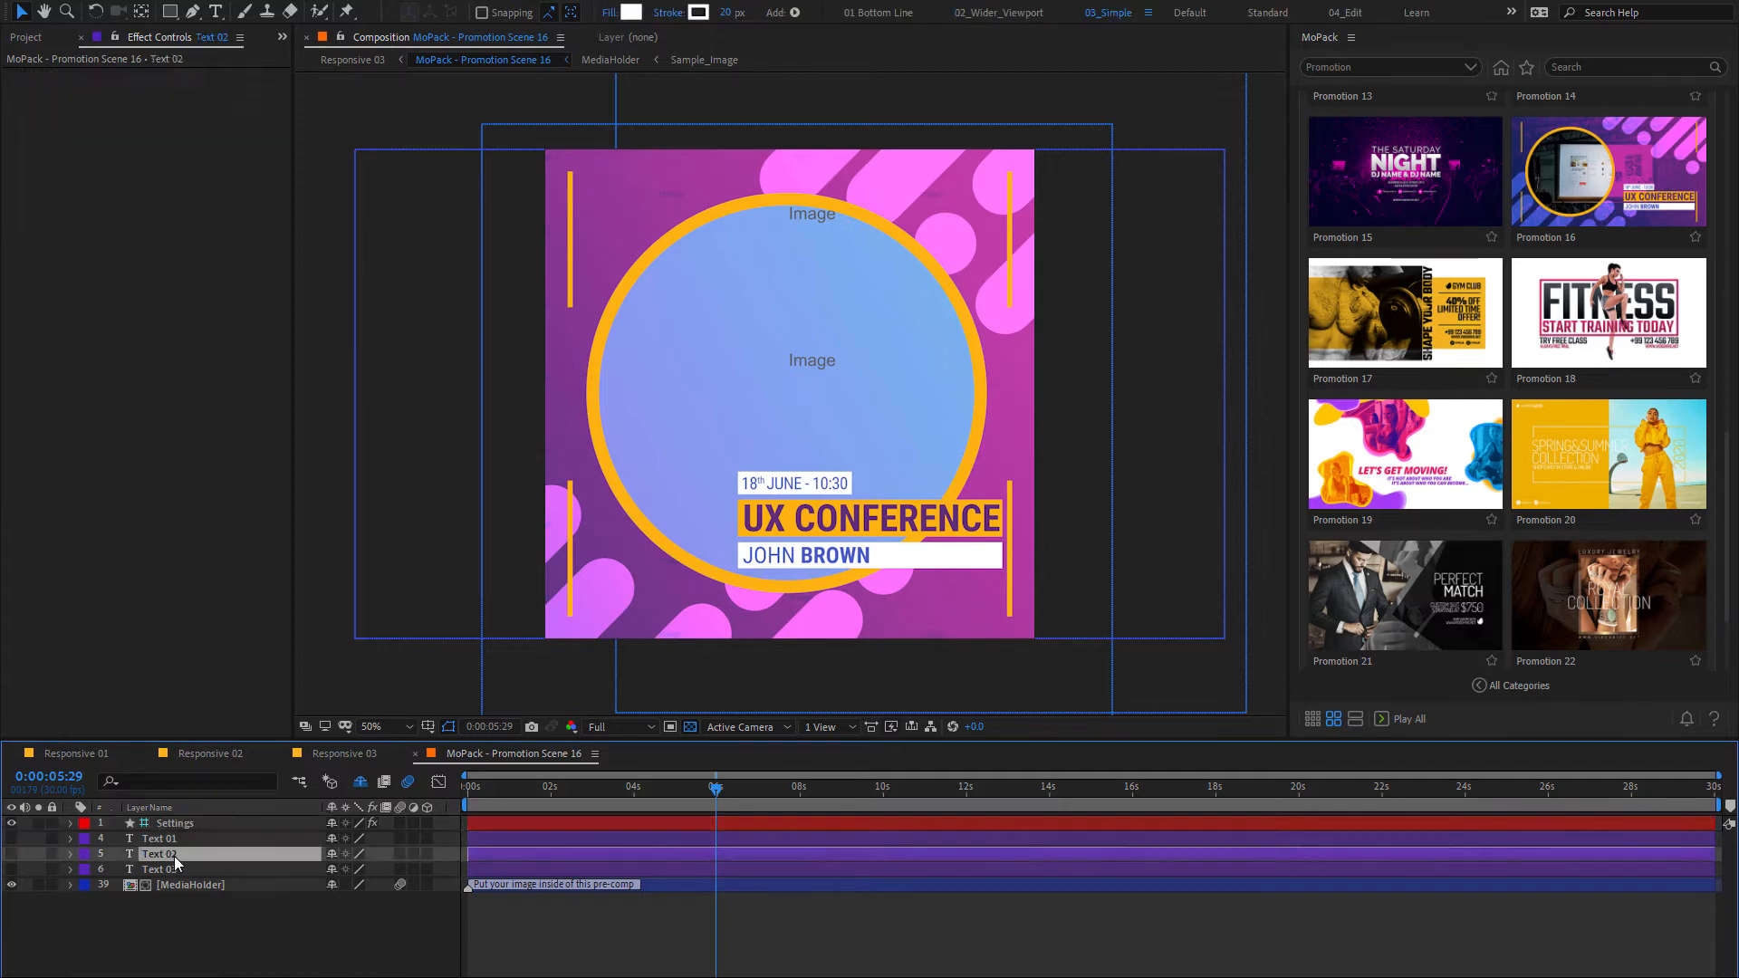
pyautogui.write('WEB A')
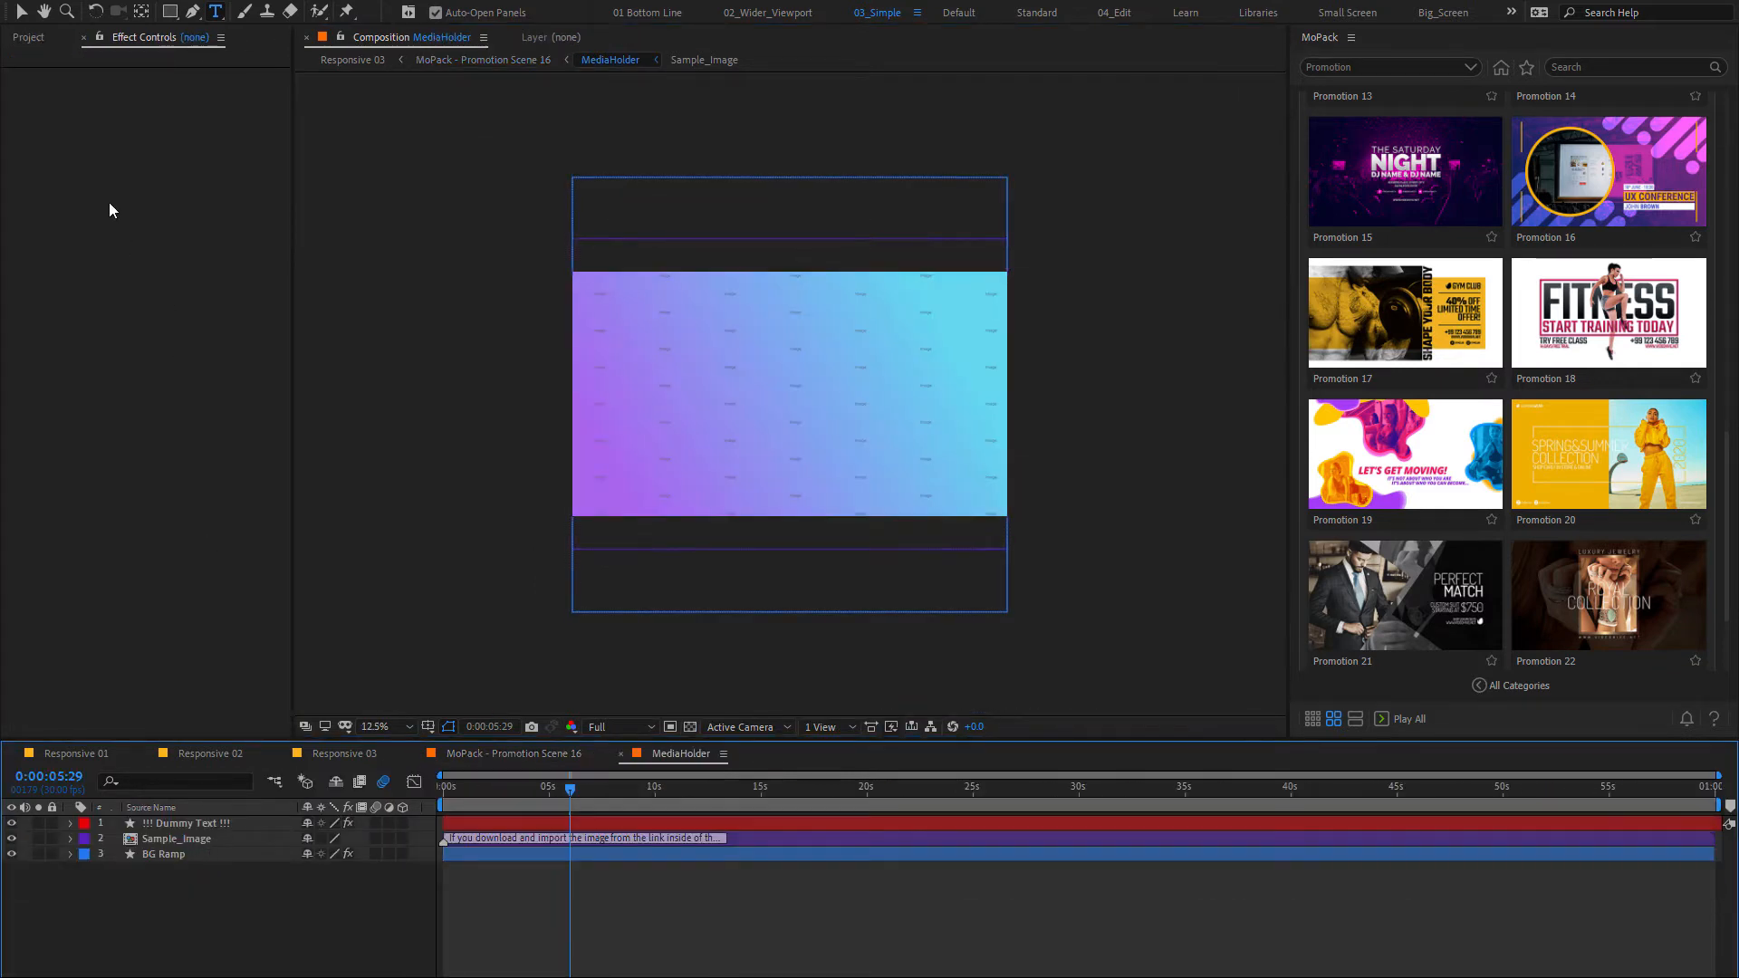
# Import pexels-matheus-bertelli-3321791.jpg via File > Import > File for the MediaHolder comp
pyautogui.click(29, 38)
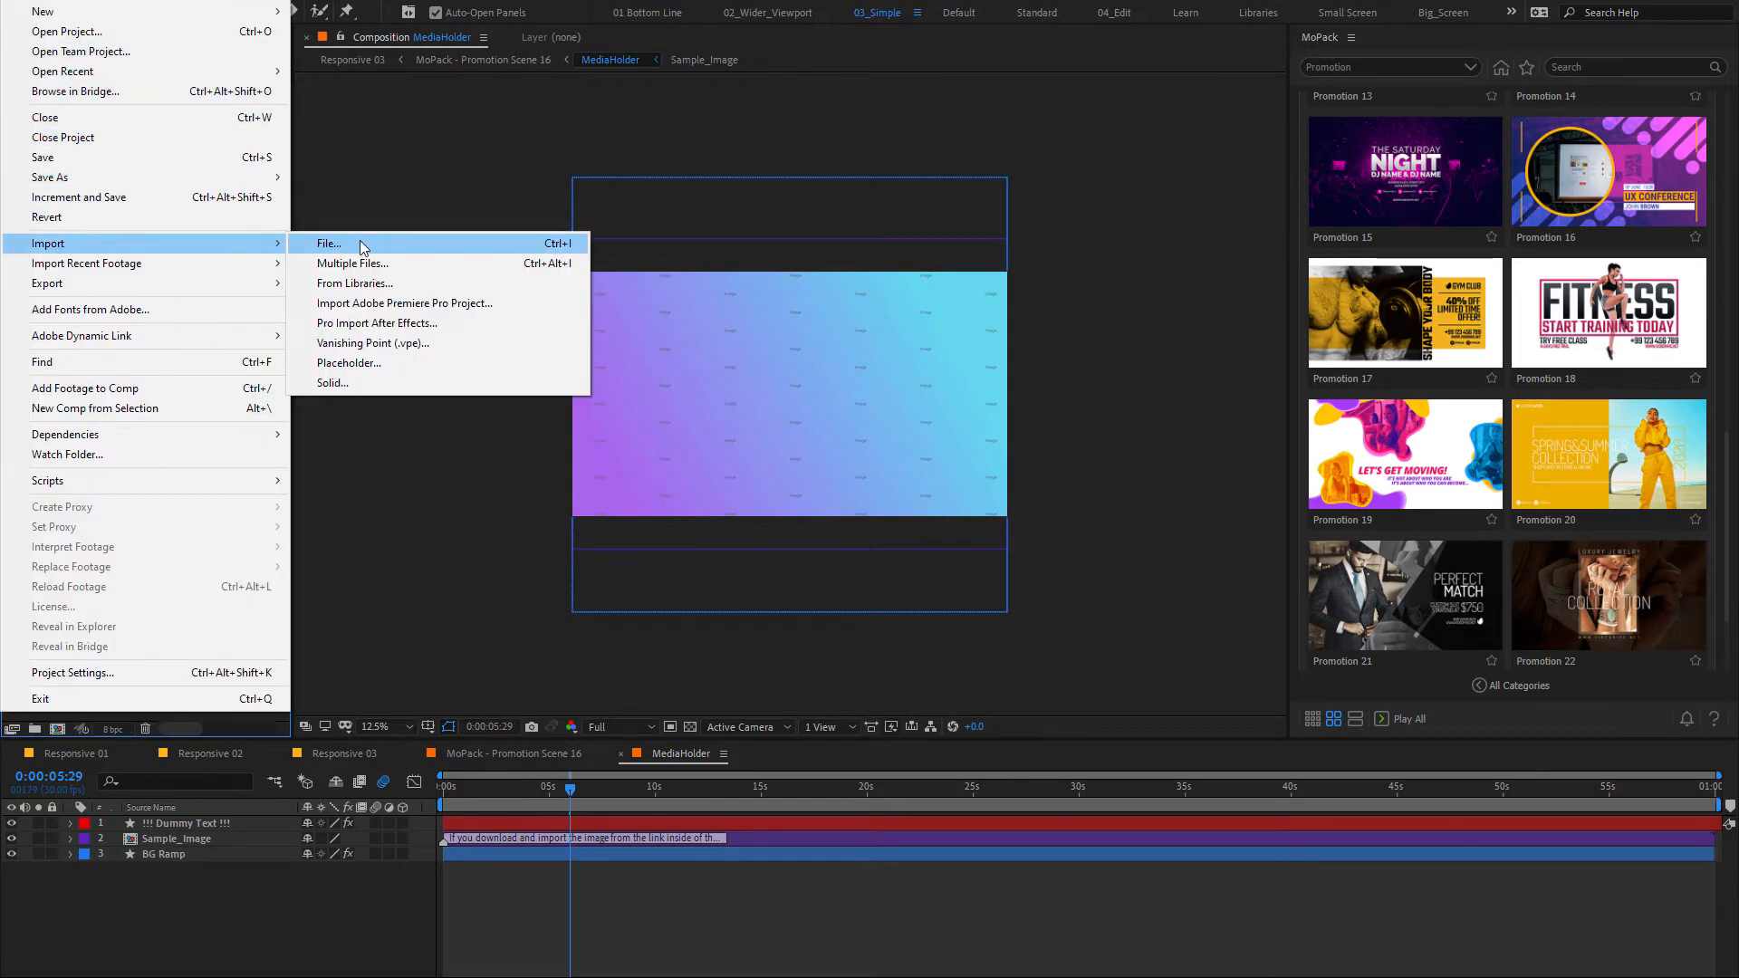
pyautogui.click(330, 242)
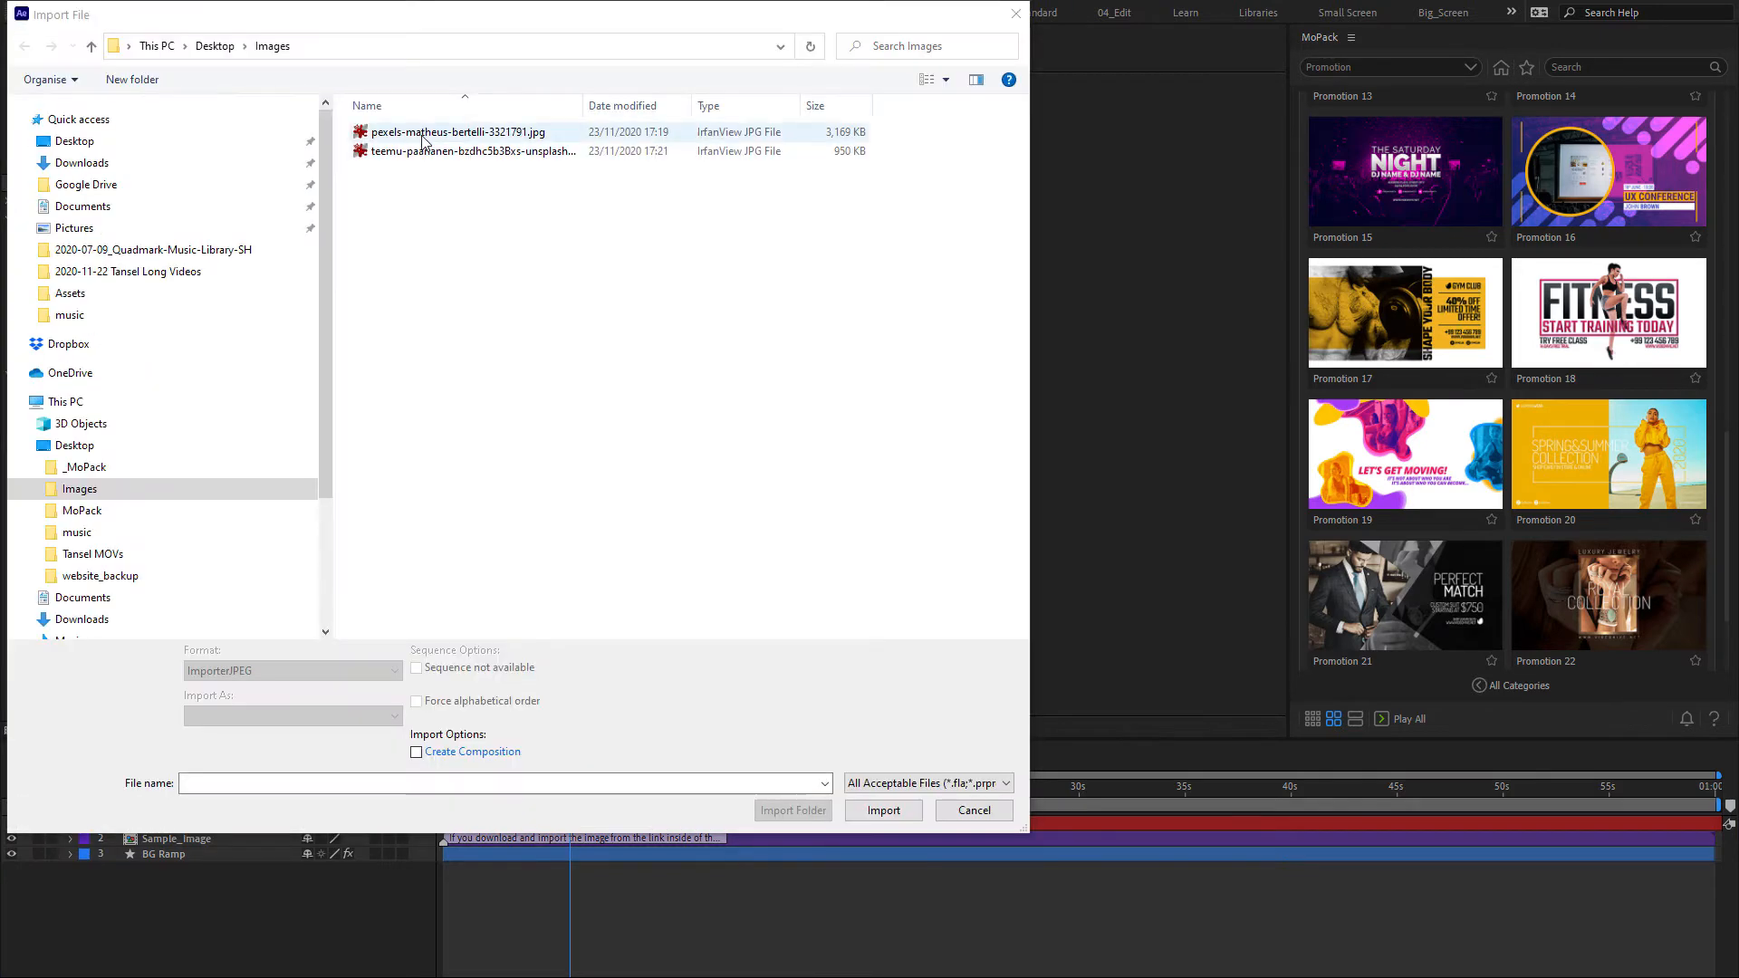
pyautogui.click(884, 810)
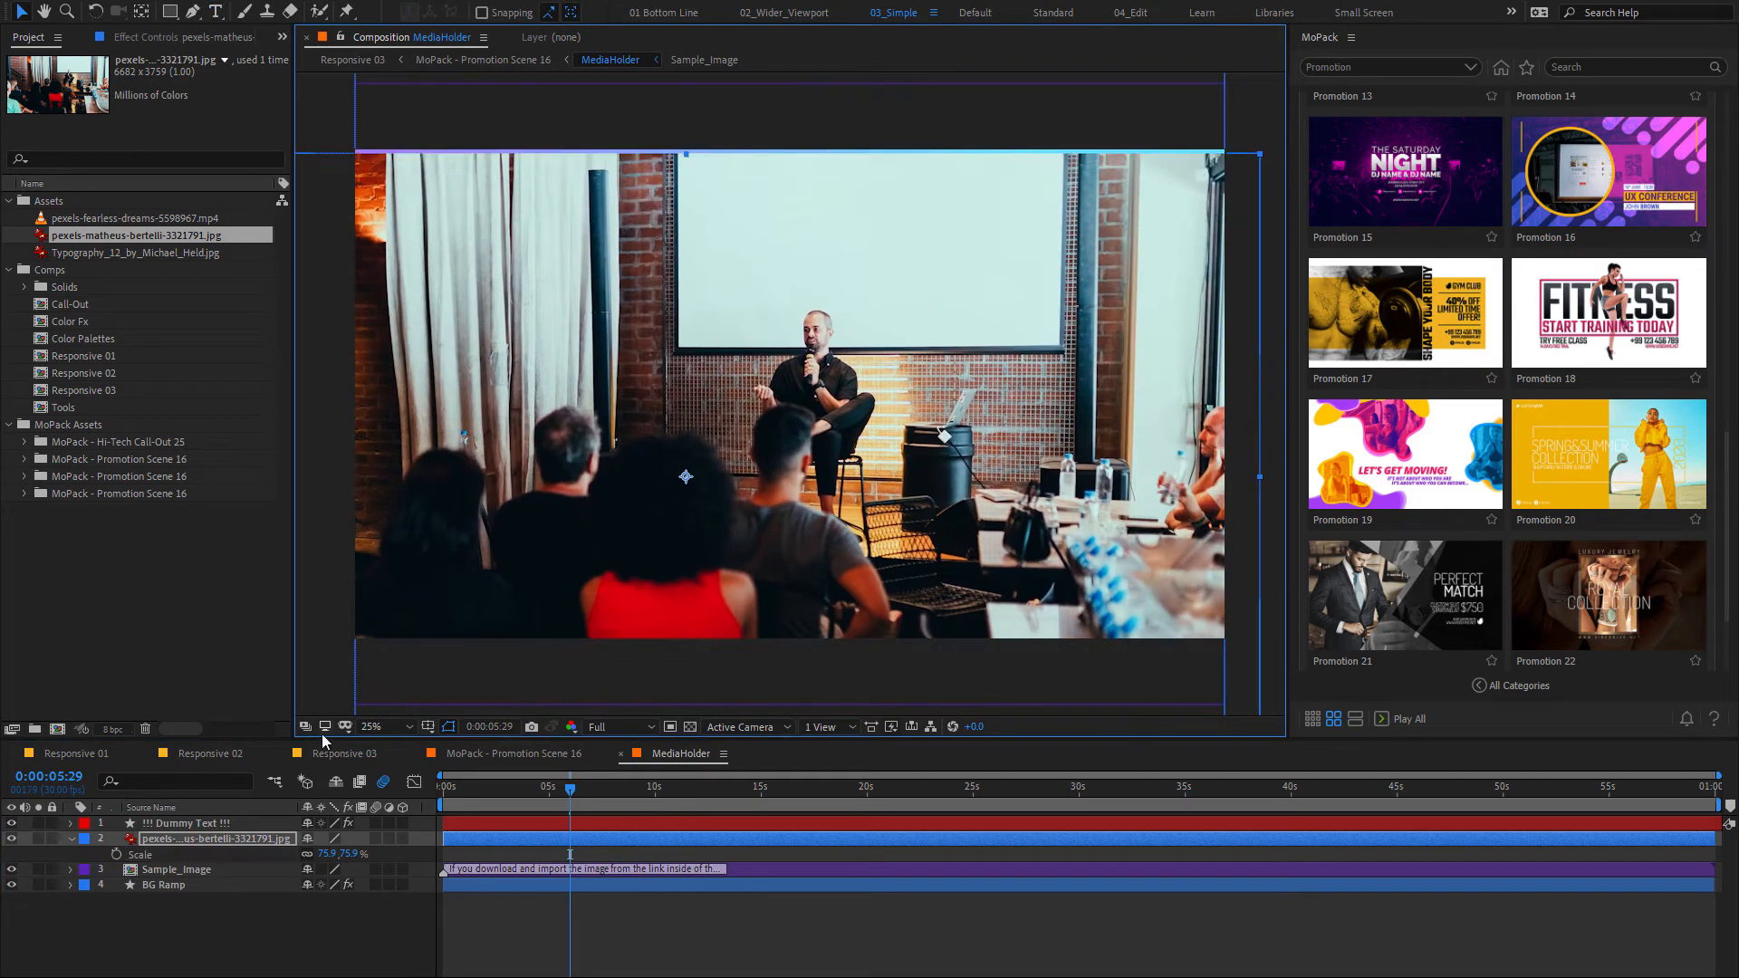
# Check Responsive 03, open the Sample_Image comp and switch to the Call-Out composition
pyautogui.click(353, 59)
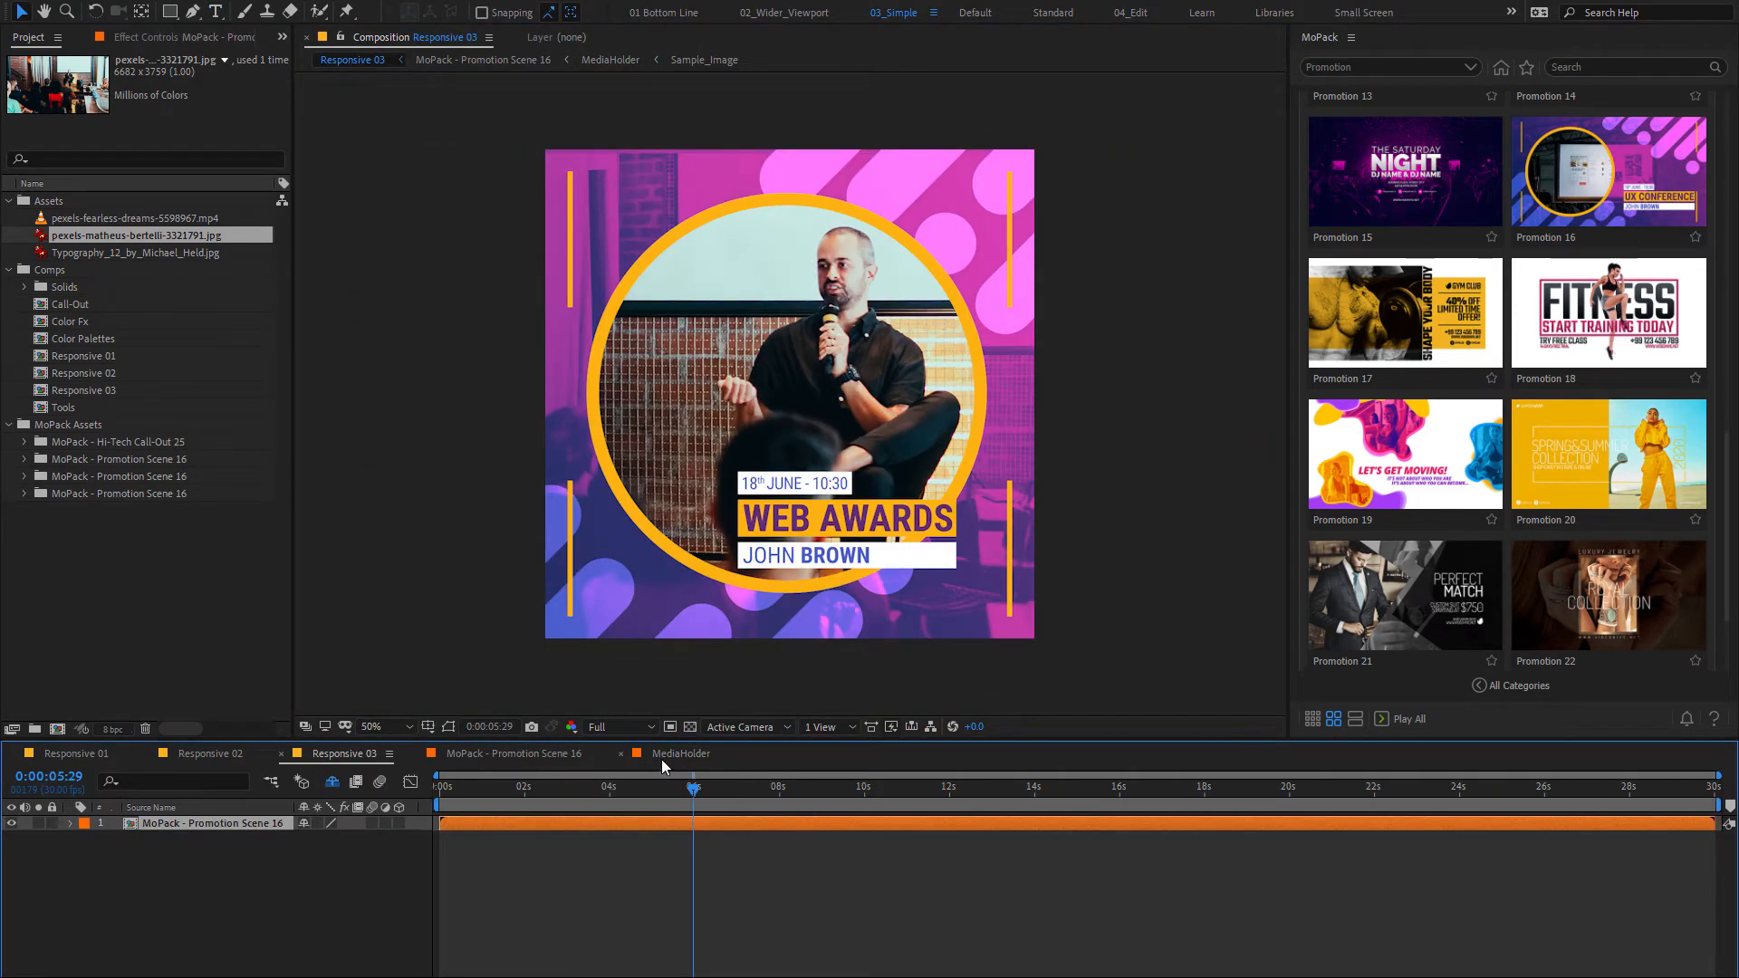
pyautogui.doubleClick(681, 754)
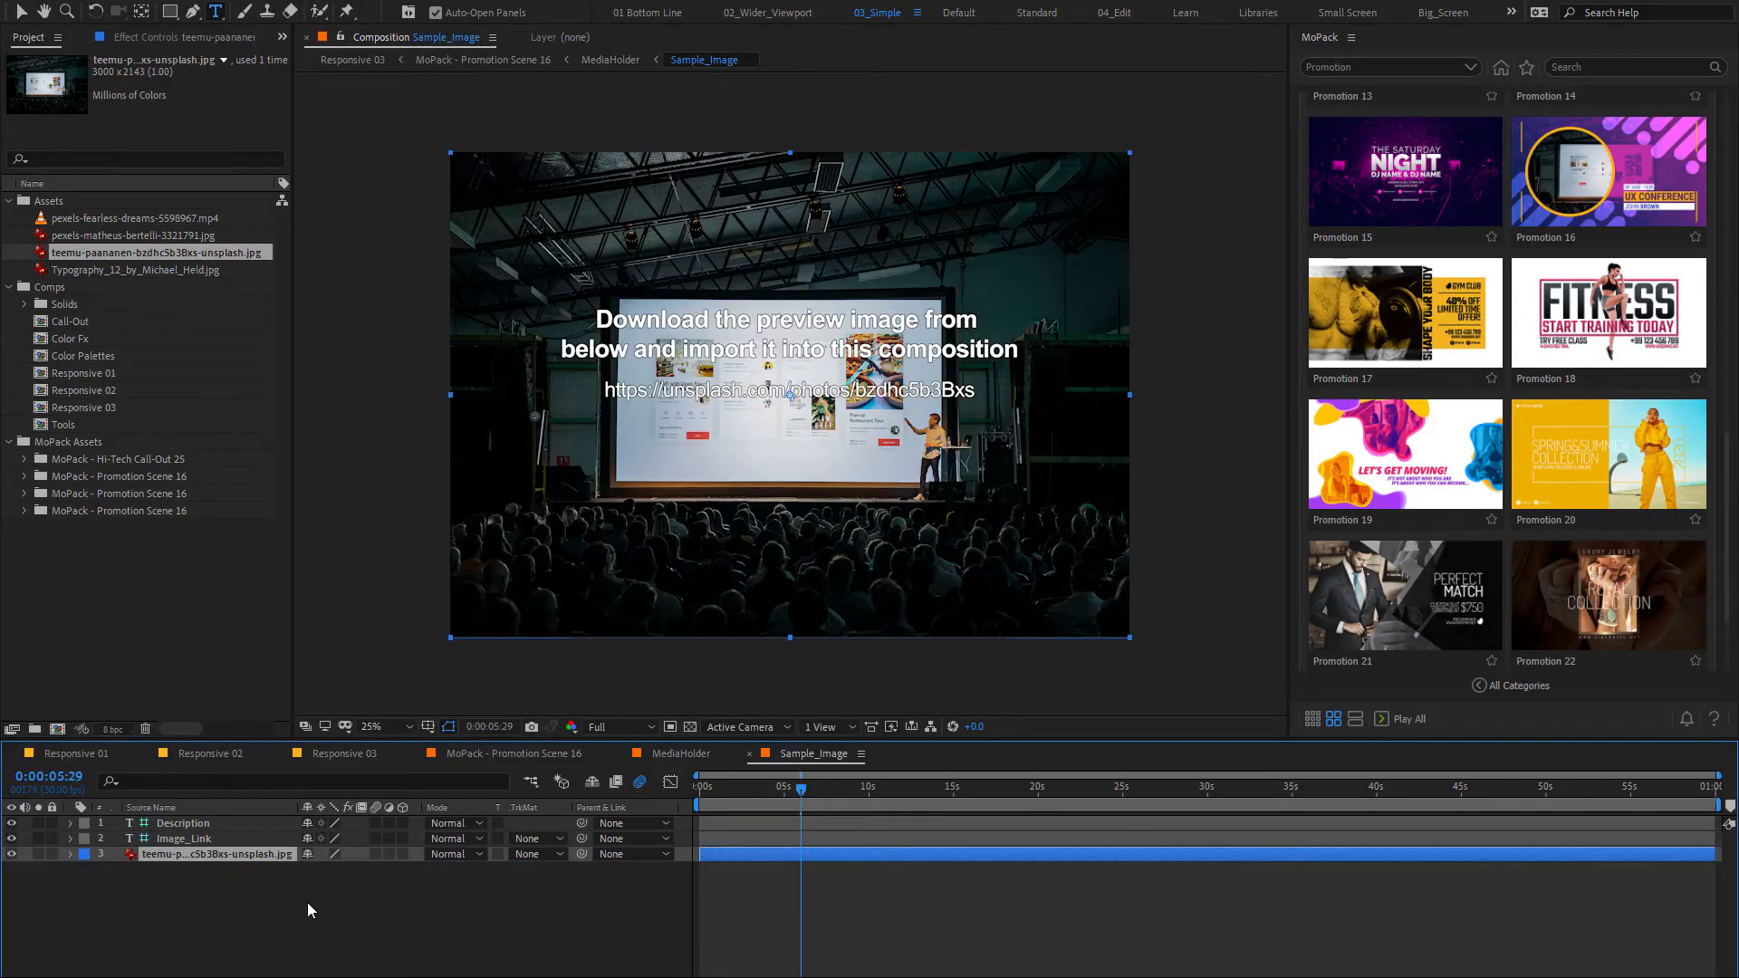
pyautogui.click(487, 60)
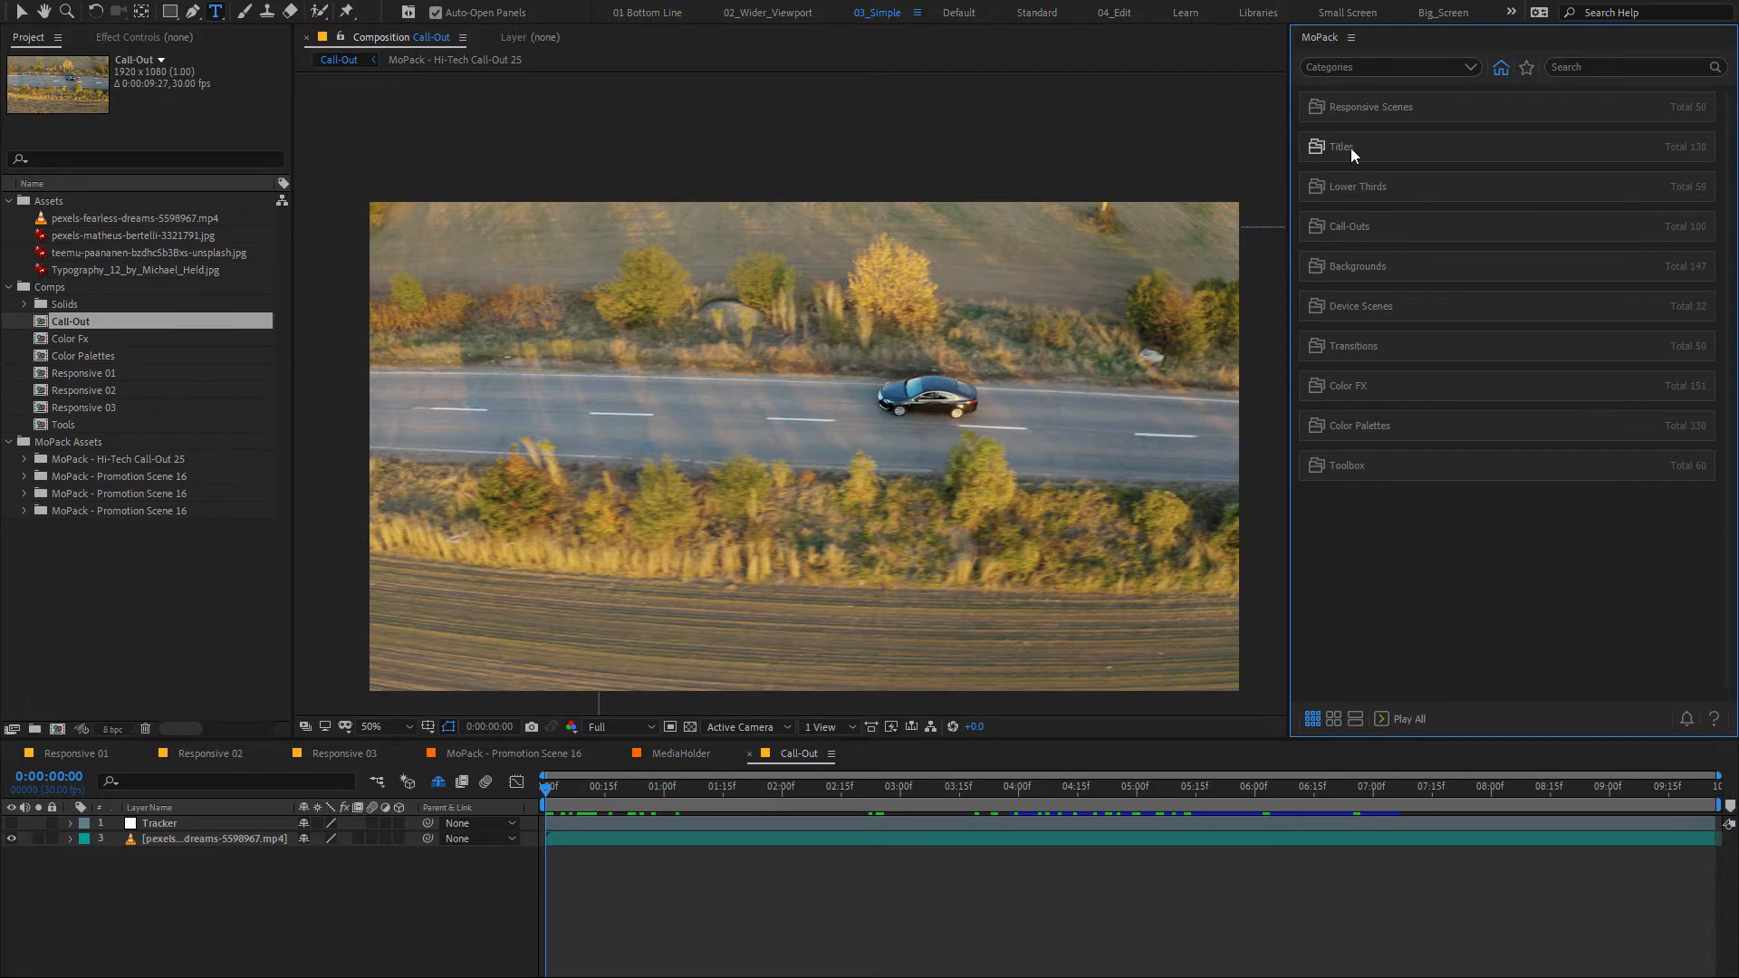
# Browse the MoPack Call-Outs category down to the Hi-Tech Call-Out templates
pyautogui.click(1340, 147)
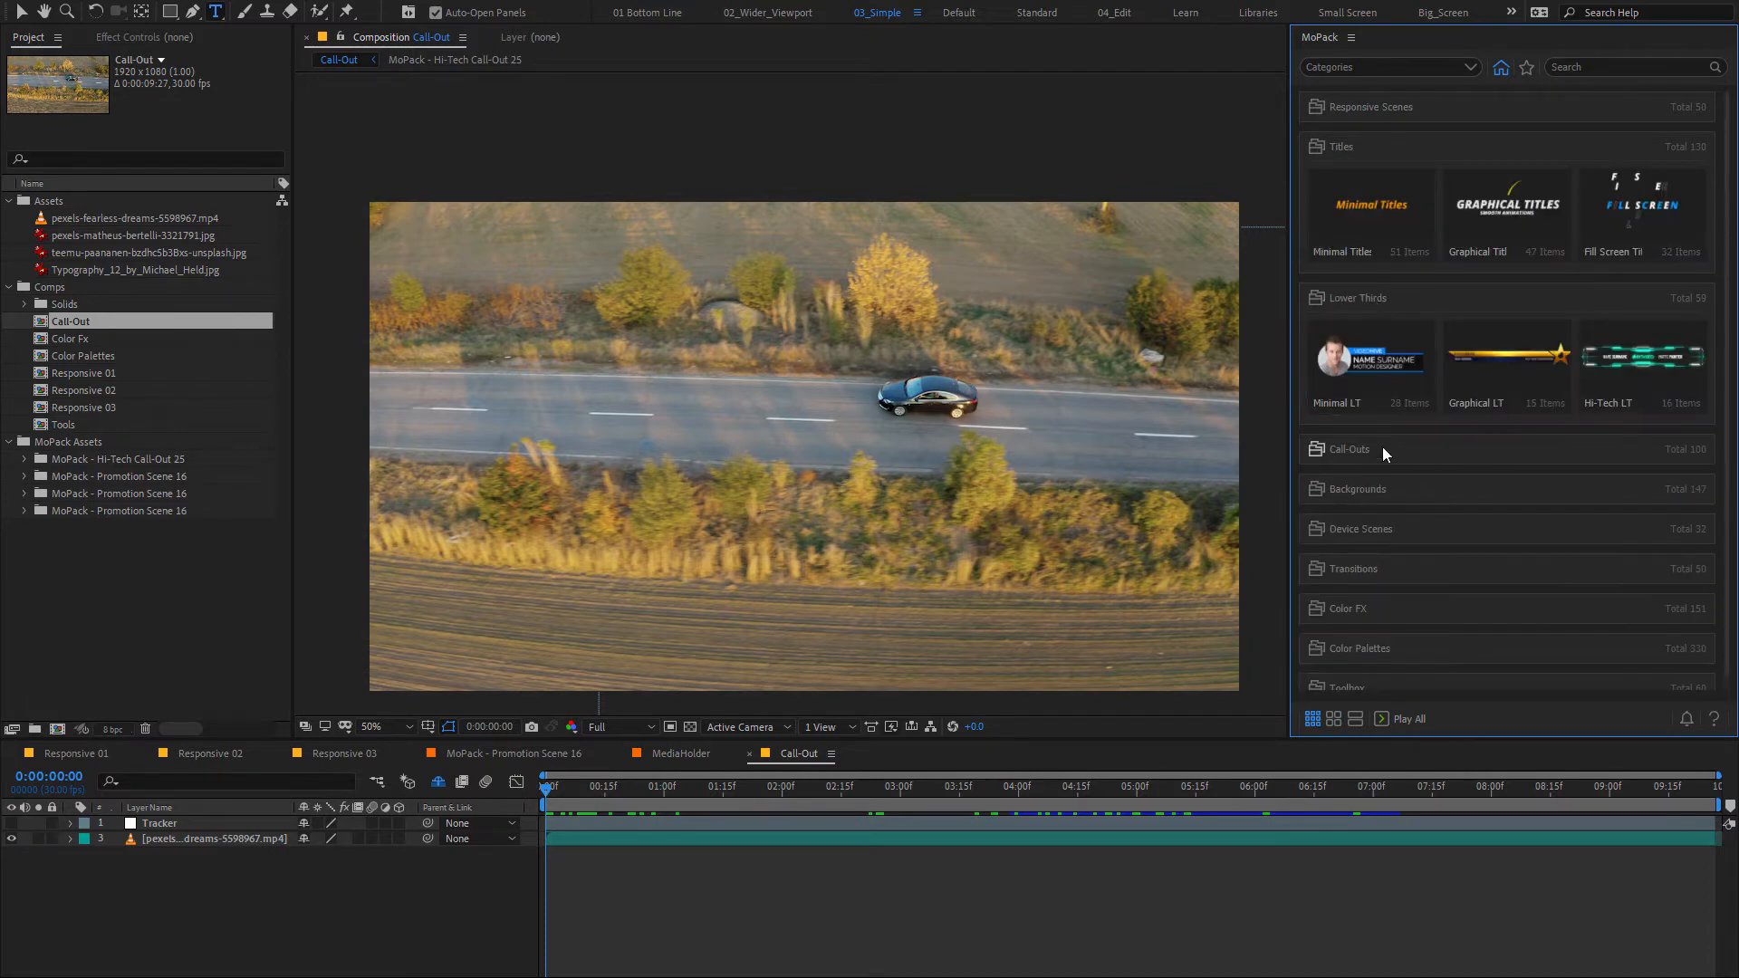
pyautogui.click(1348, 449)
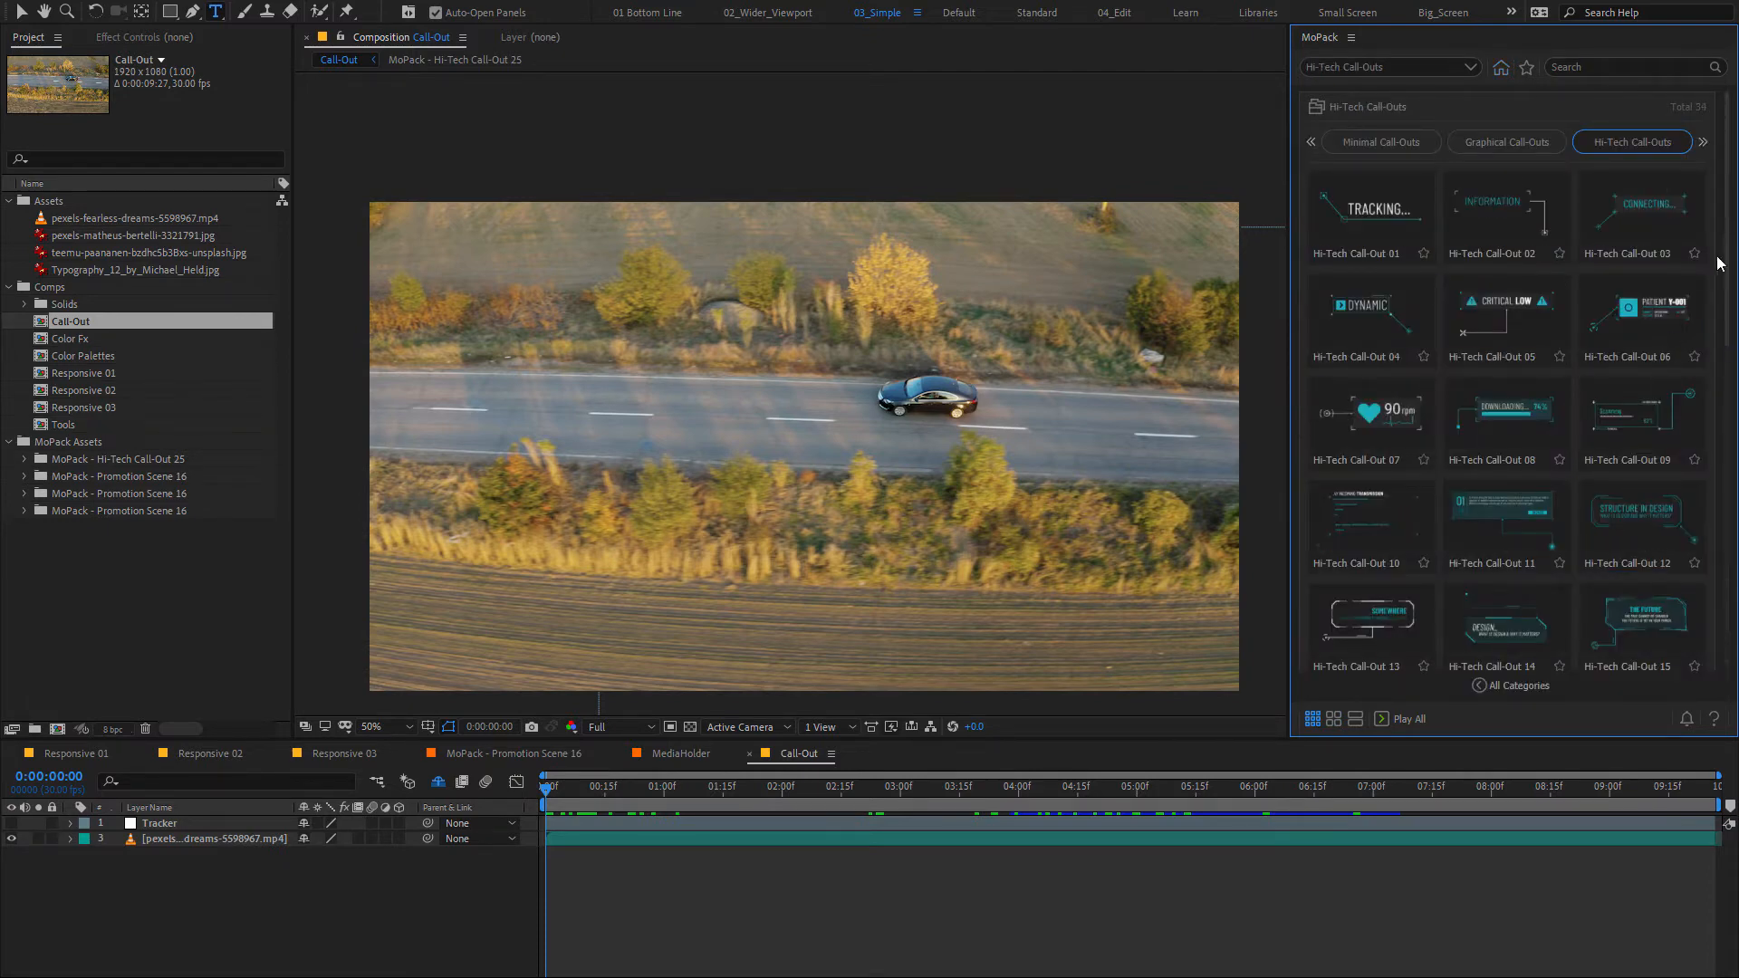
pyautogui.scroll(-3)
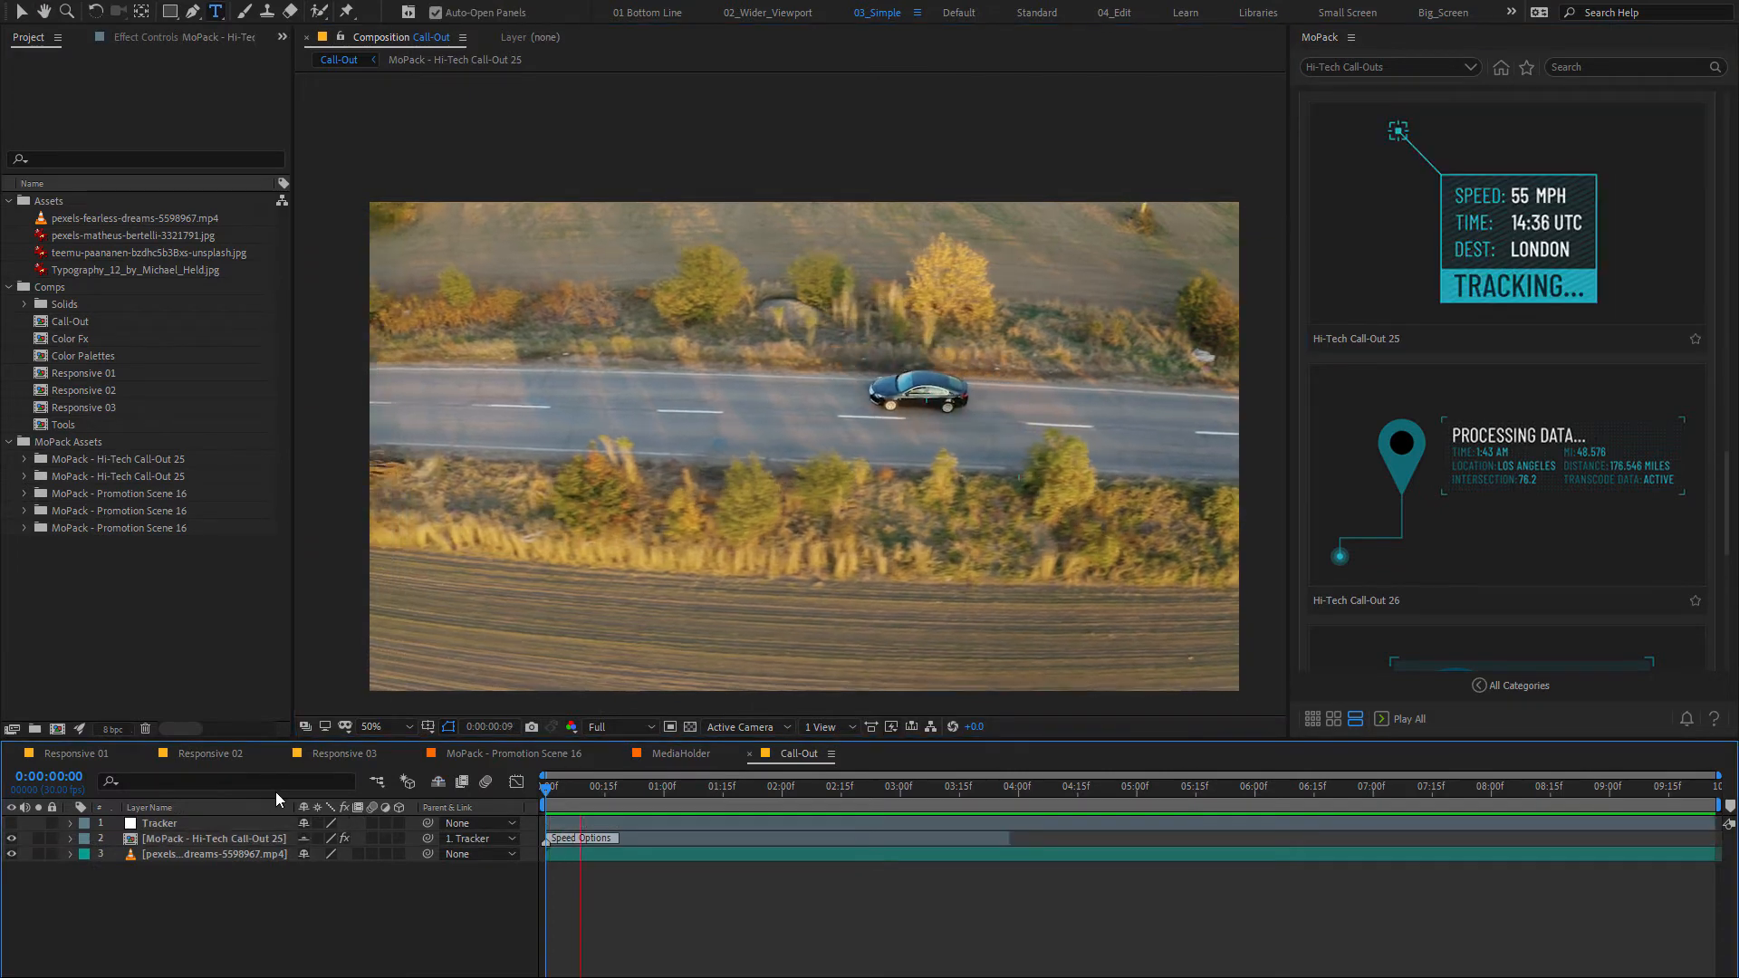
# Select the call-out layer and choose an Animation Speed from its dropdown
pyautogui.click(816, 786)
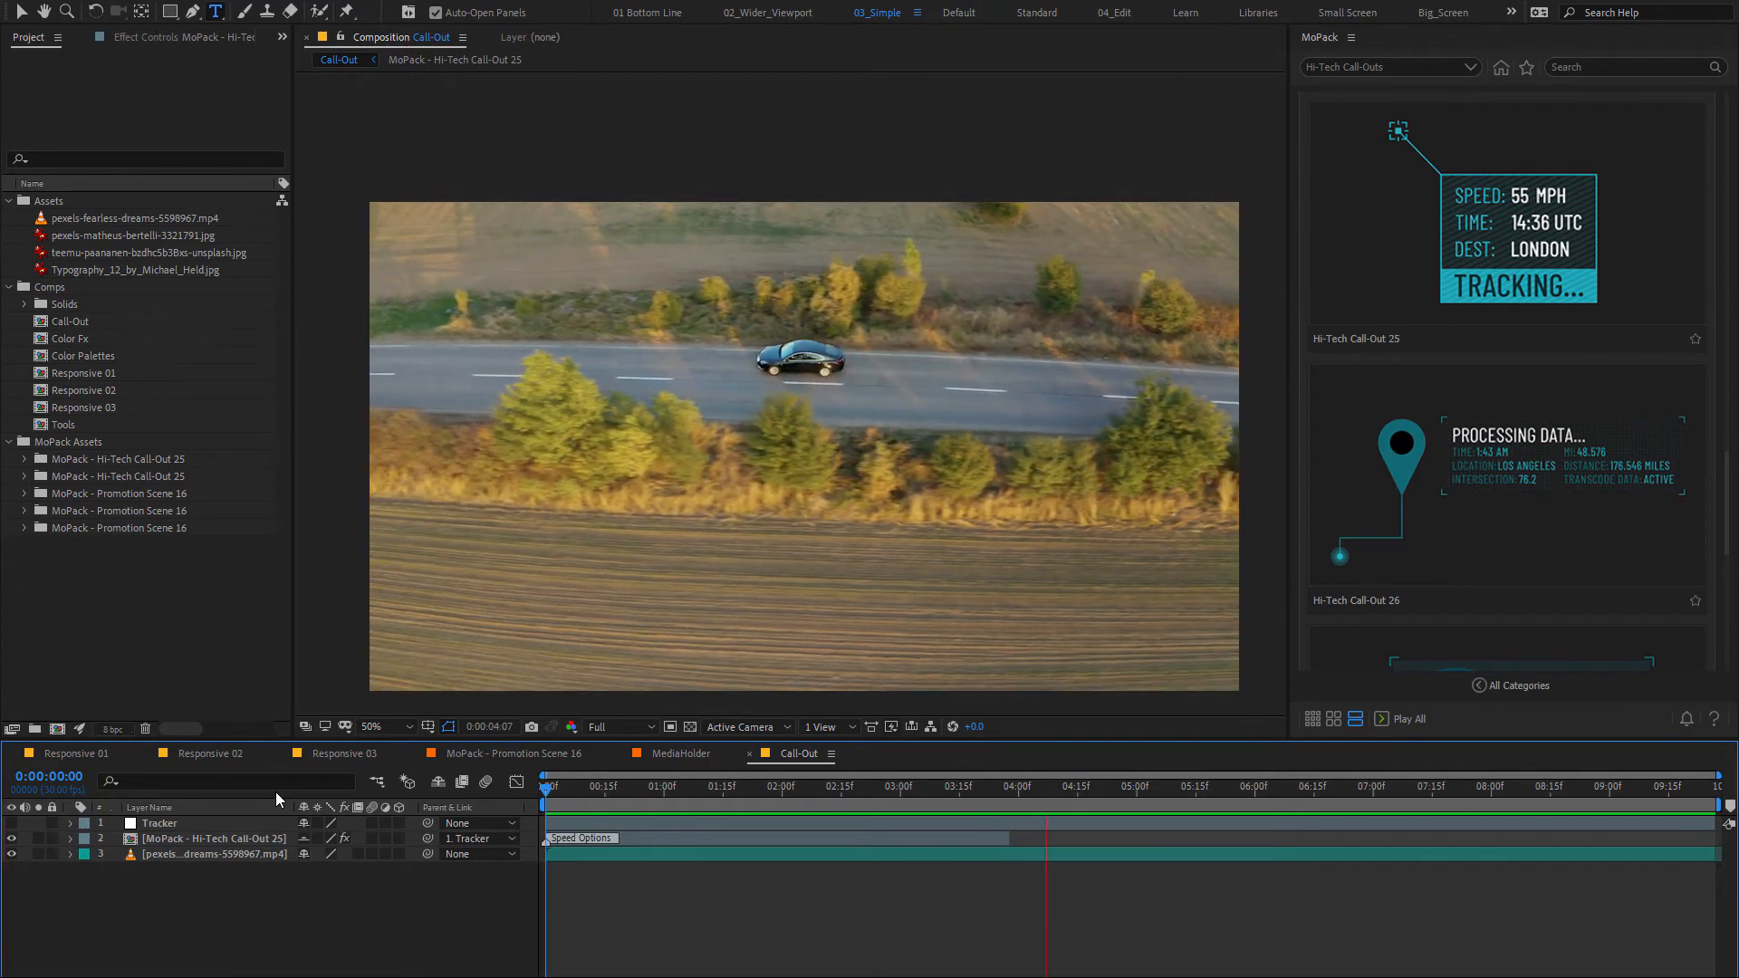
pyautogui.click(1112, 812)
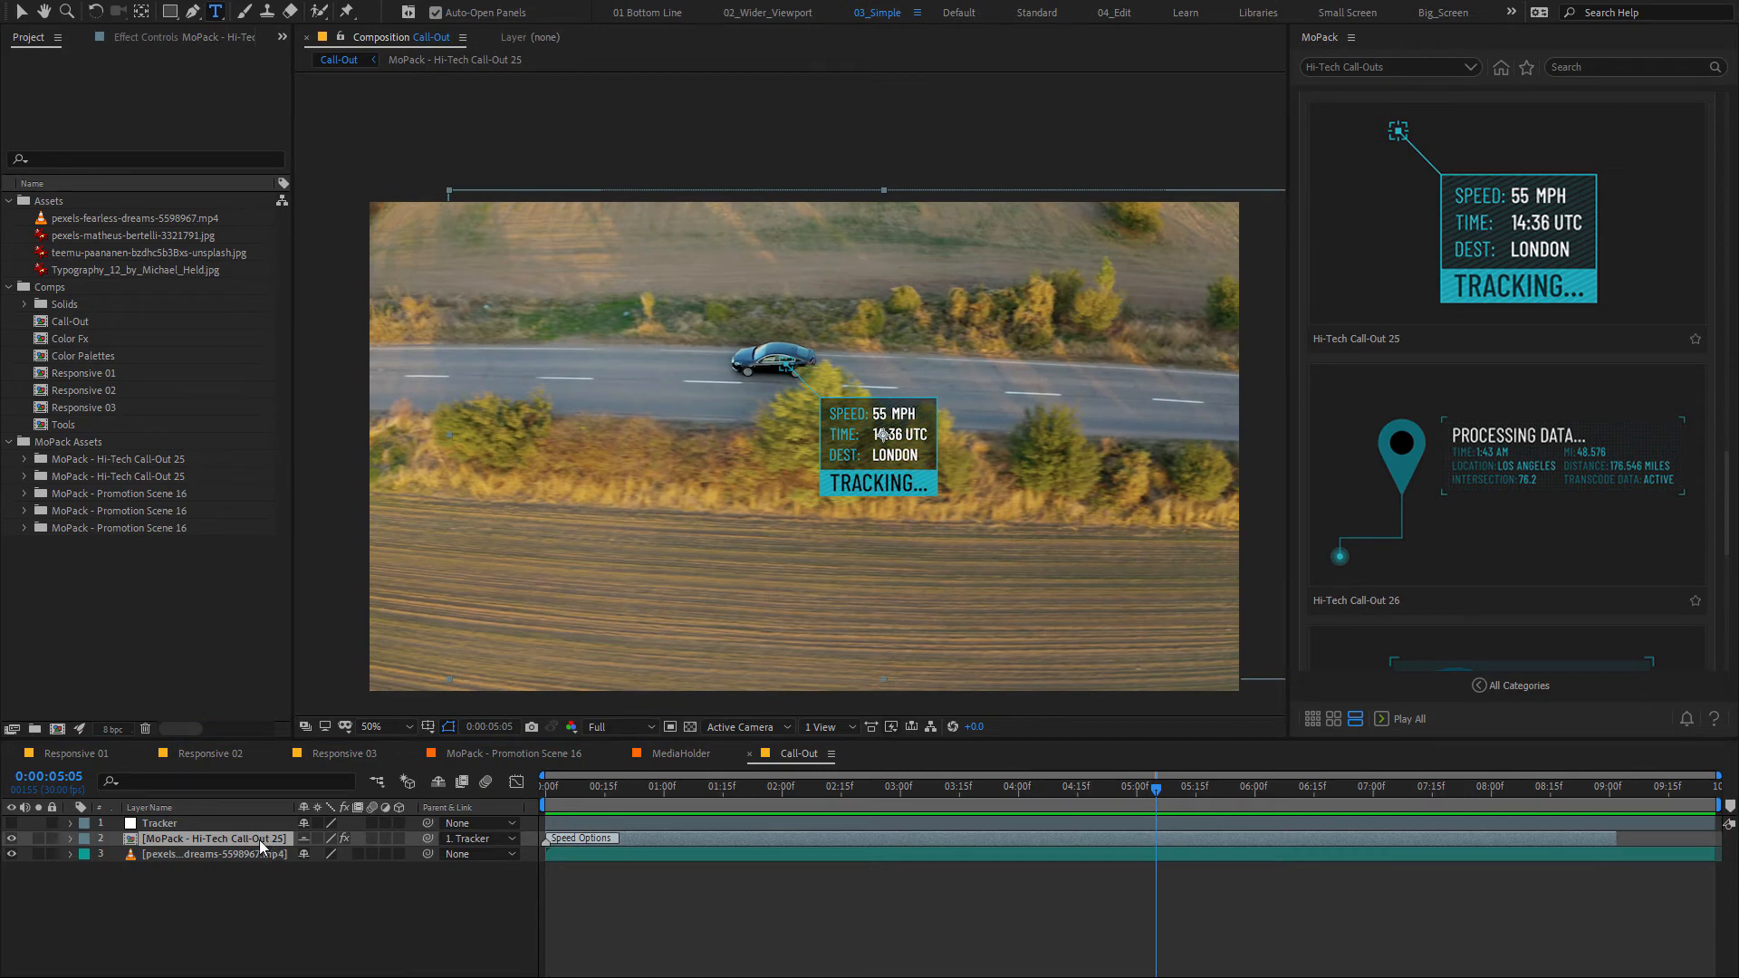
pyautogui.click(212, 839)
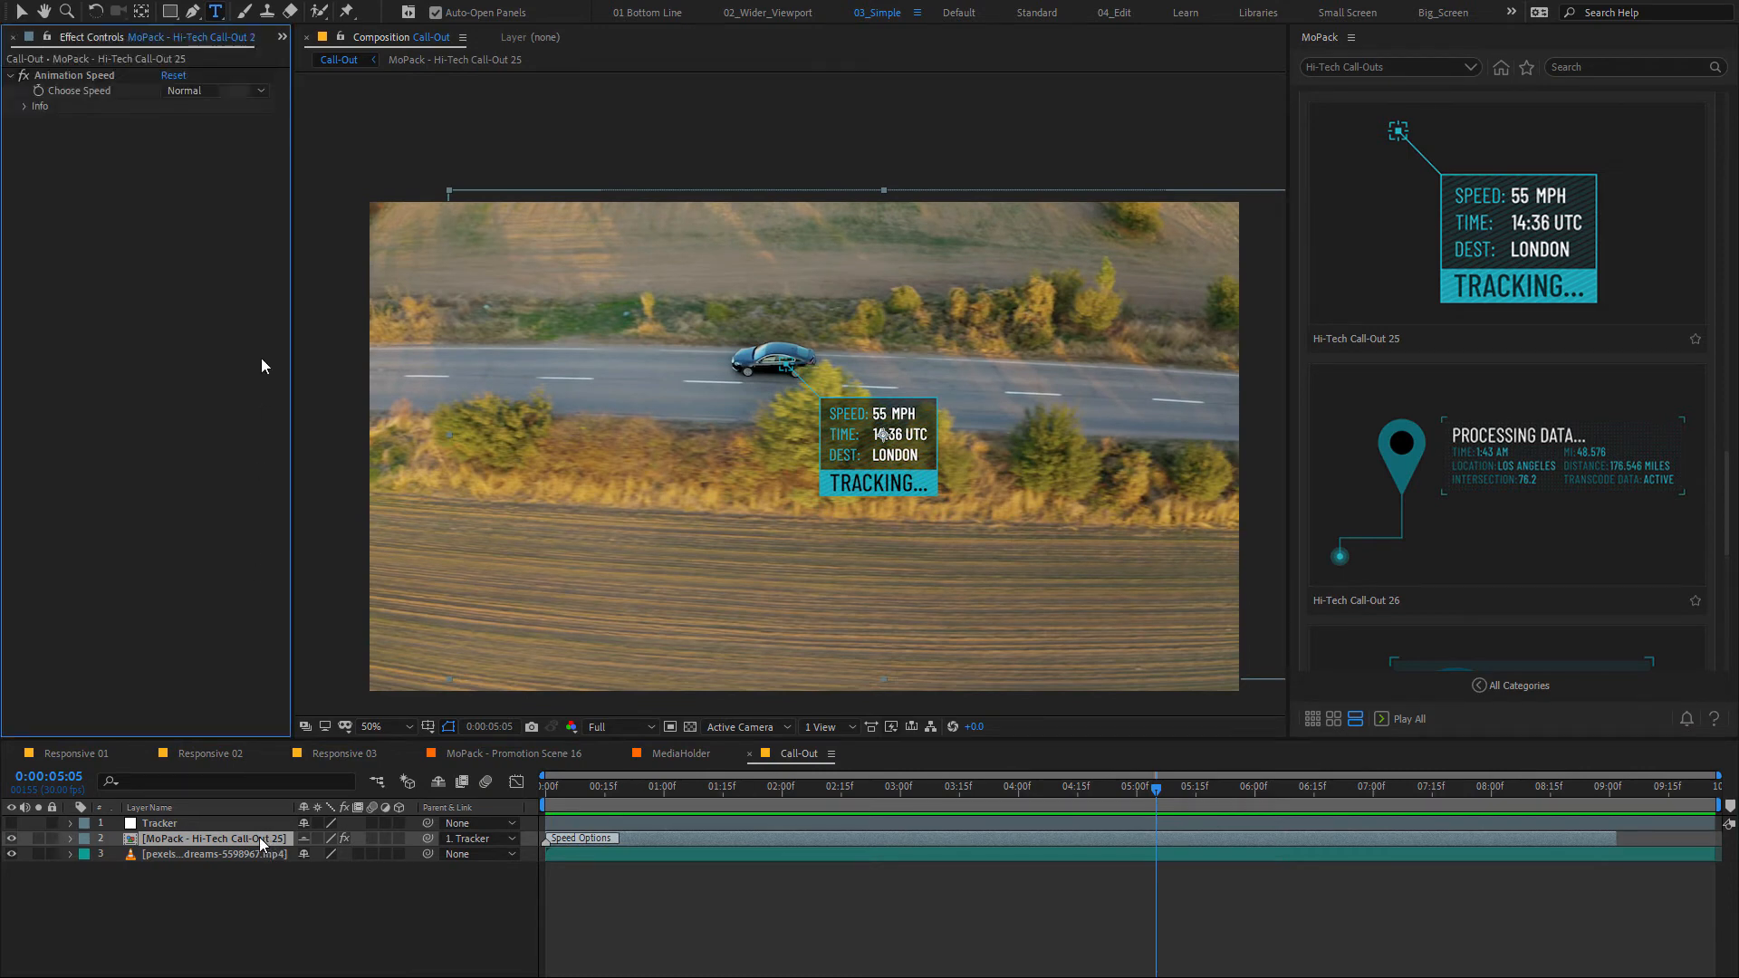
pyautogui.click(214, 91)
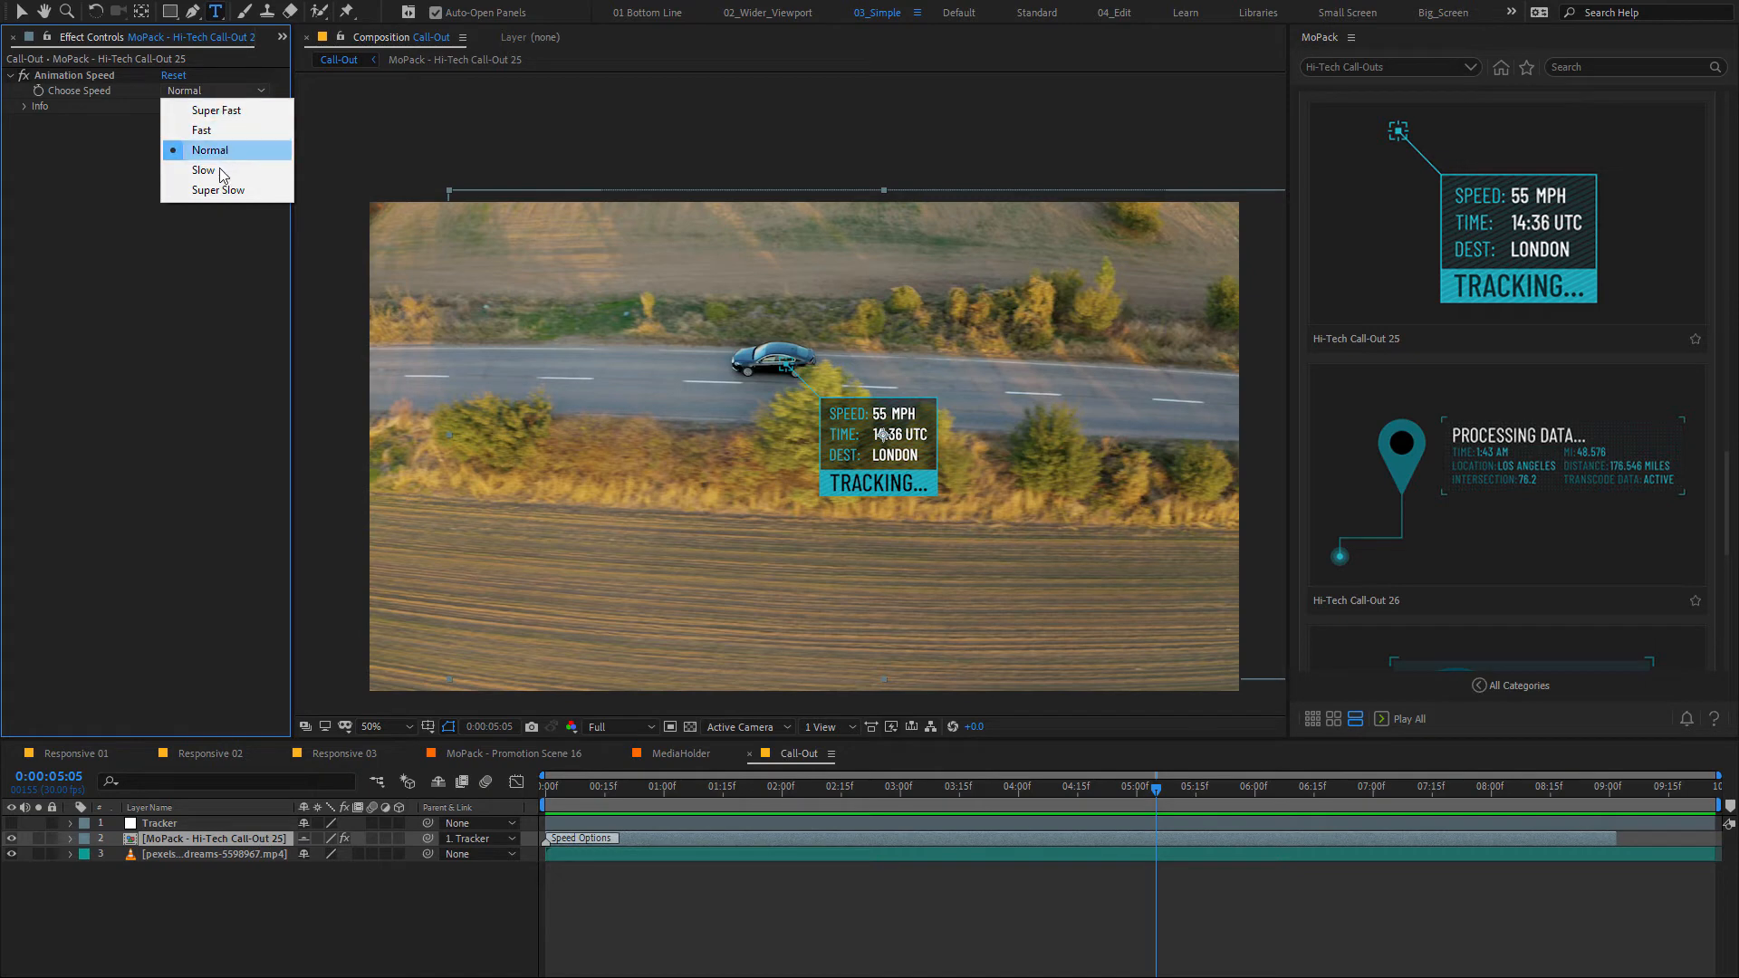
pyautogui.click(218, 109)
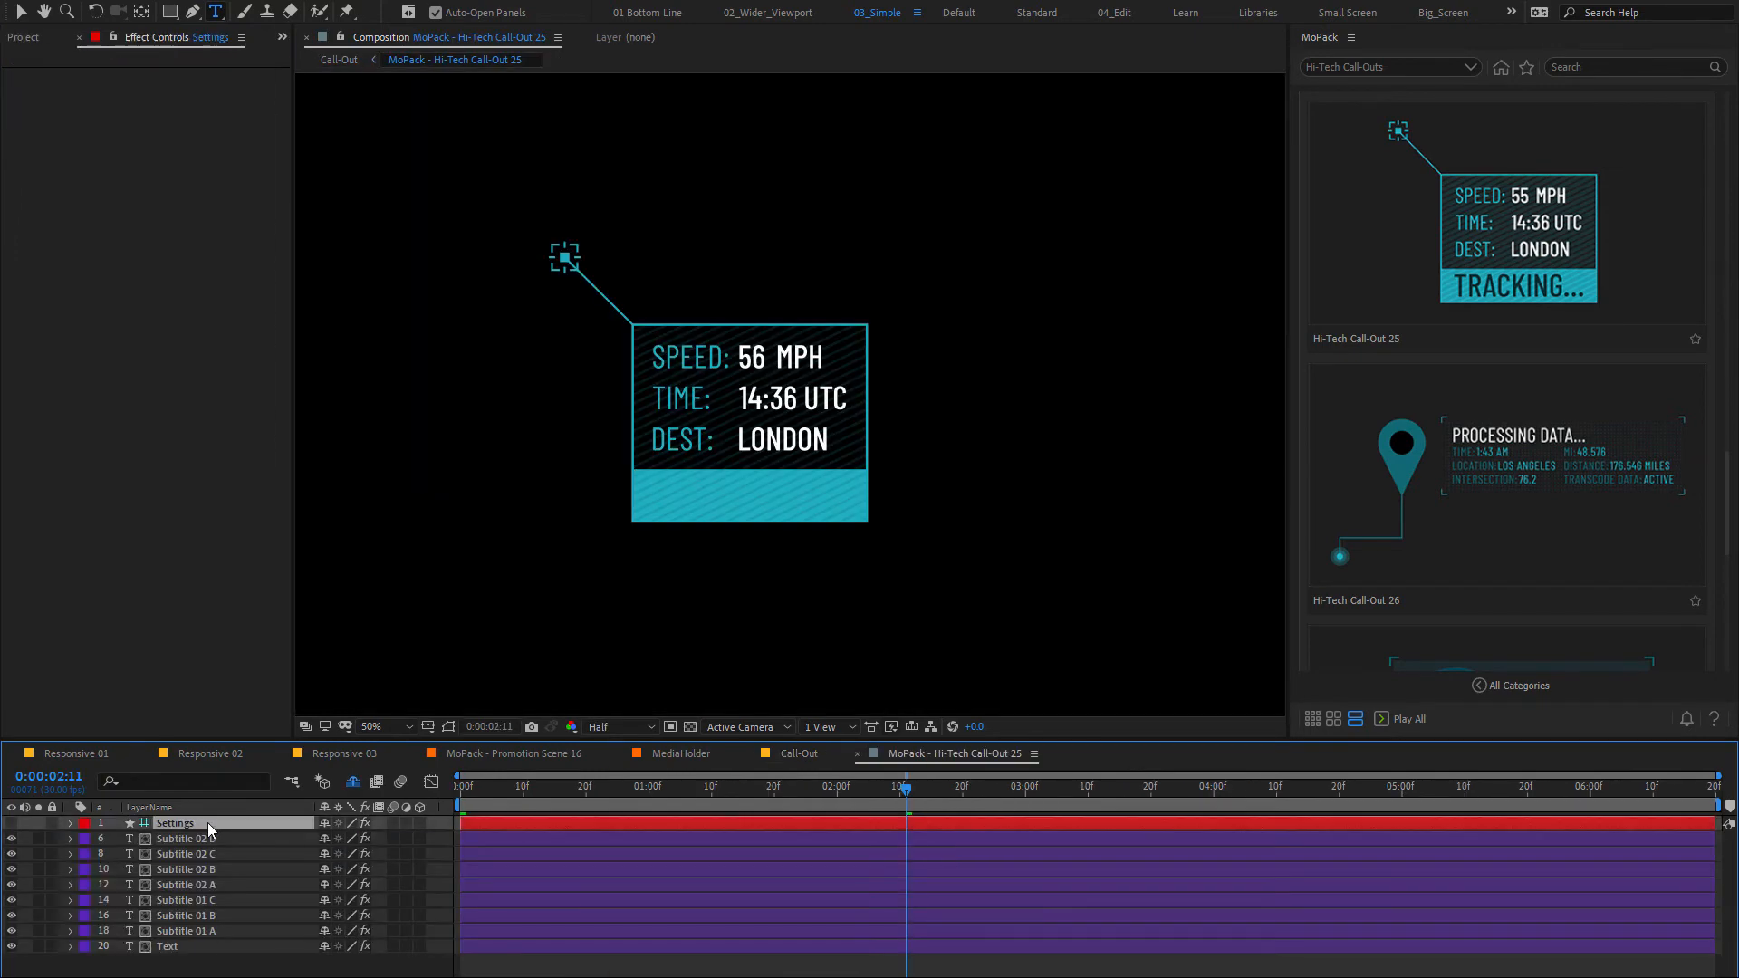
# Show the call-out's Settings controls and bring up the Project panel
pyautogui.click(203, 823)
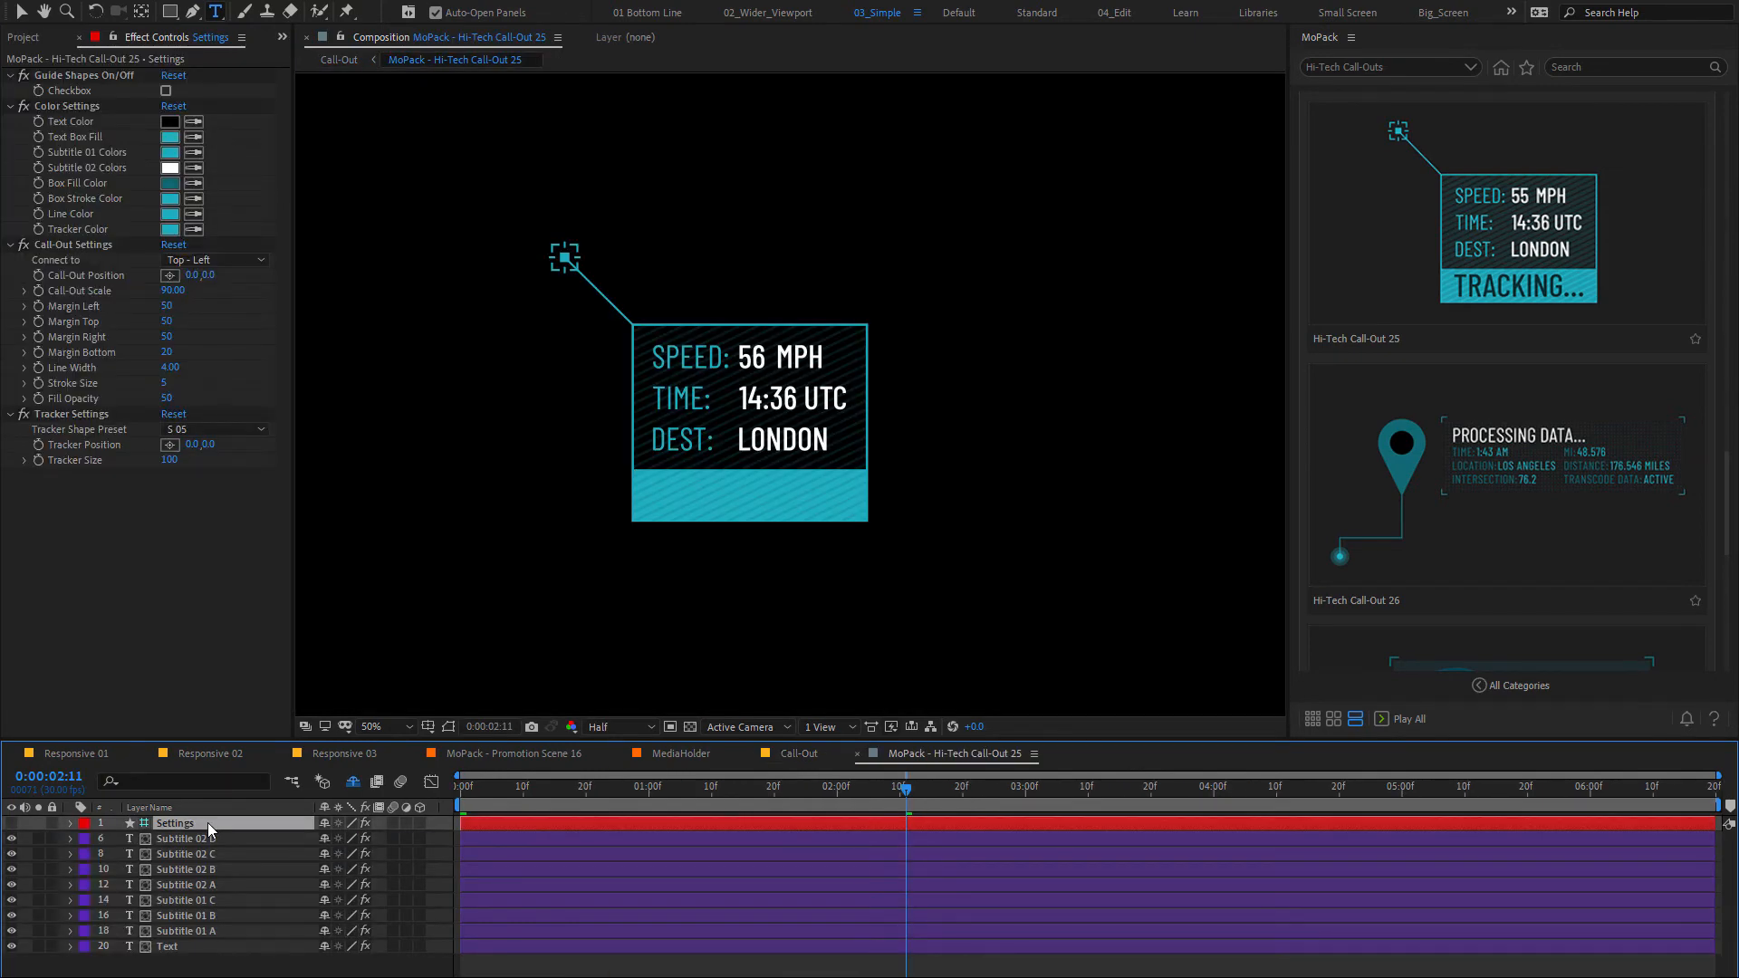
pyautogui.click(29, 37)
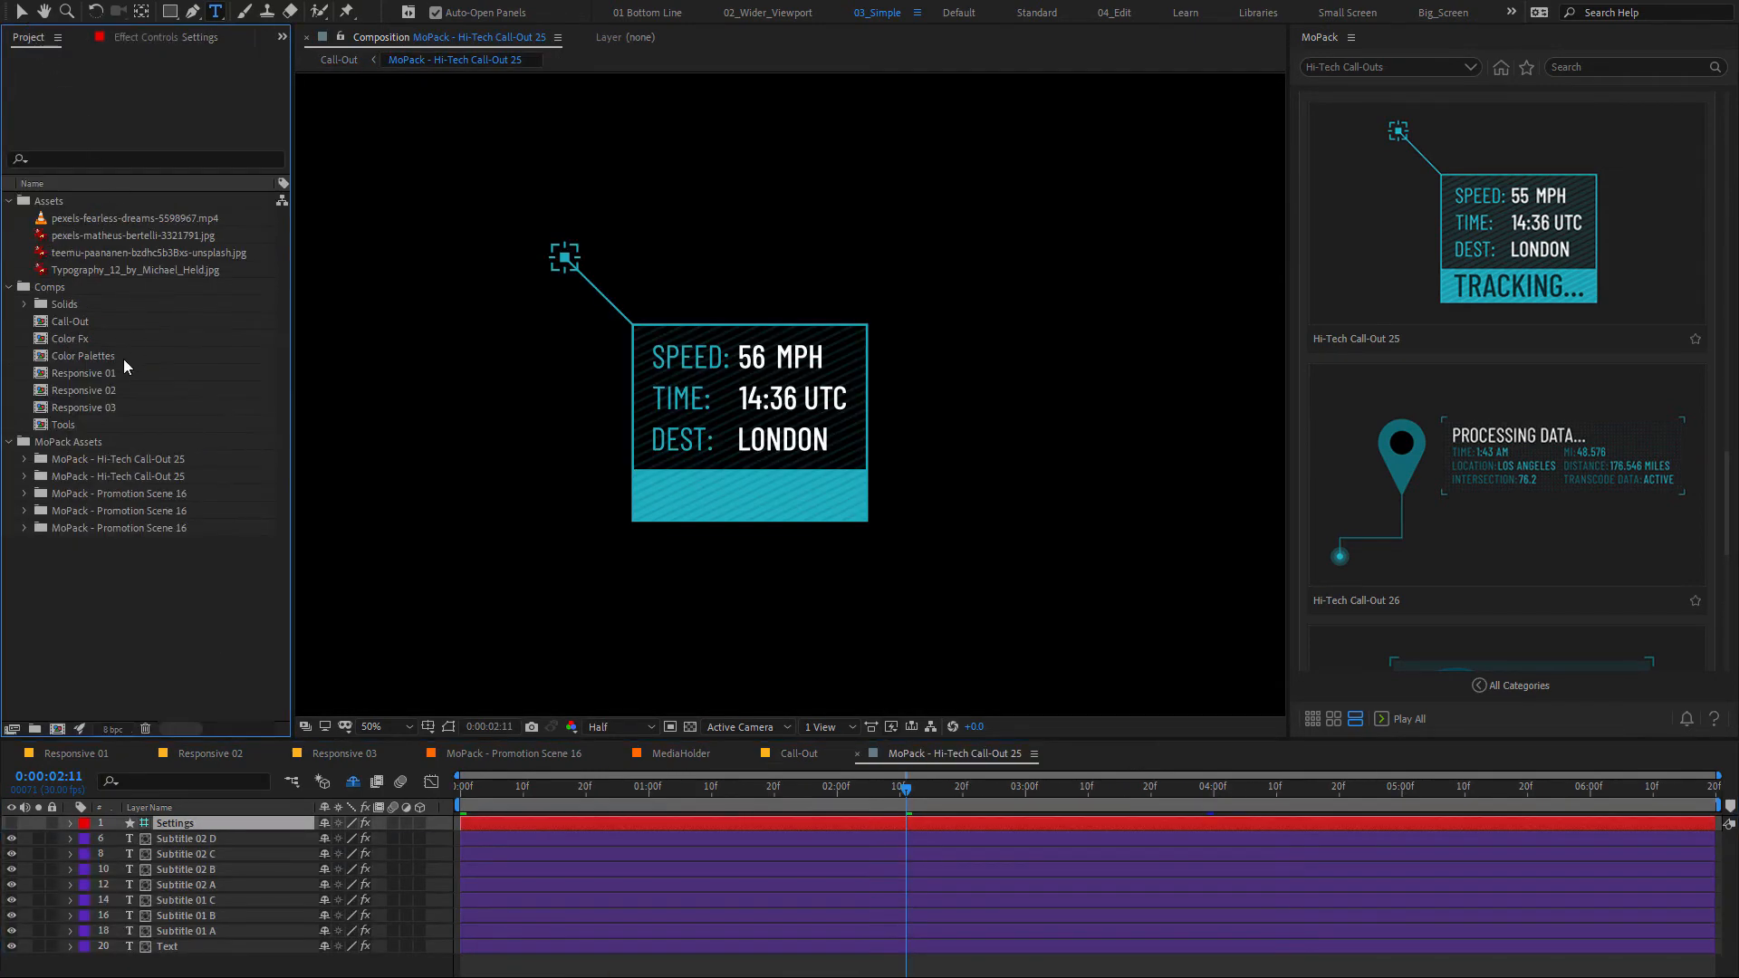
# Apply Vintage Violet to the Color Fx photo with Side by Side, White Point 253, Black Point 115, Strength 70
pyautogui.doubleClick(70, 337)
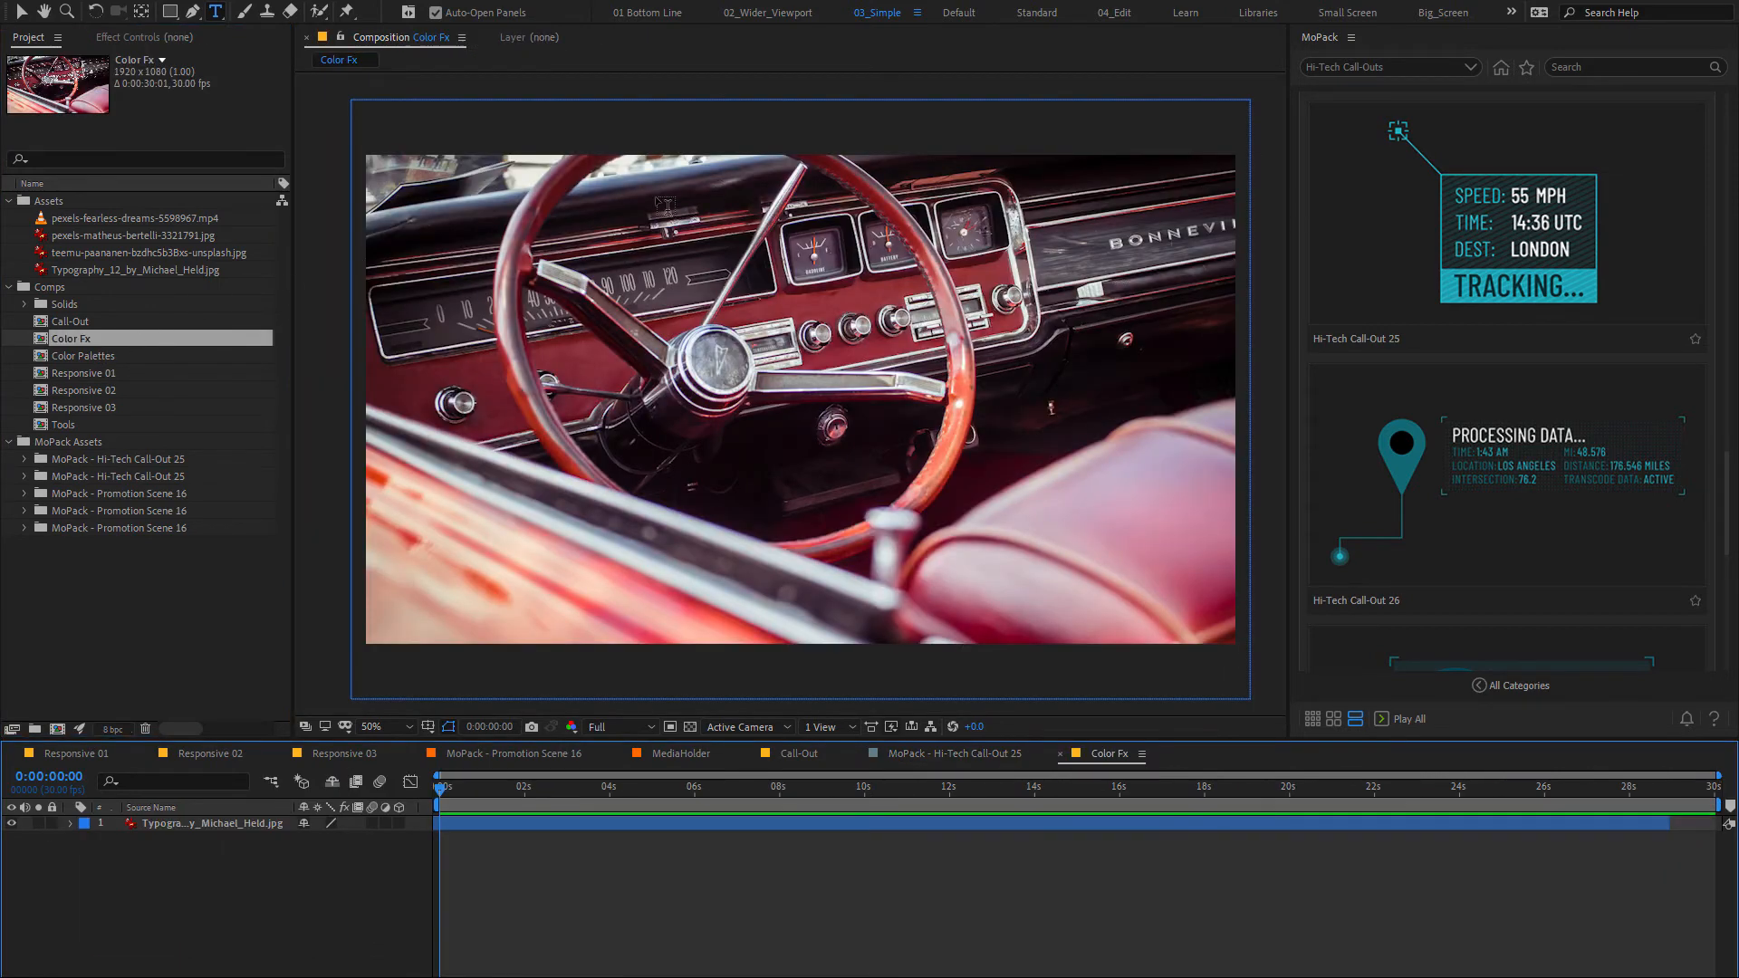
pyautogui.click(1501, 67)
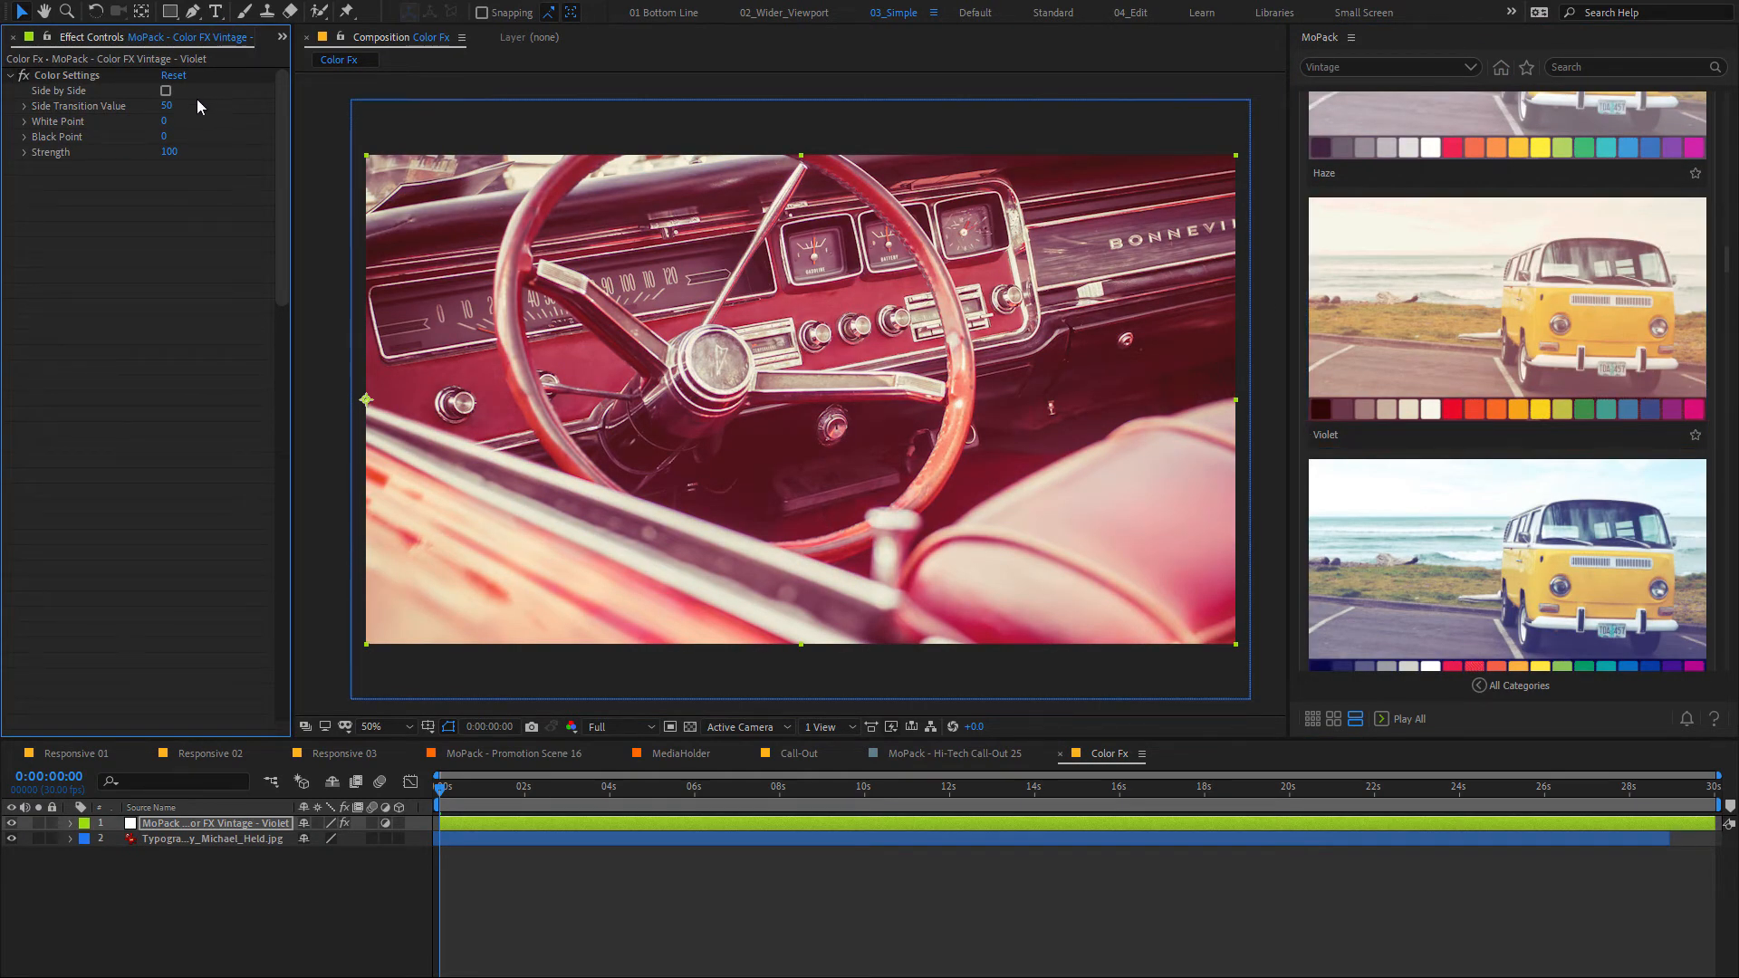
pyautogui.click(165, 91)
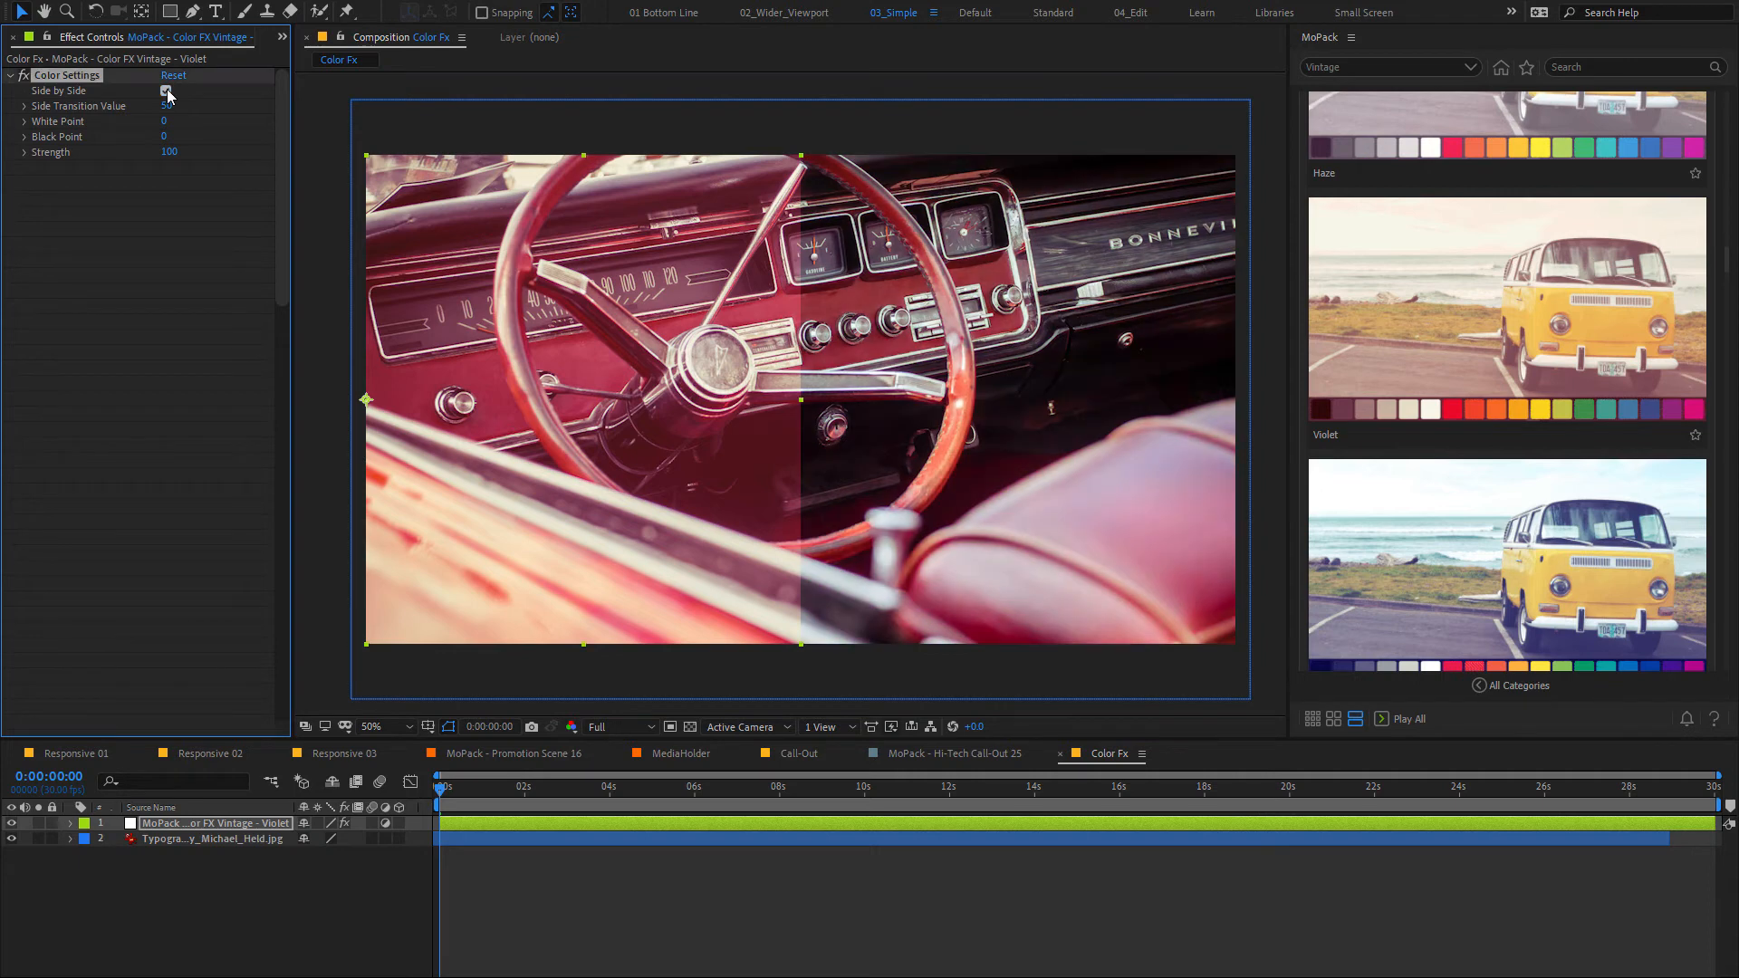
pyautogui.click(165, 91)
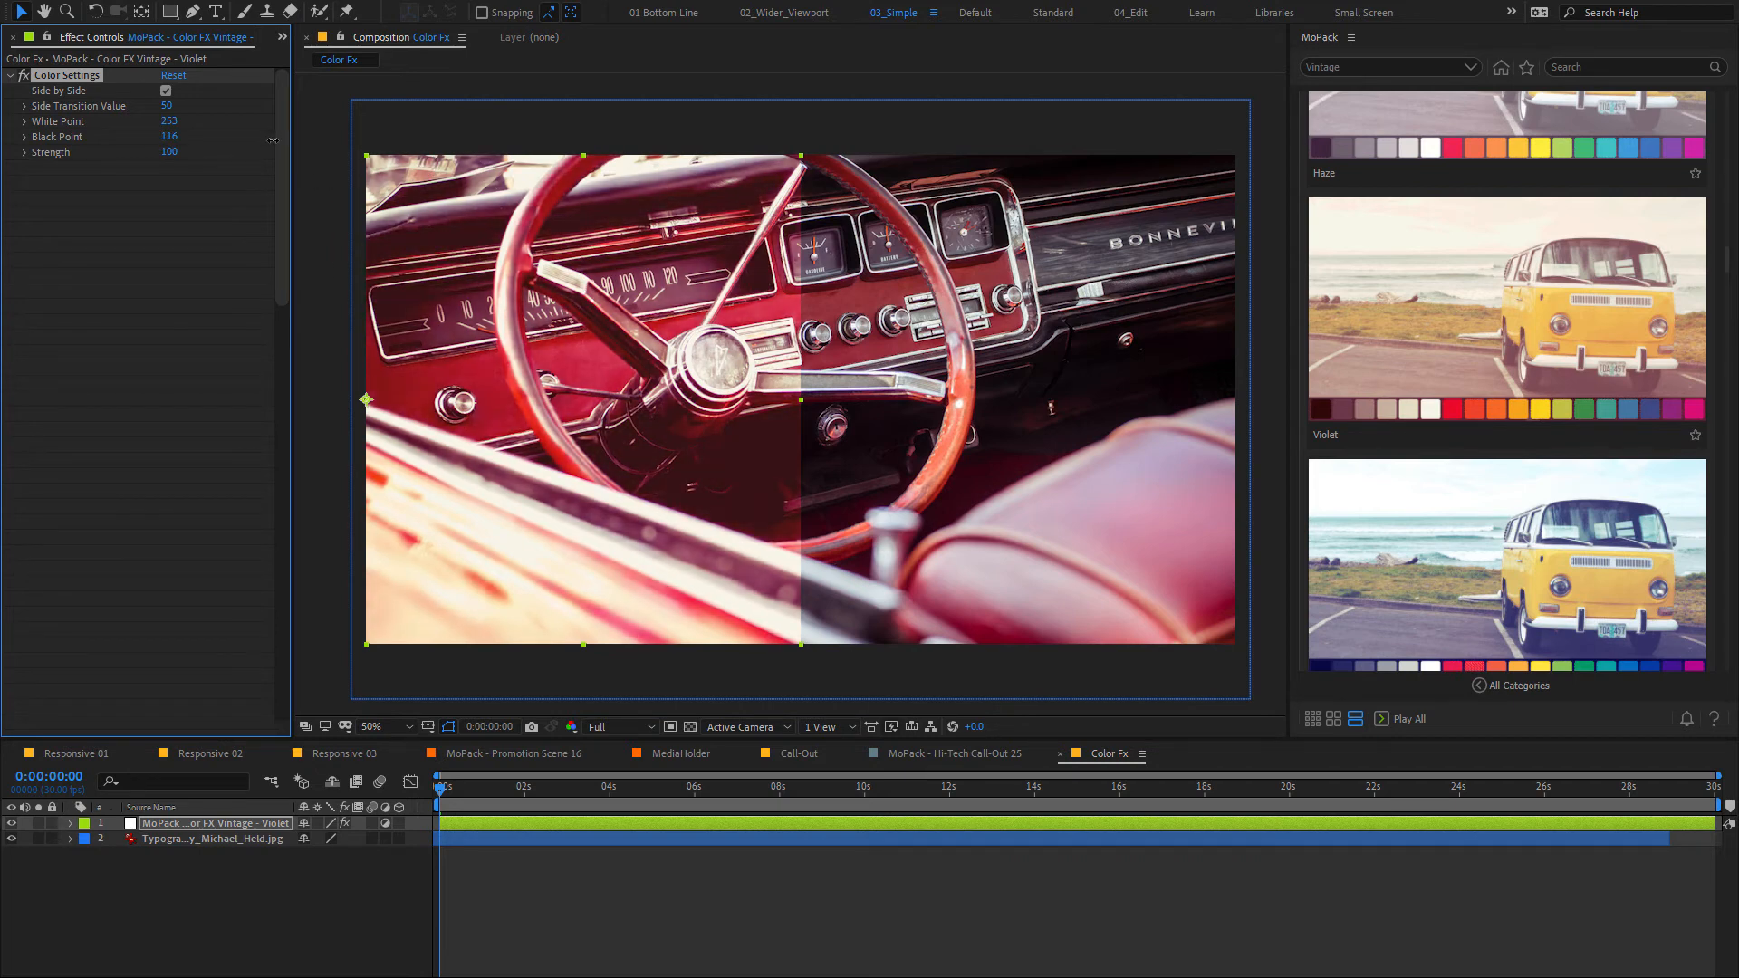
pyautogui.doubleClick(170, 152)
pyautogui.write('30')
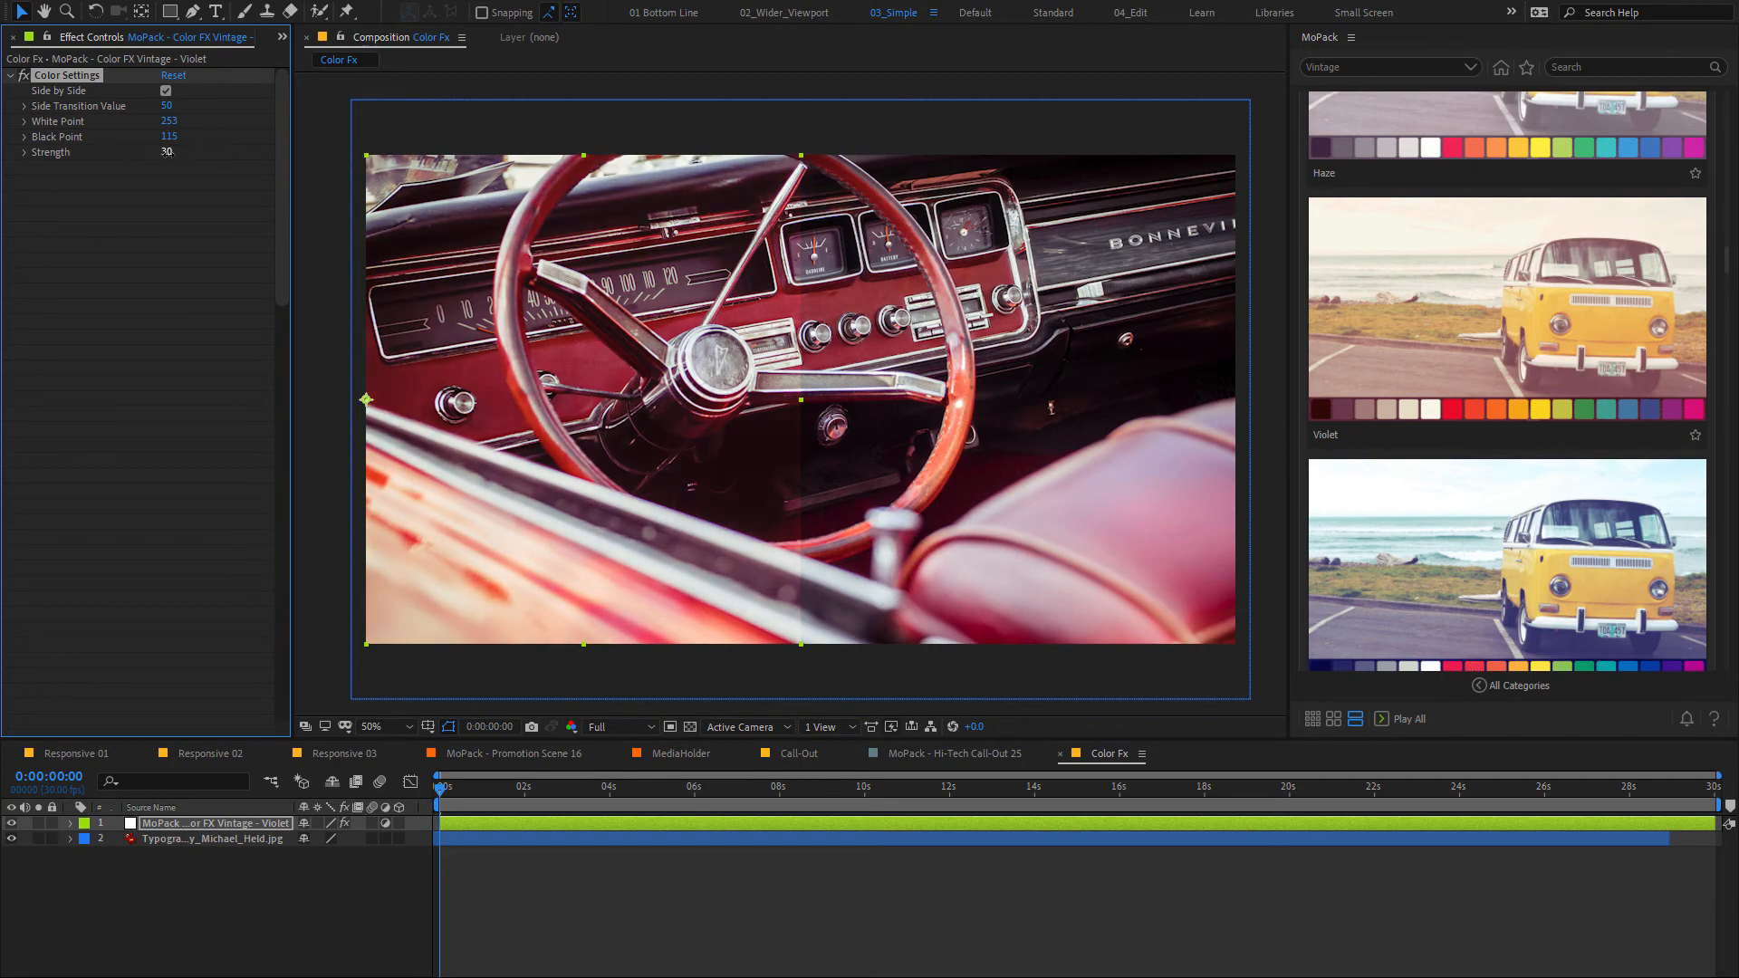
pyautogui.doubleClick(83, 355)
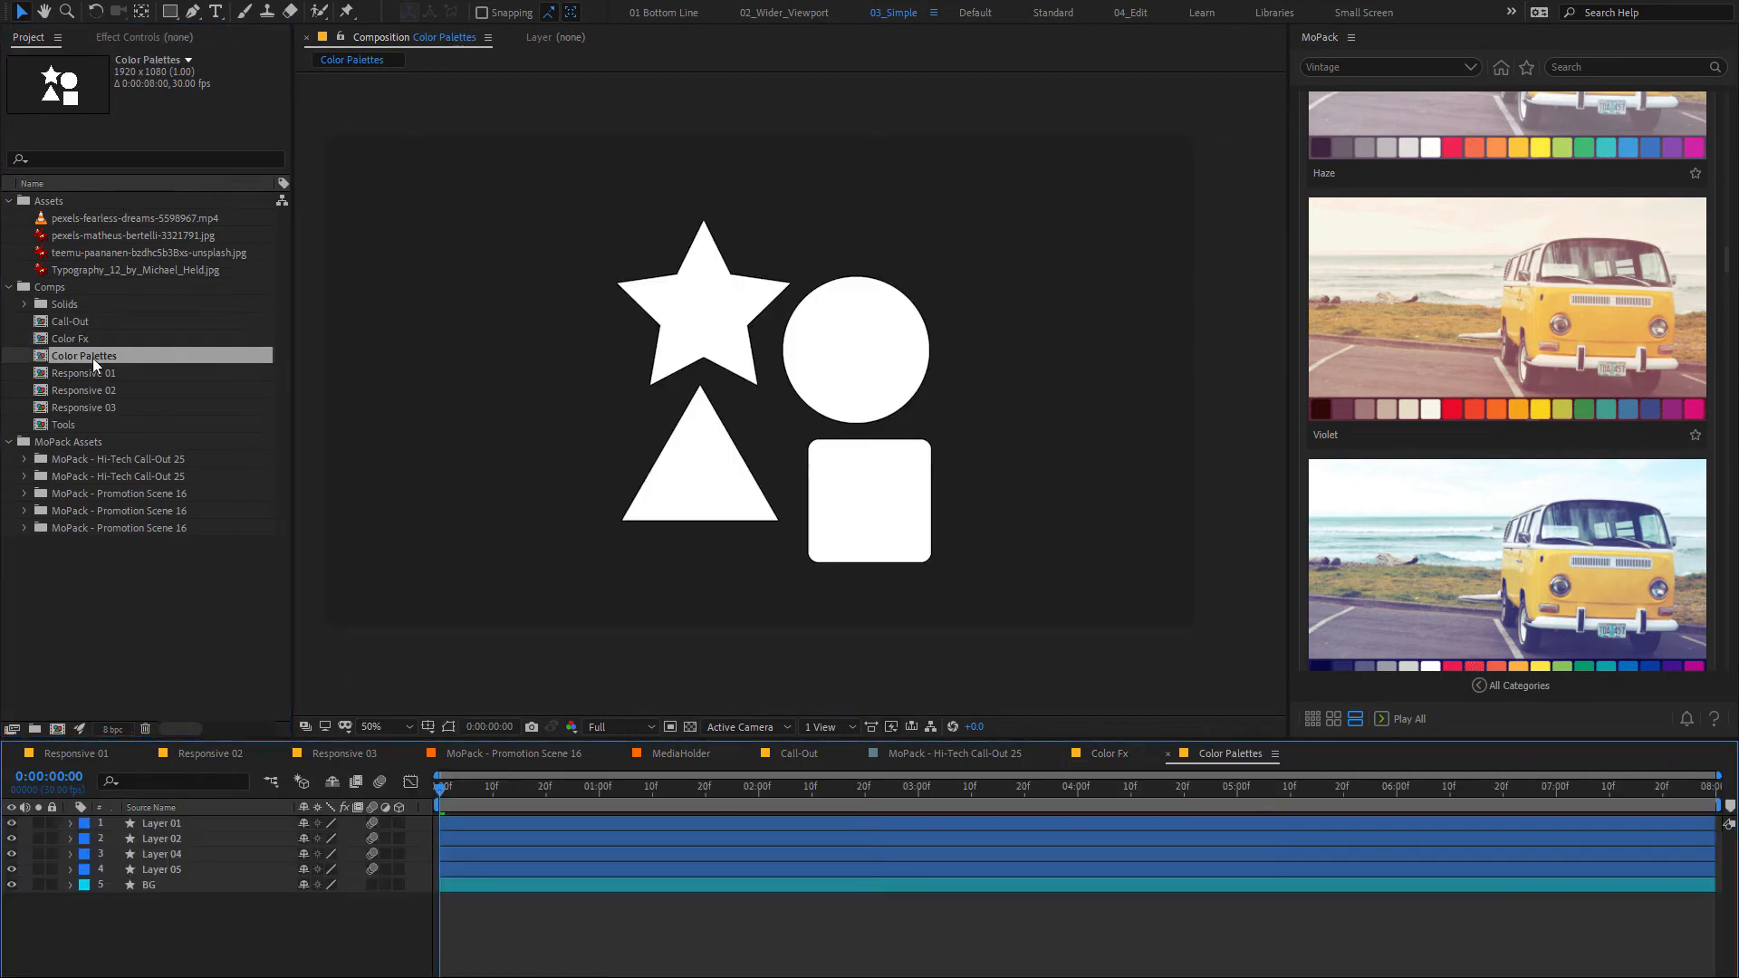
# From MoPack's Vintage & Retro > Vintage 16 palette, give the circle a magenta fill and teal stroke
pyautogui.click(1500, 67)
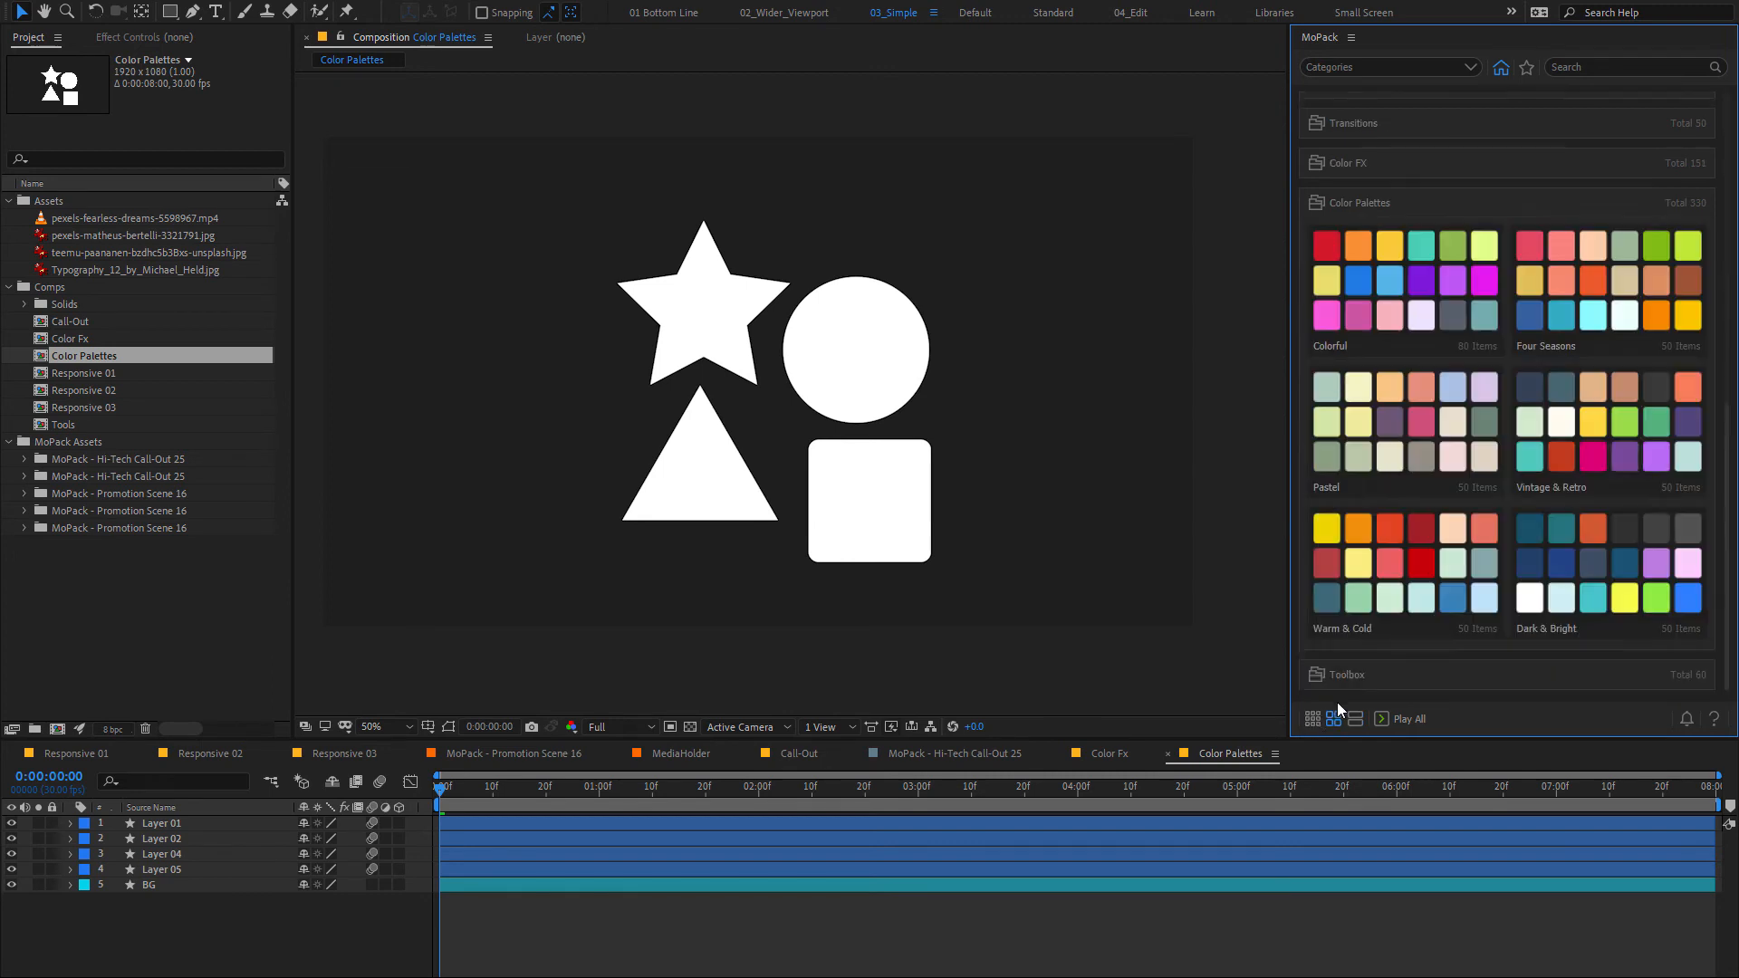
pyautogui.click(1551, 487)
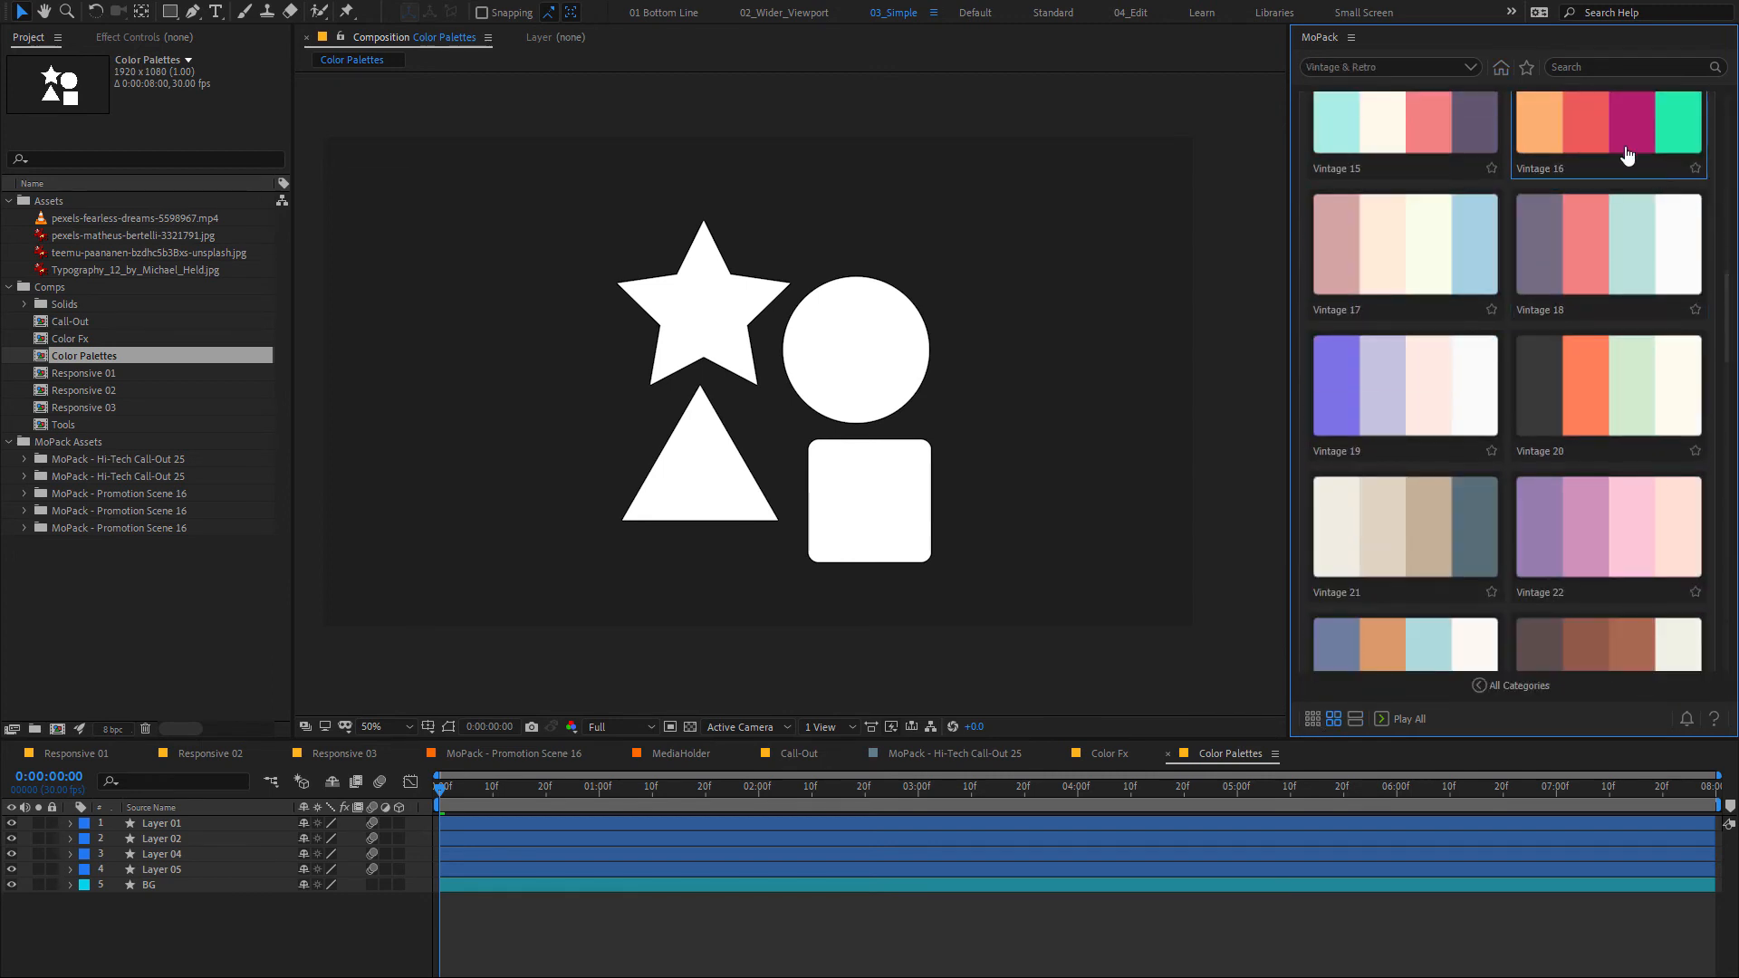
pyautogui.click(1608, 124)
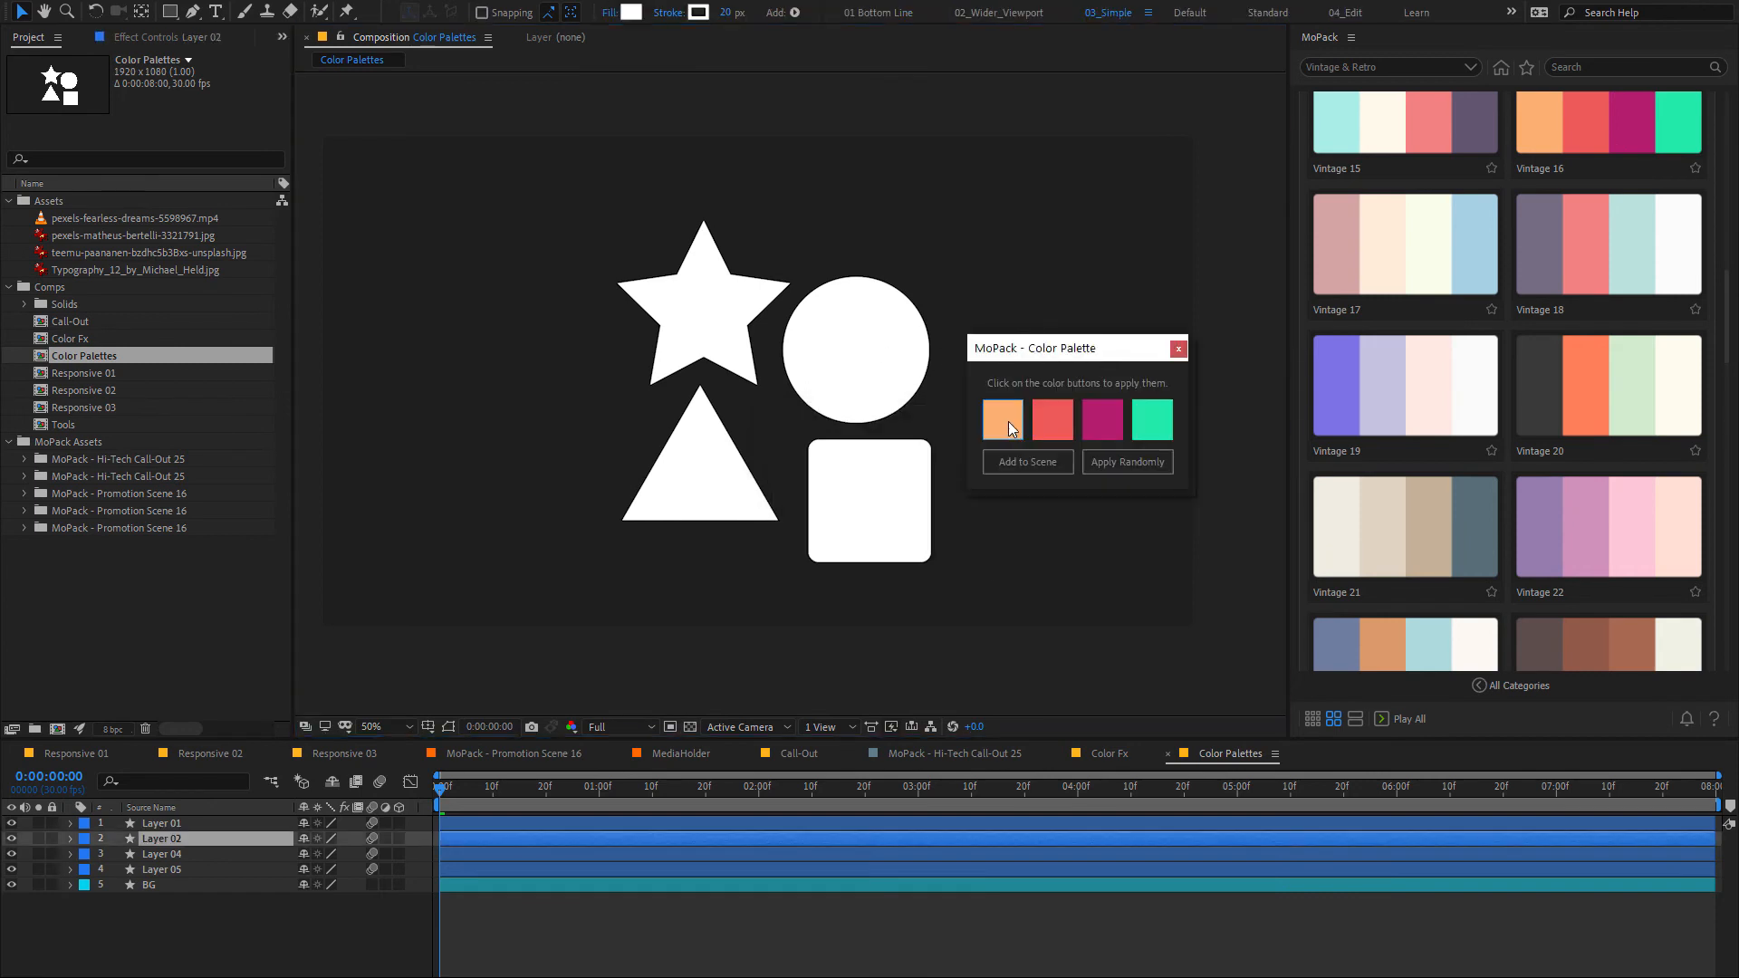
pyautogui.click(1004, 420)
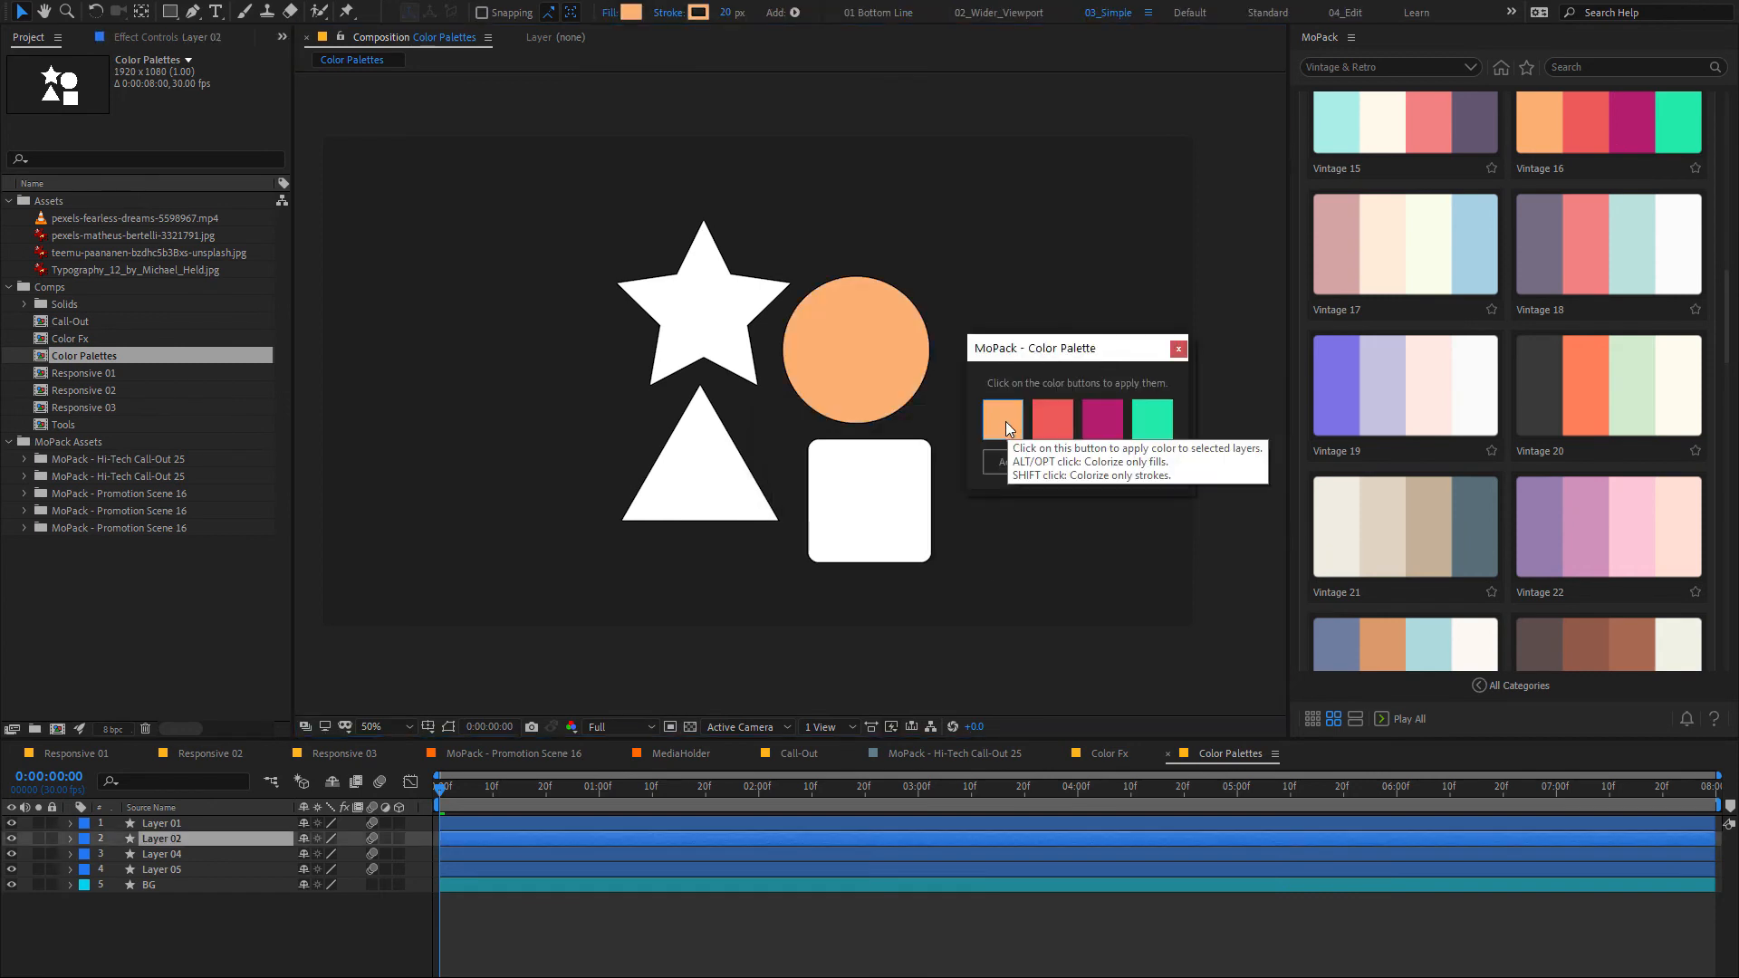
pyautogui.click(1102, 420)
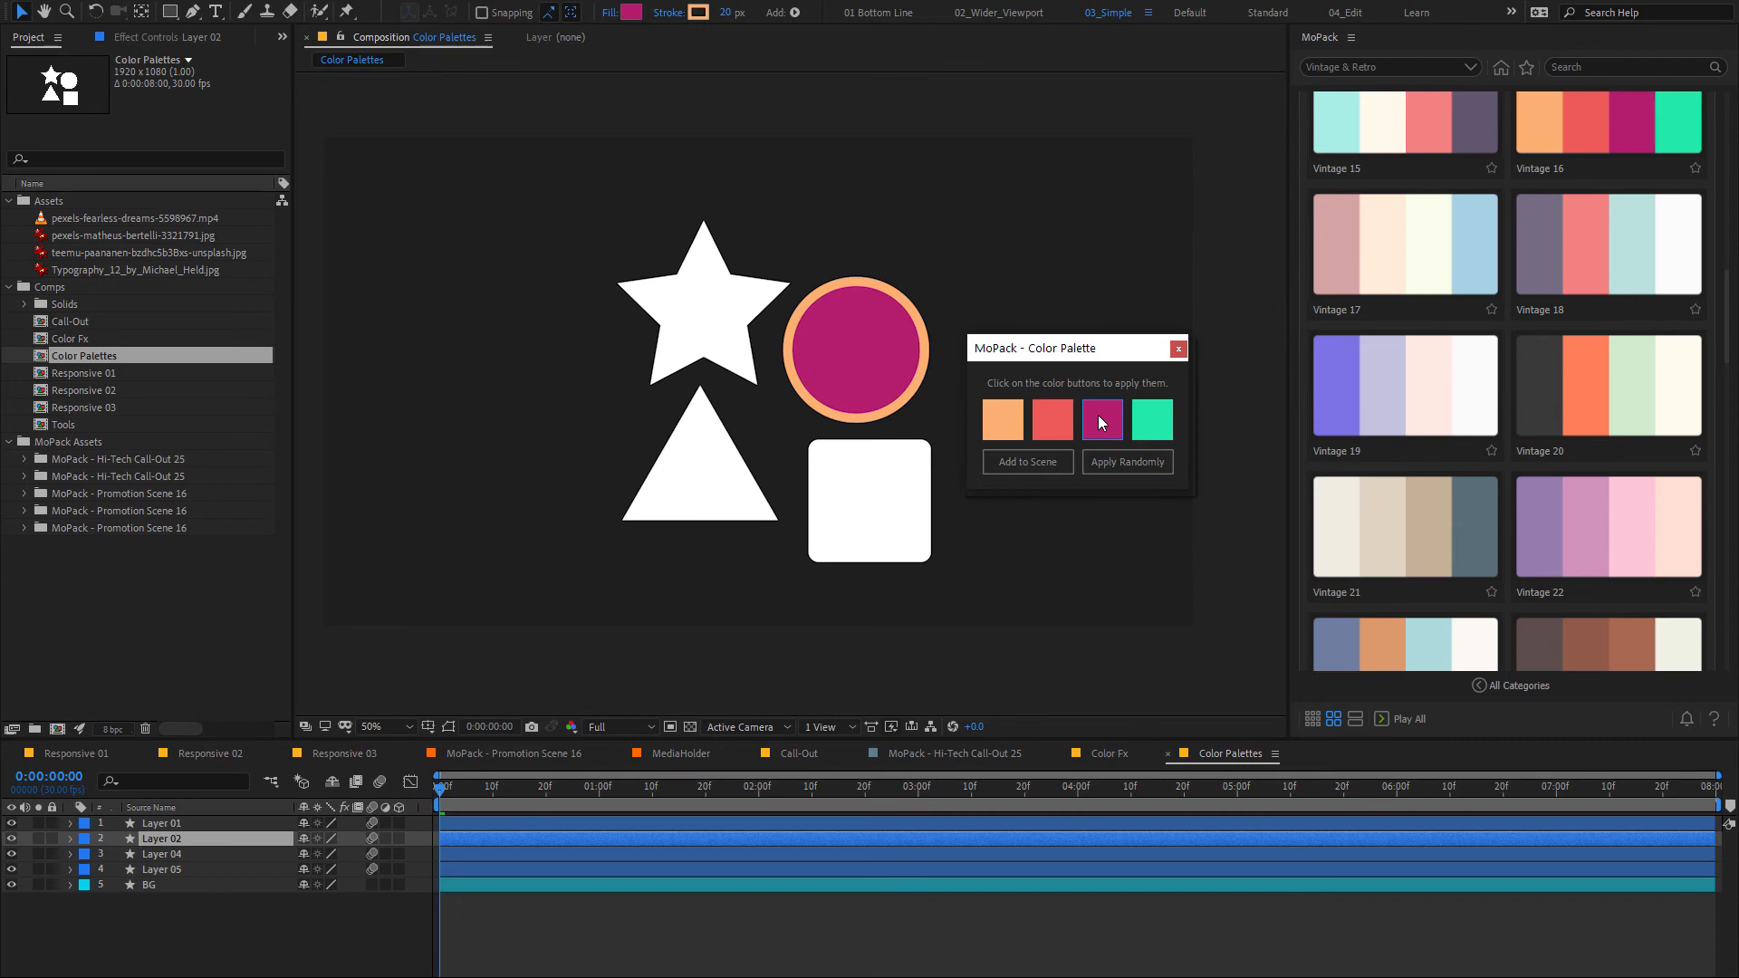
pyautogui.click(1153, 420)
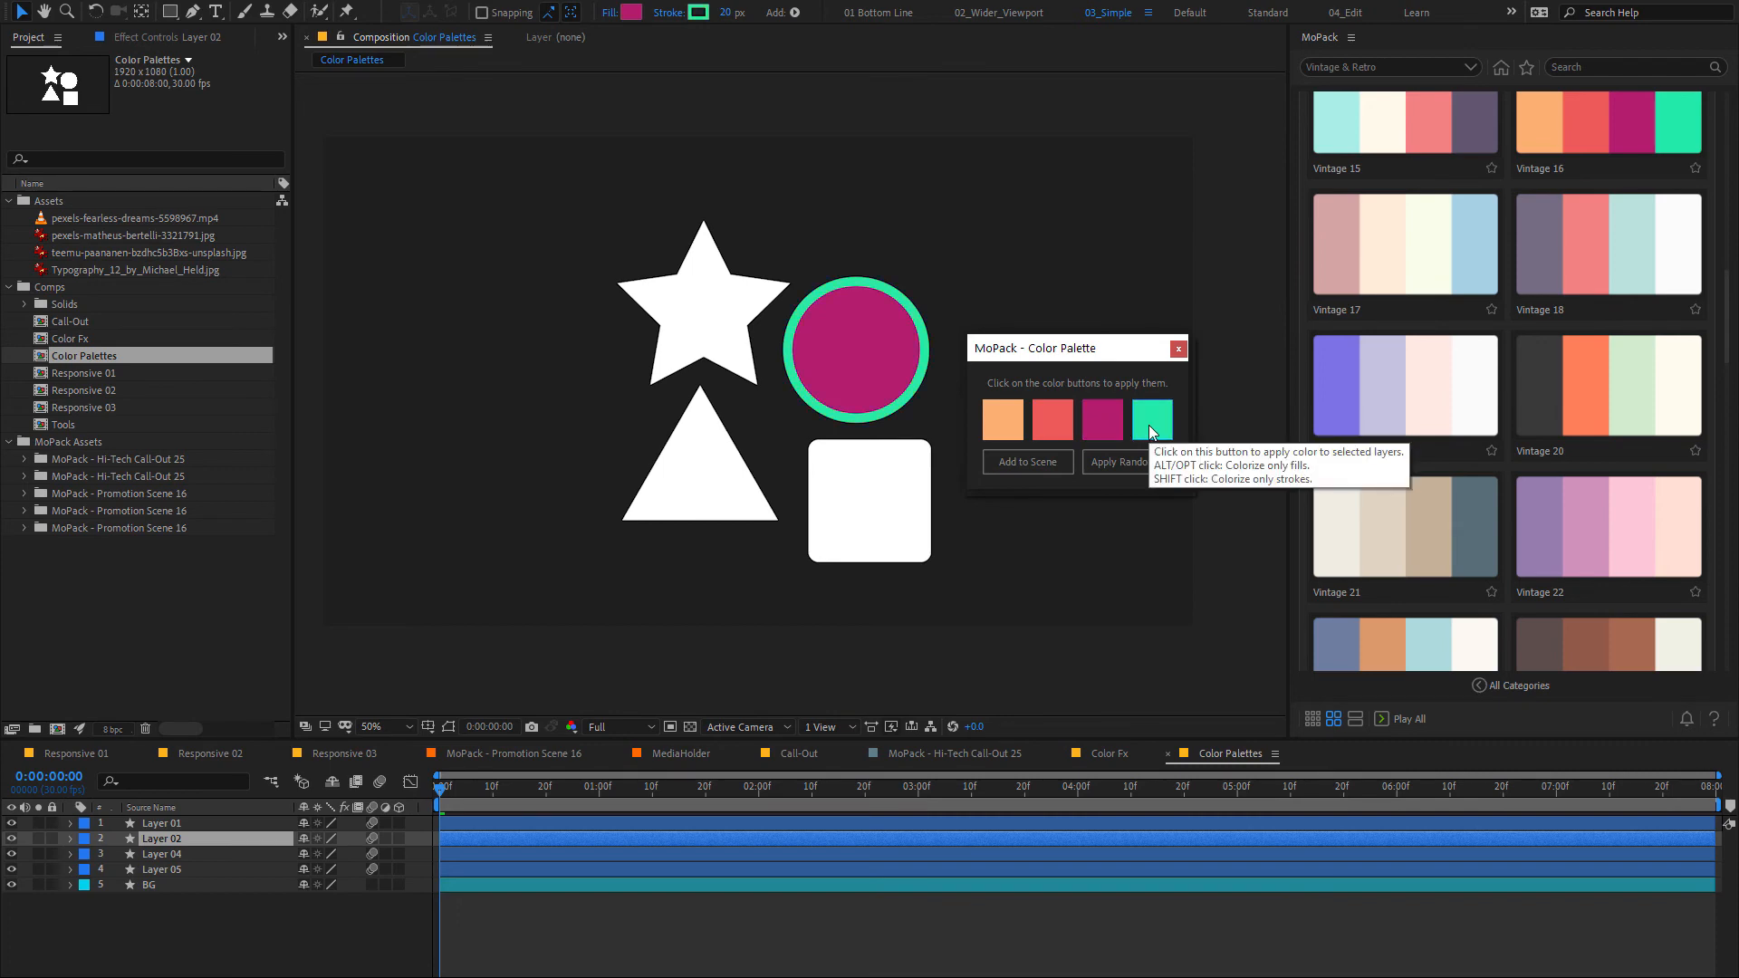
pyautogui.moveTo(1033, 462)
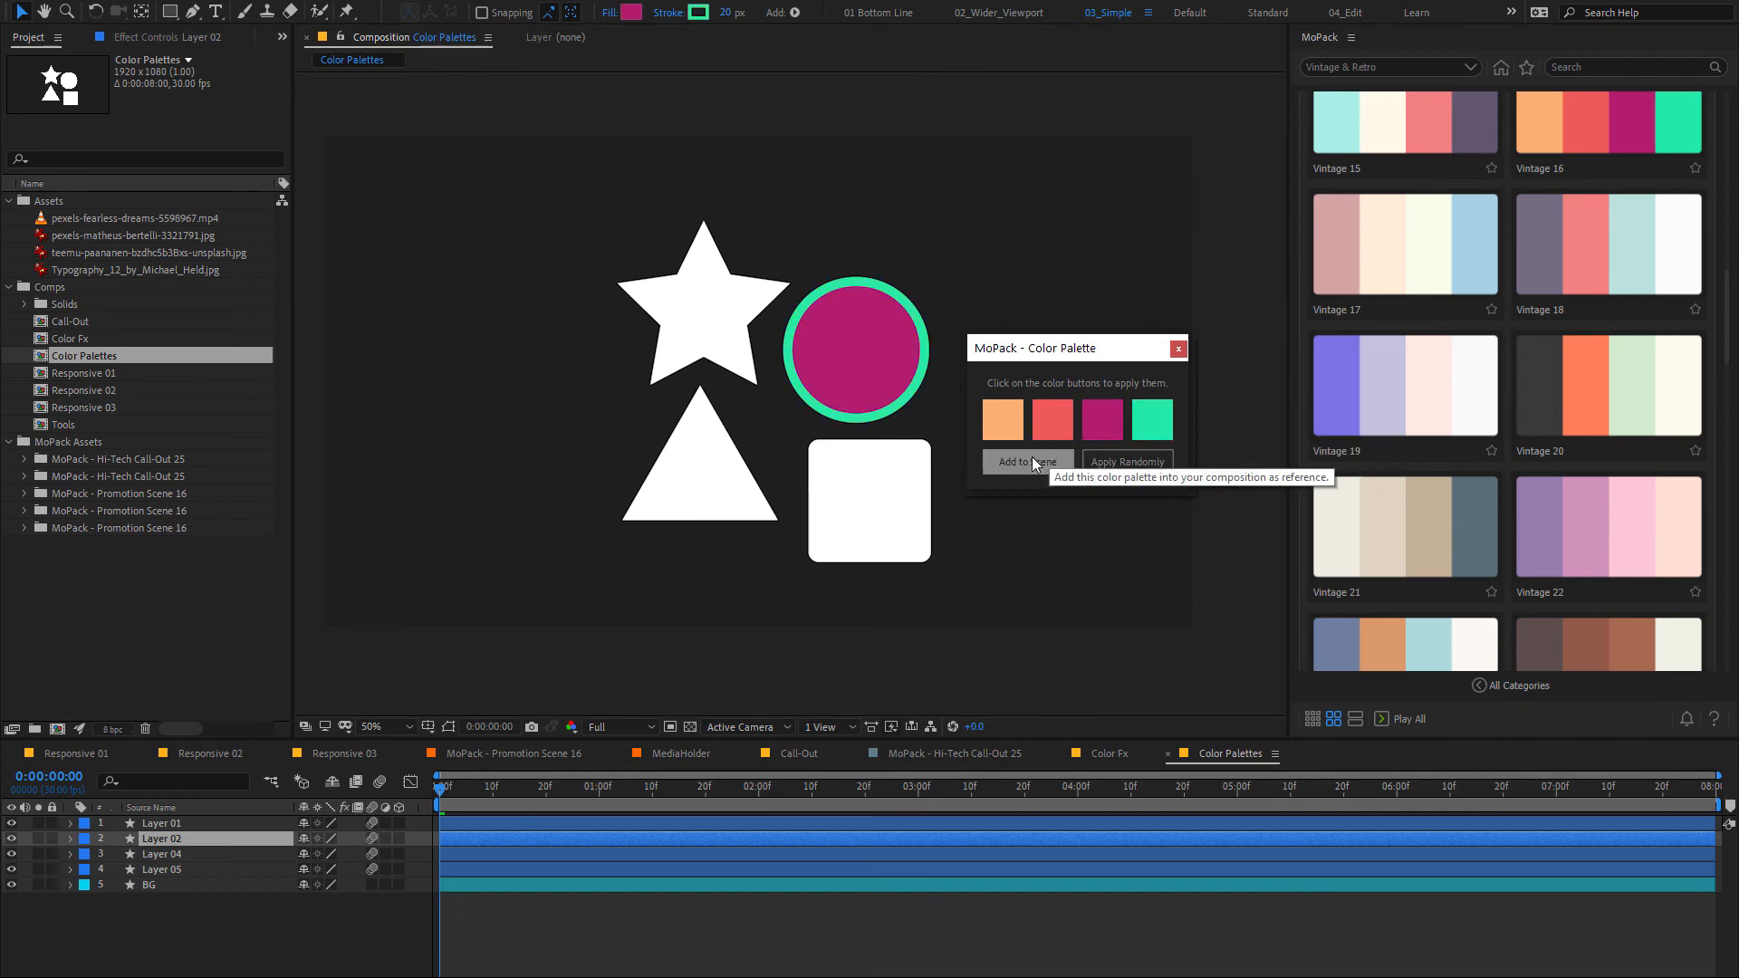
# Add the Vintage 16 swatch strip to the scene and Apply Randomly to all four shapes
pyautogui.click(1028, 462)
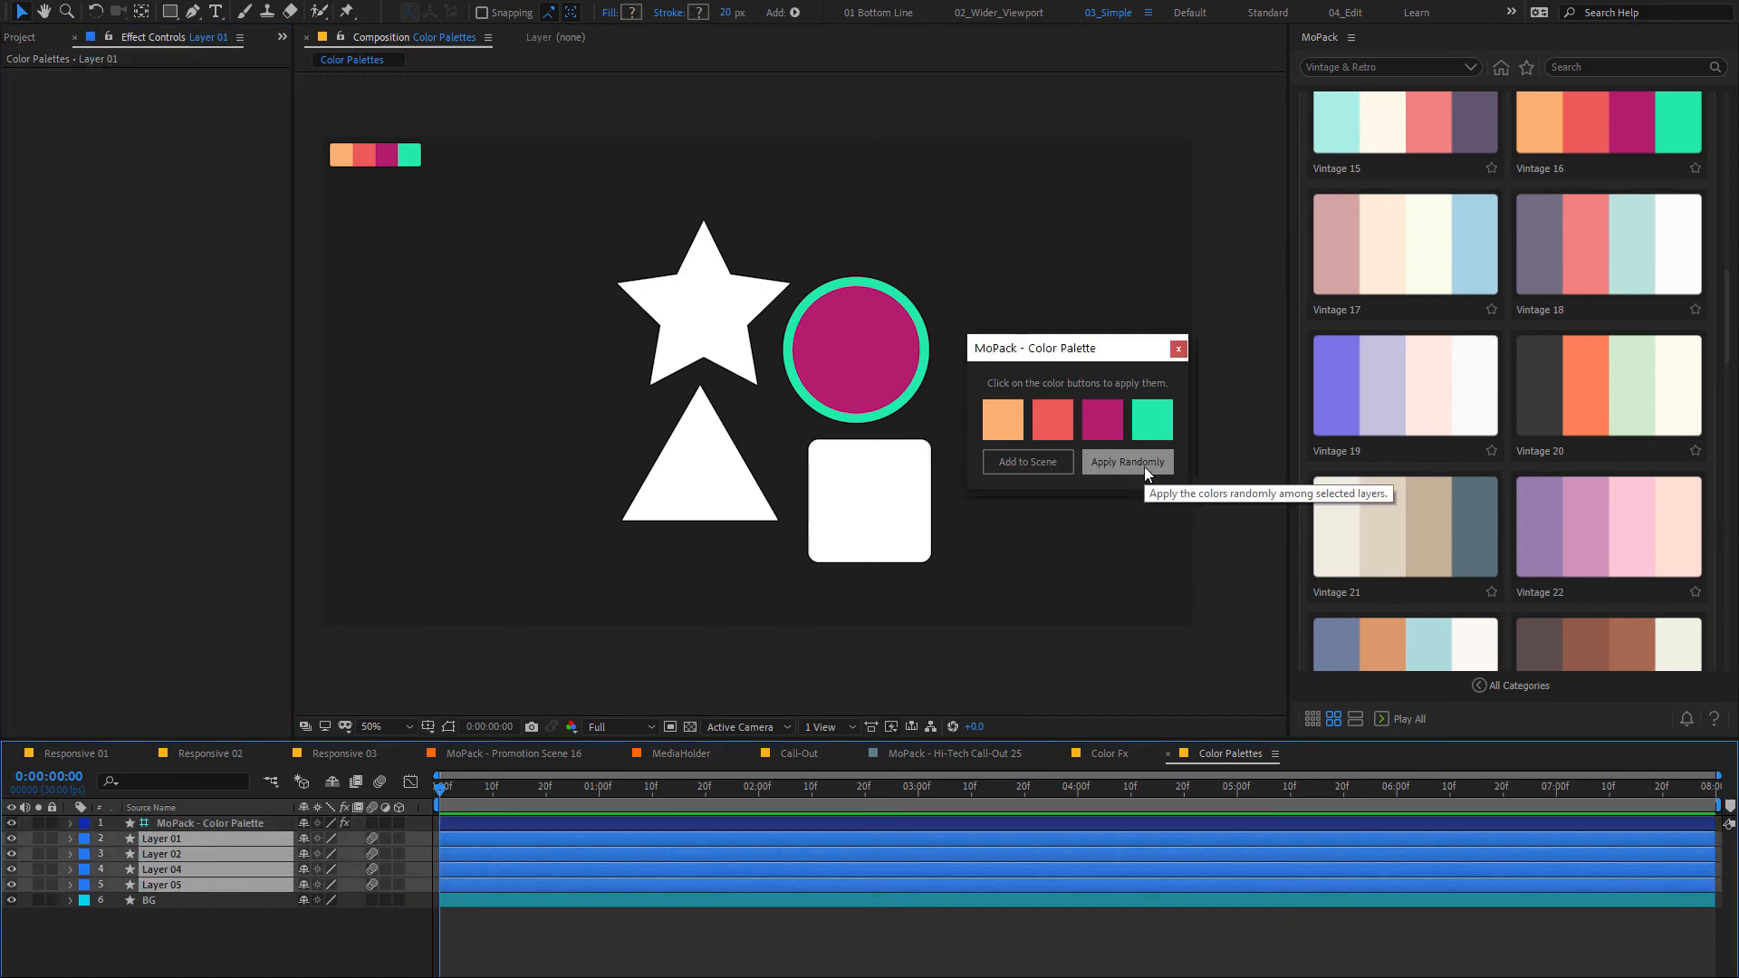
pyautogui.click(1127, 462)
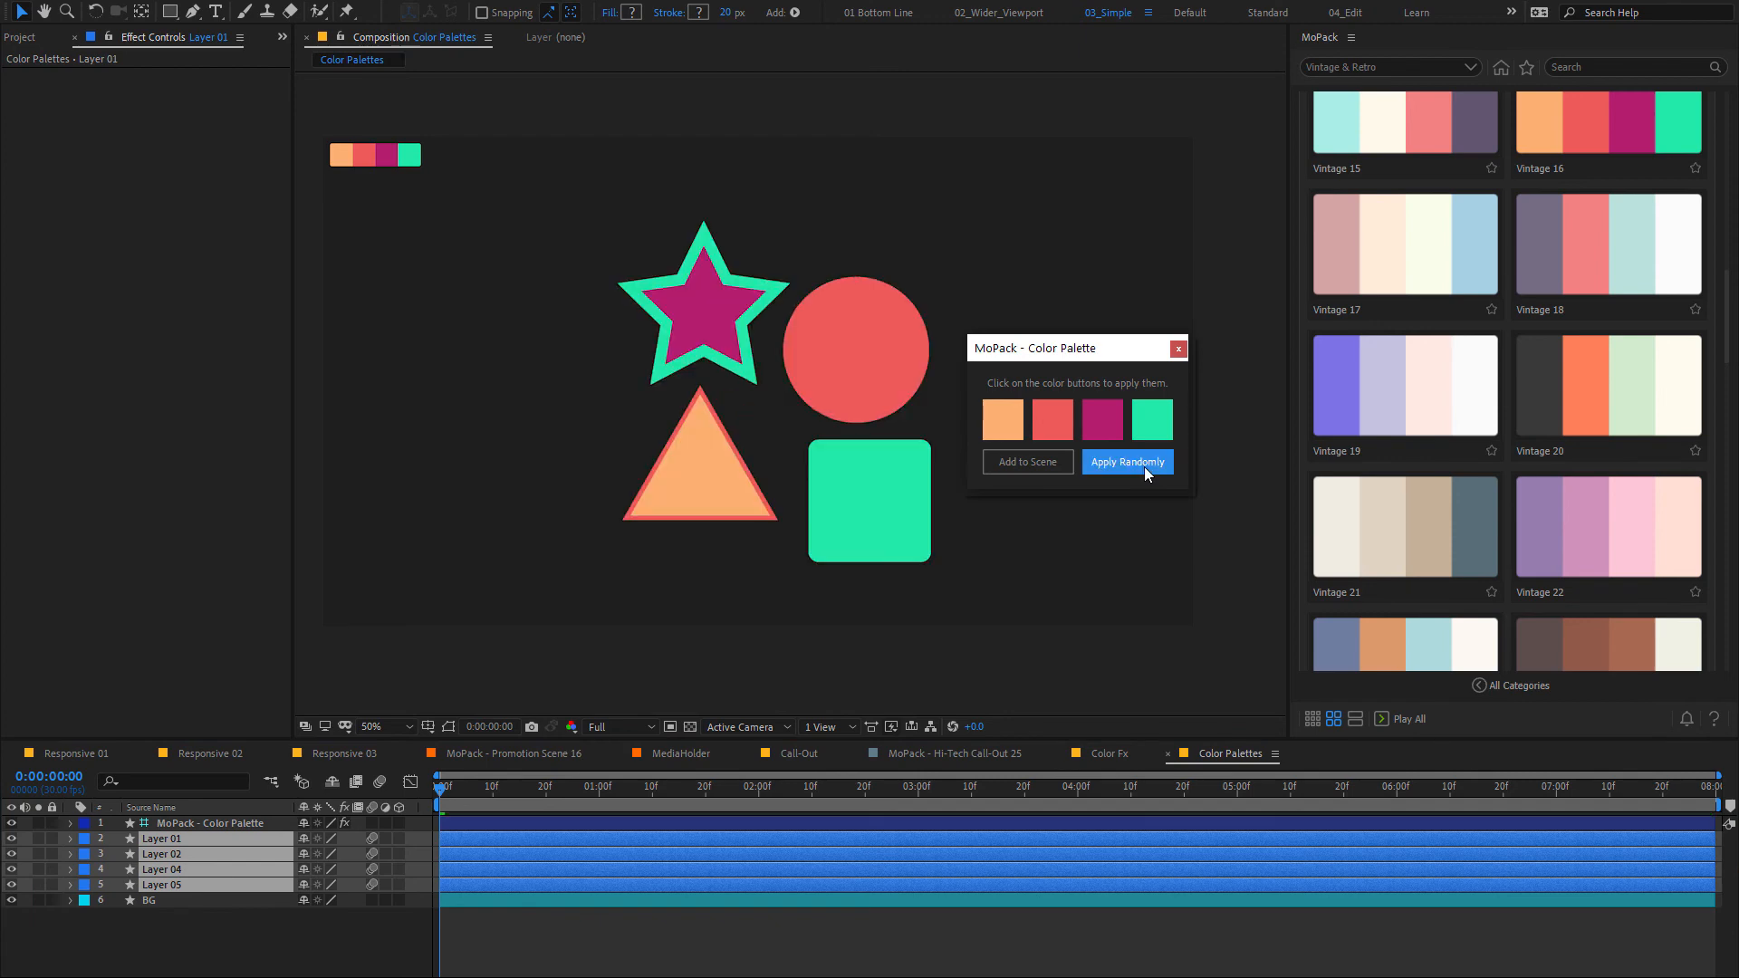
pyautogui.click(1127, 462)
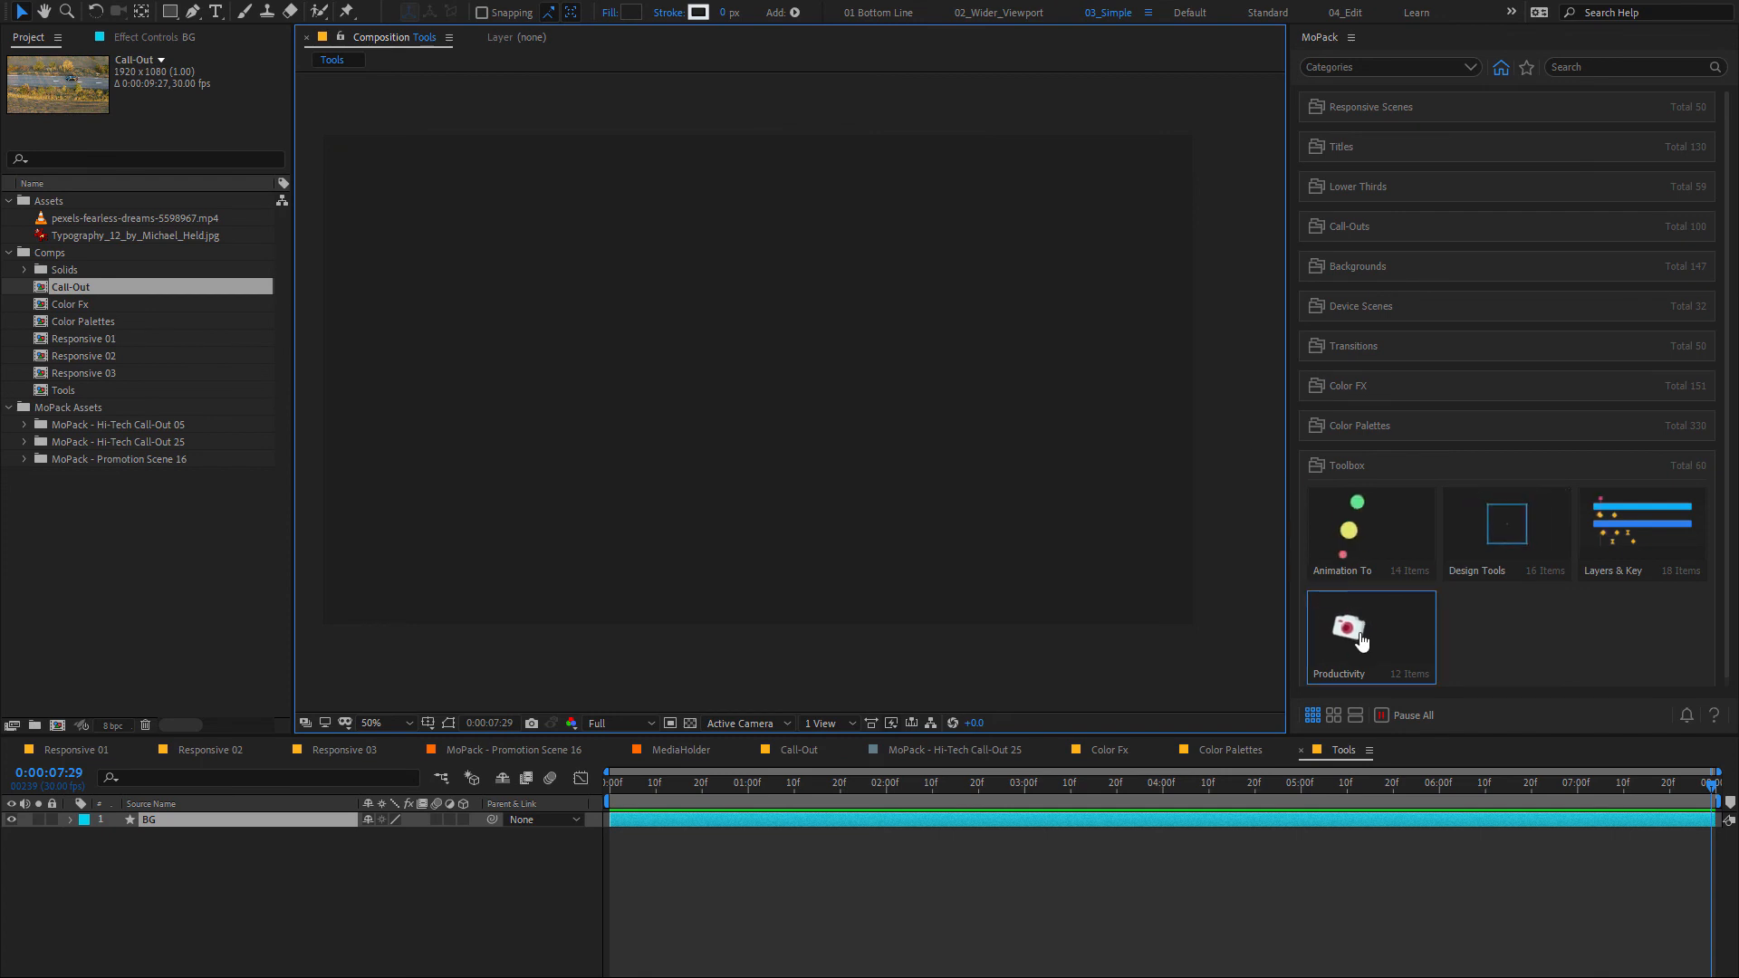
# Browse MoPack's Productivity, Layers & Keyframe, Animation Tools and Design Tools collections in turn
pyautogui.click(1363, 635)
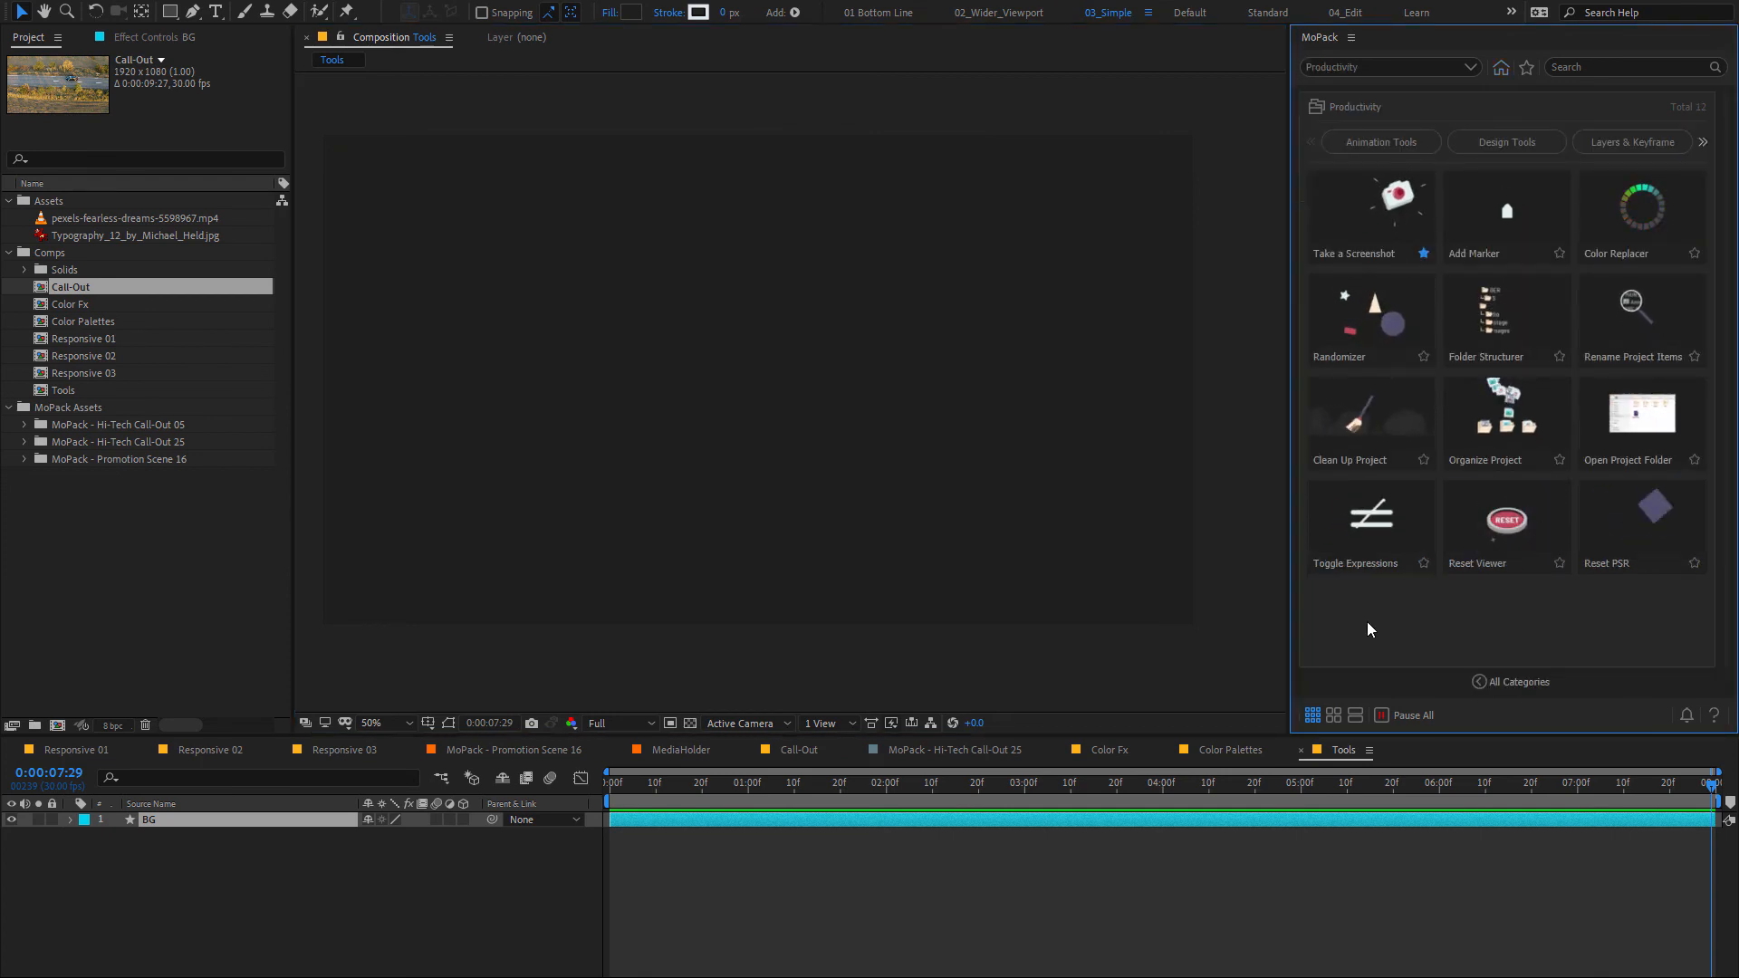
pyautogui.click(1630, 141)
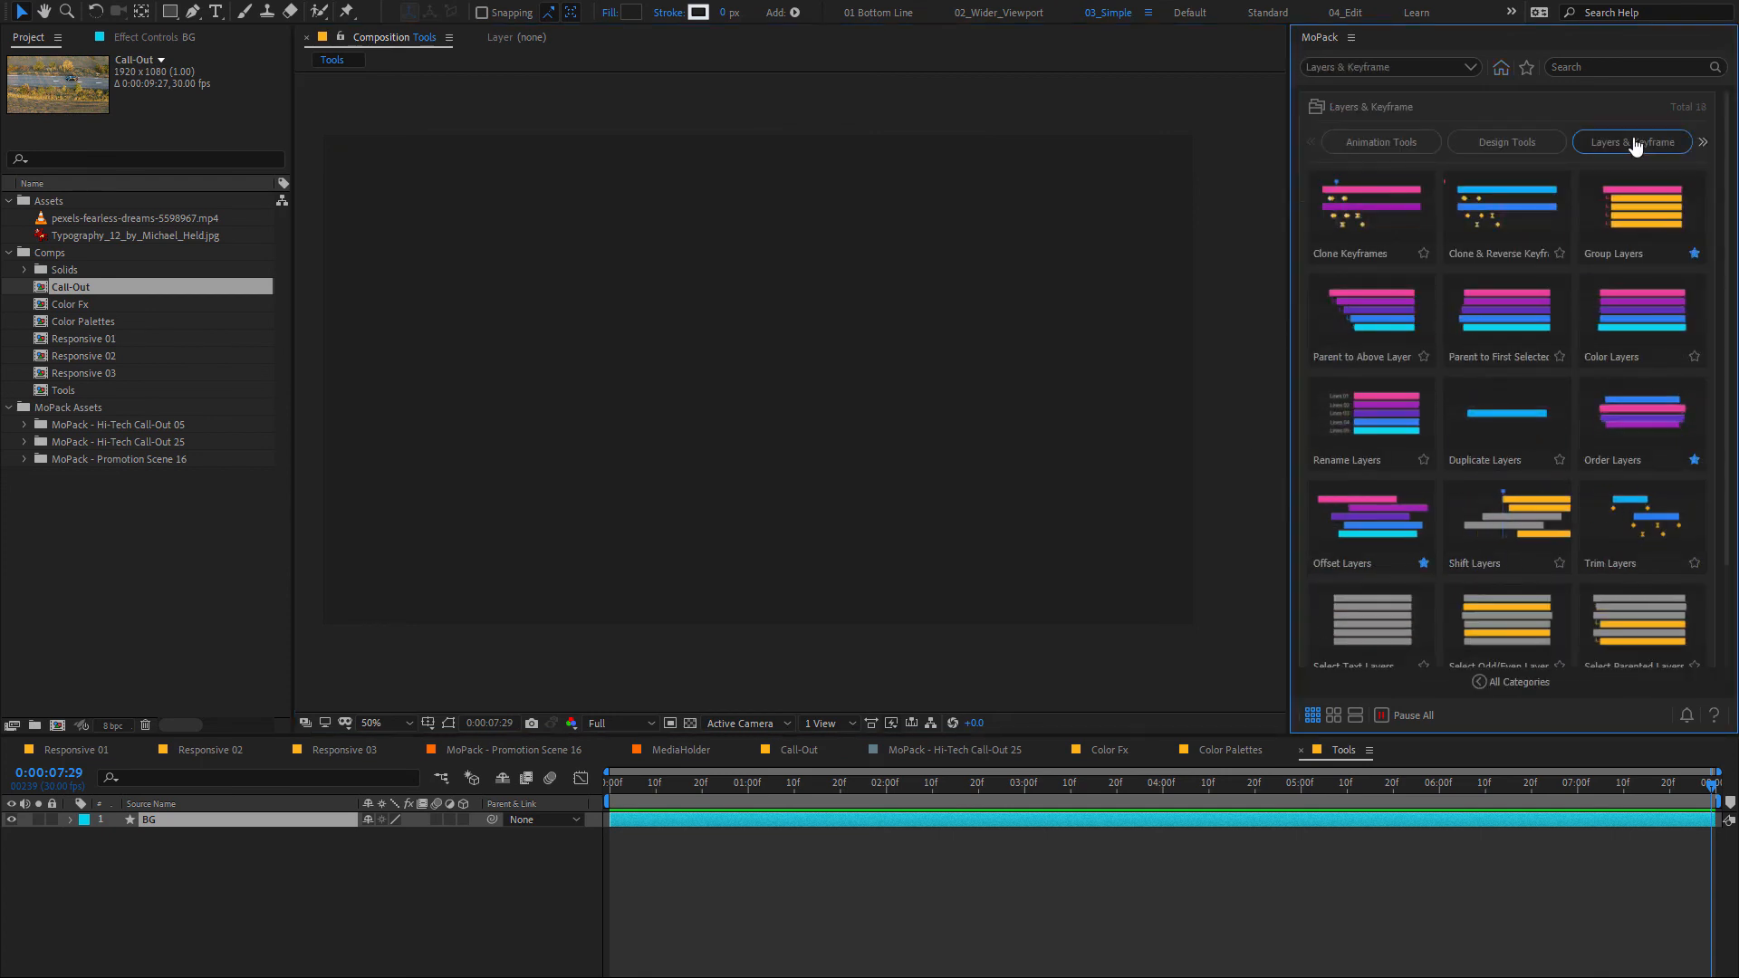
pyautogui.click(1380, 141)
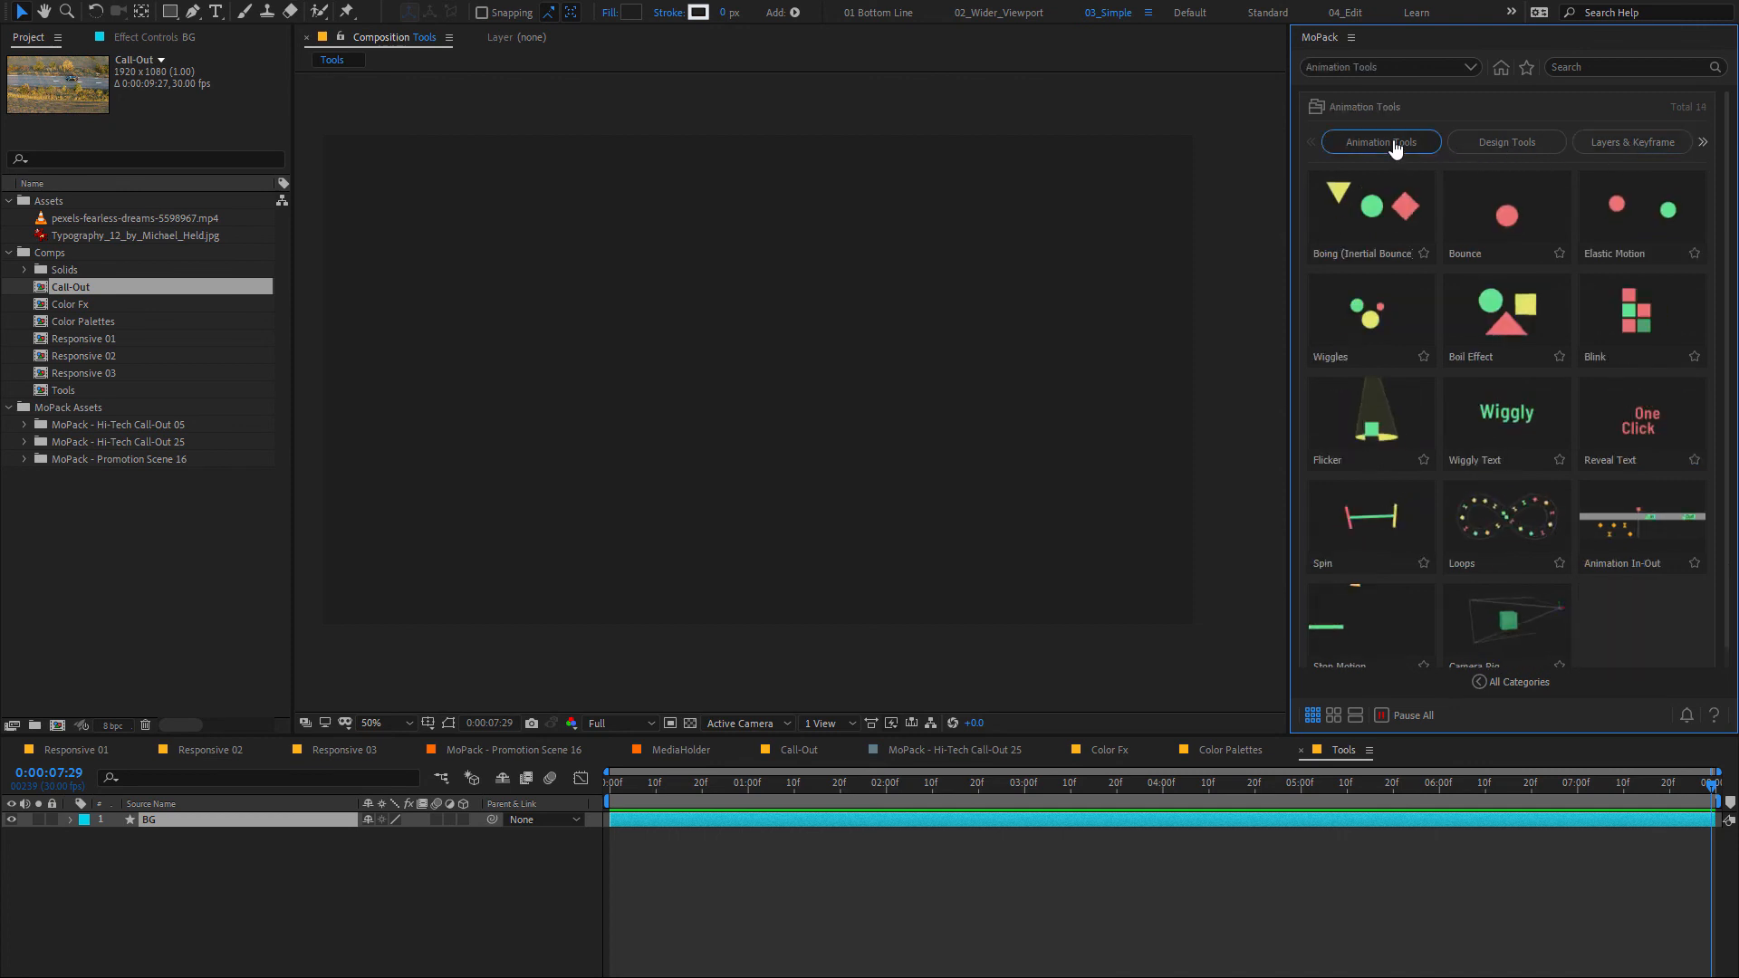
pyautogui.click(1507, 142)
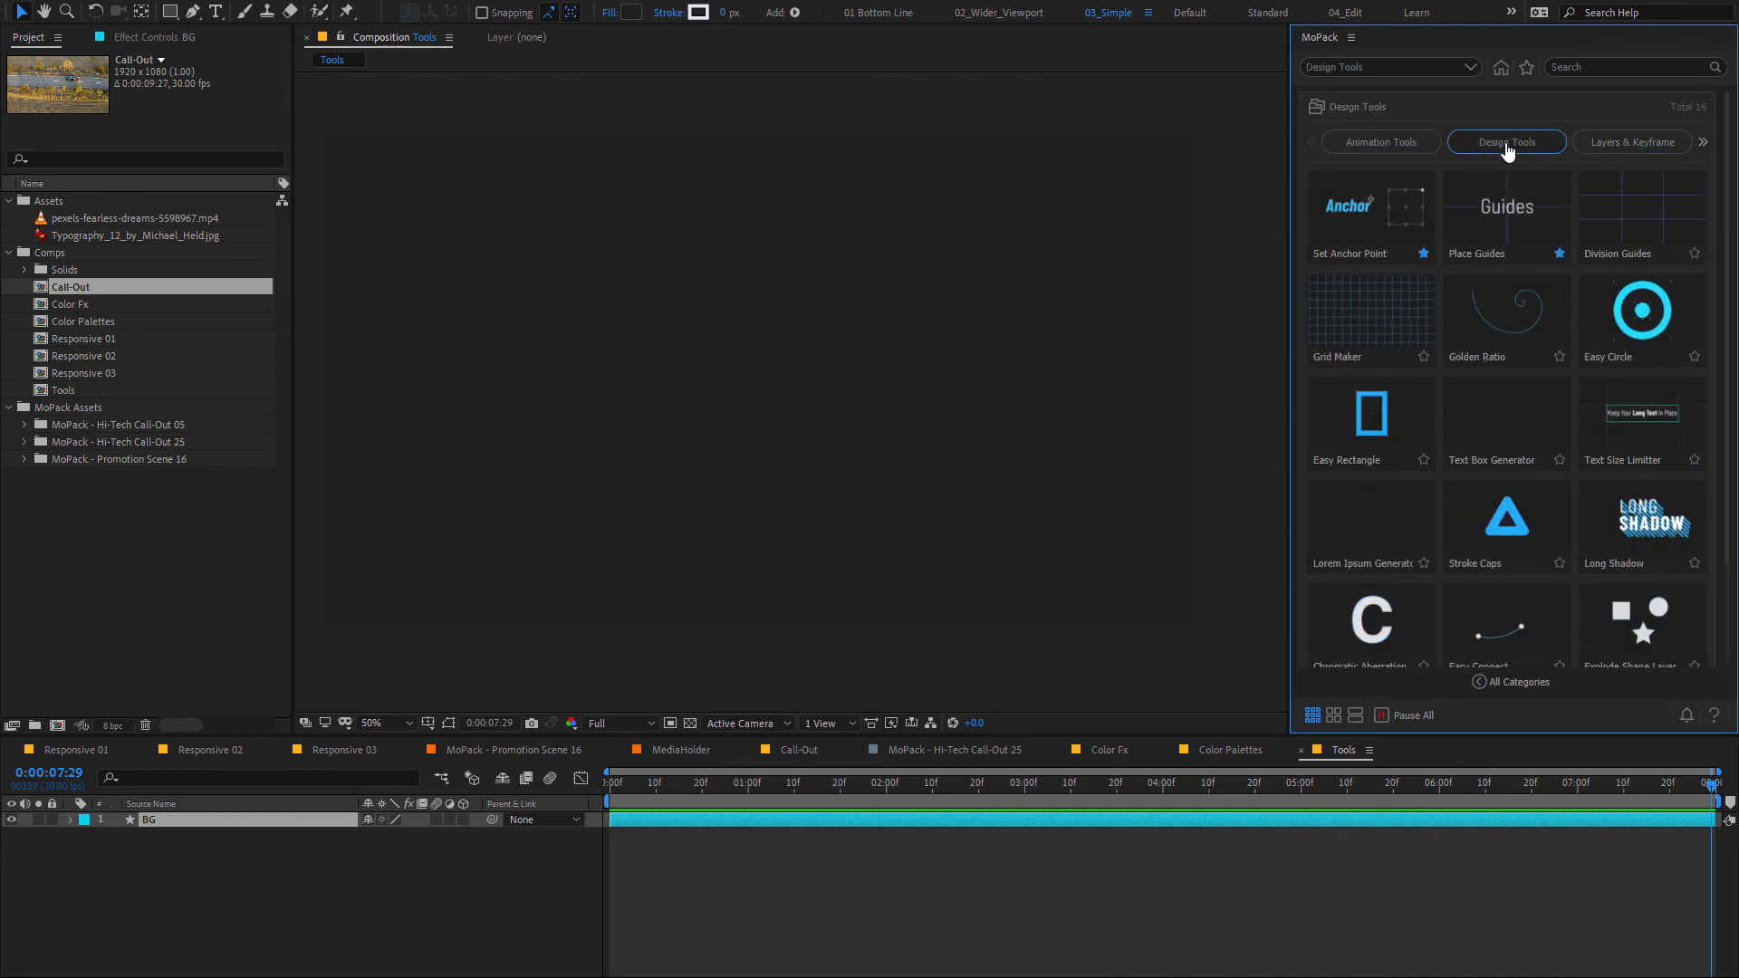